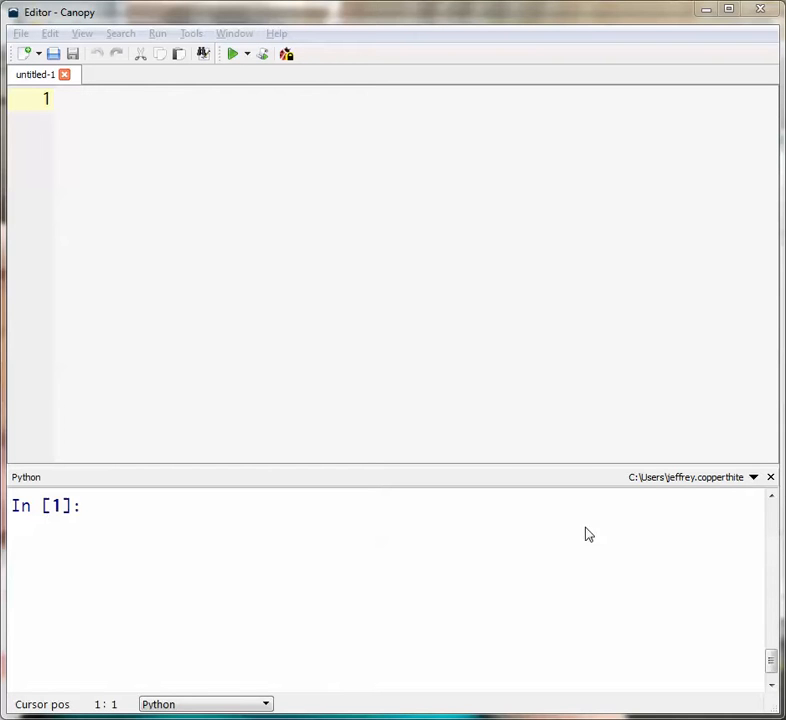
mouse_move(294, 101)
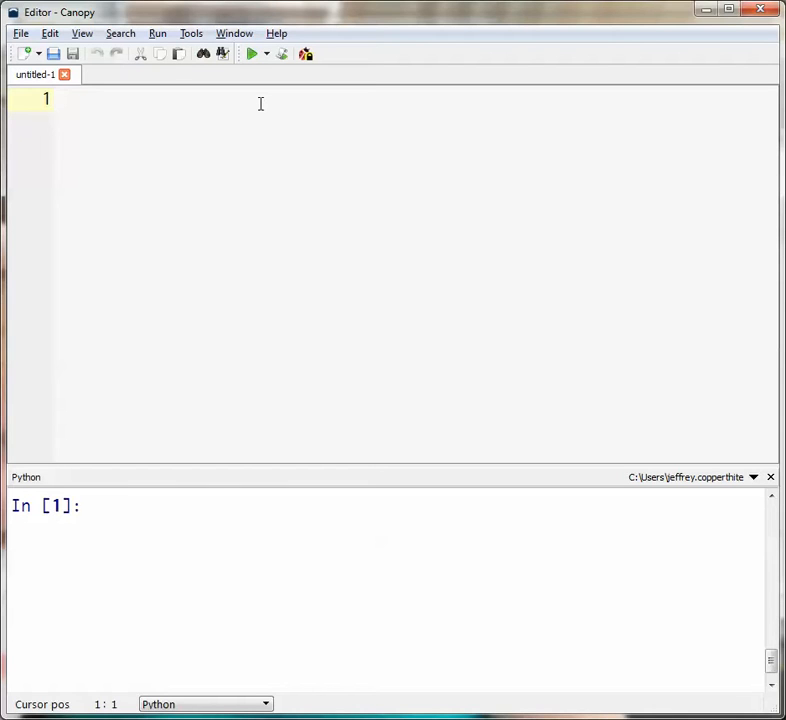
- Write the header def mastermind(guess, secret): and start a ''' docstring on line 2
type("def")
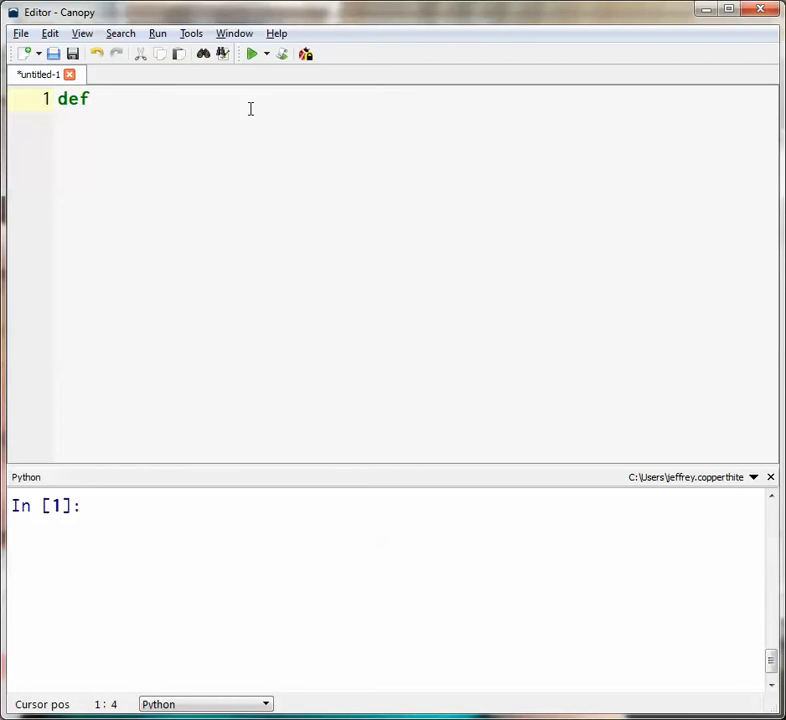
type("mastermind(")
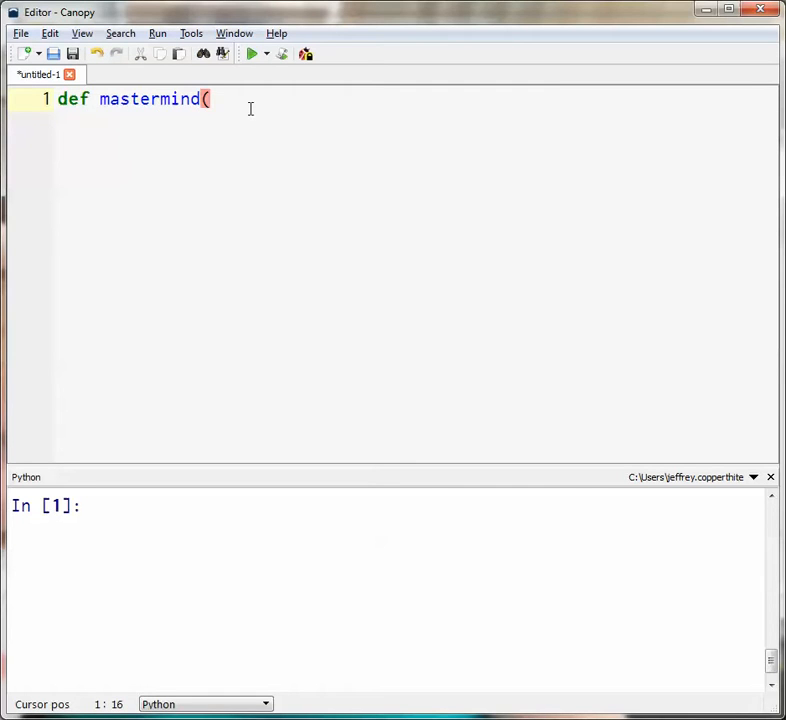
type("gue")
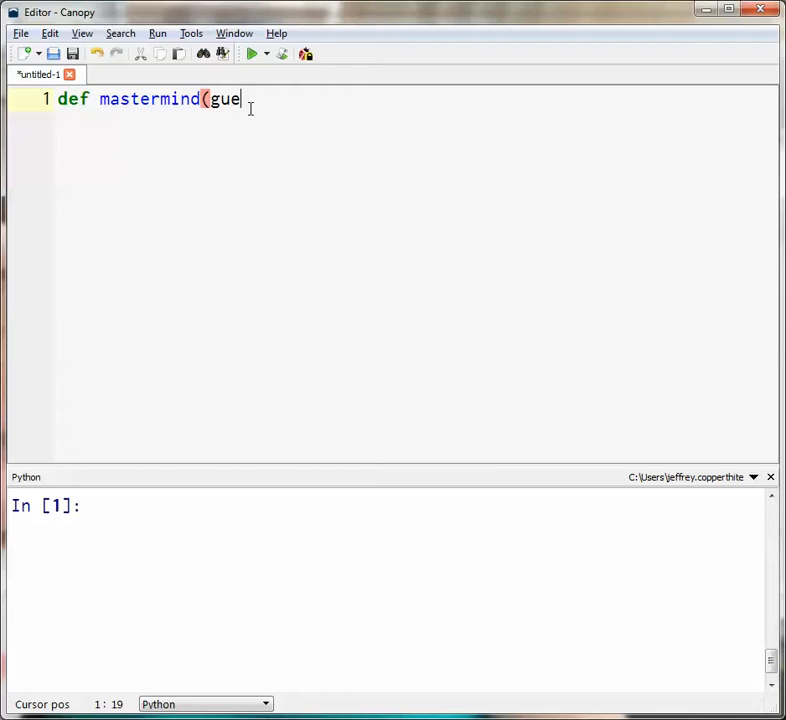
type("ss, secret):")
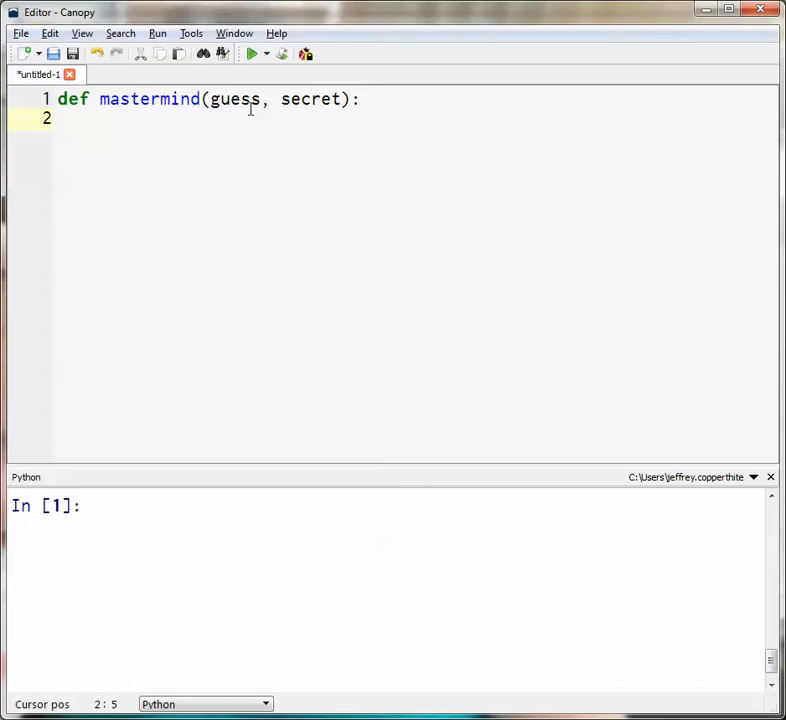
type("'''")
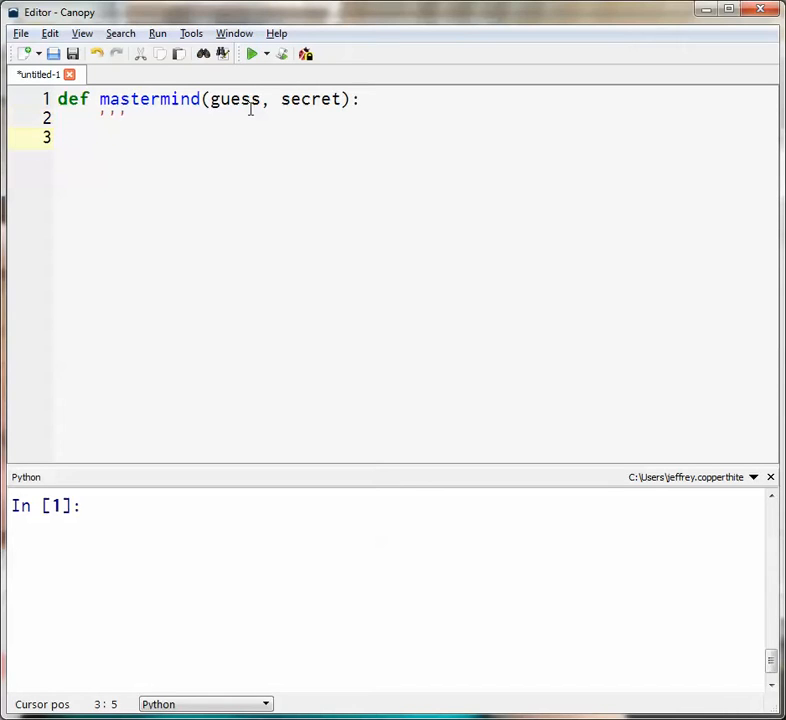
key("BackSpace")
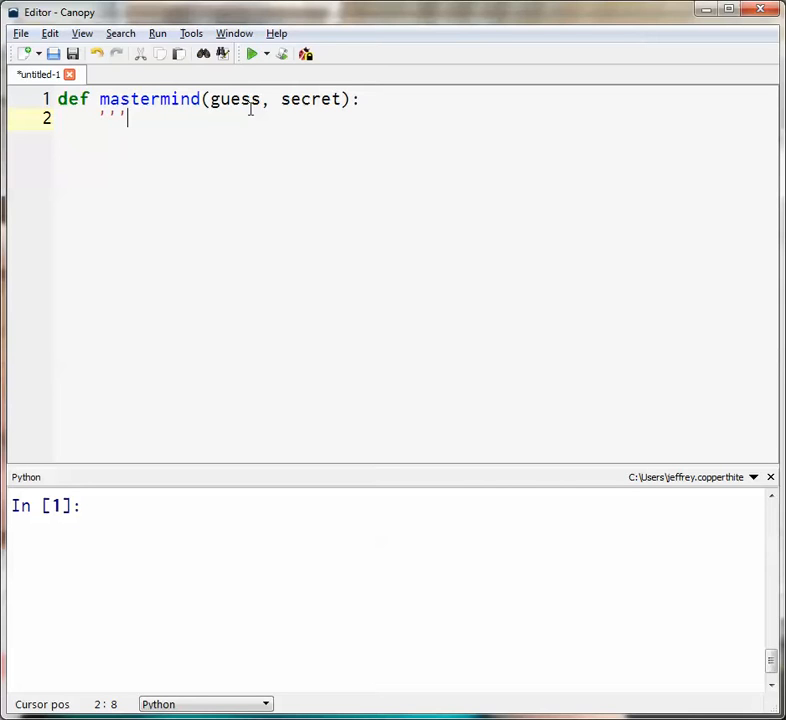
- Write the docstring 'Returns # of exactly correct pegs, and # of incorrect pegs'
type("Returns")
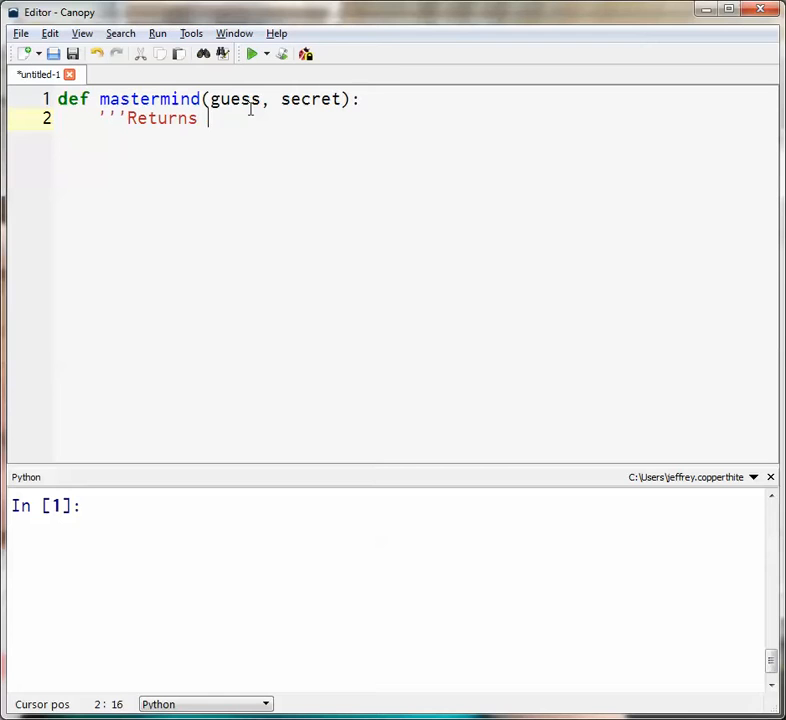
type("# of exactly c")
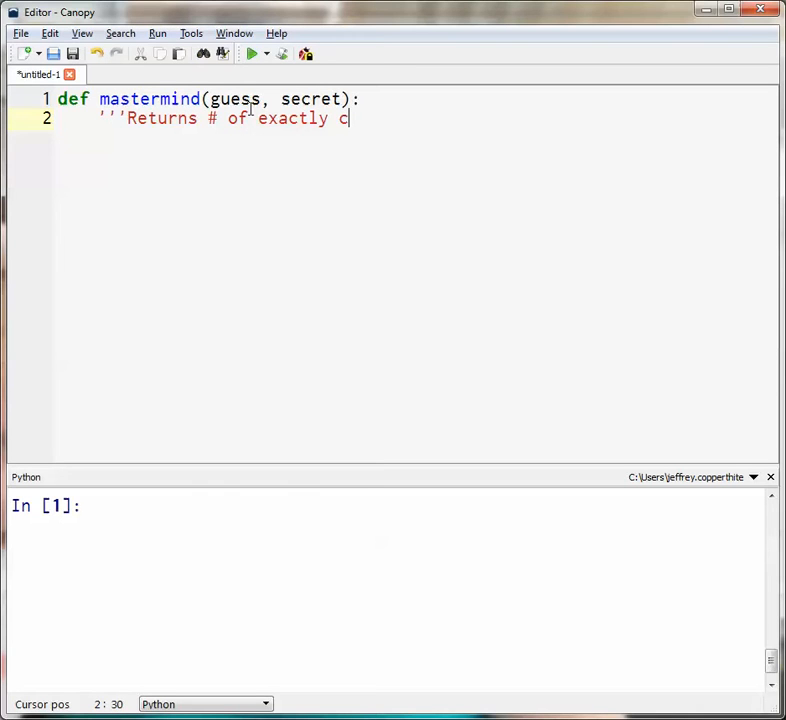
type("orrect pegs")
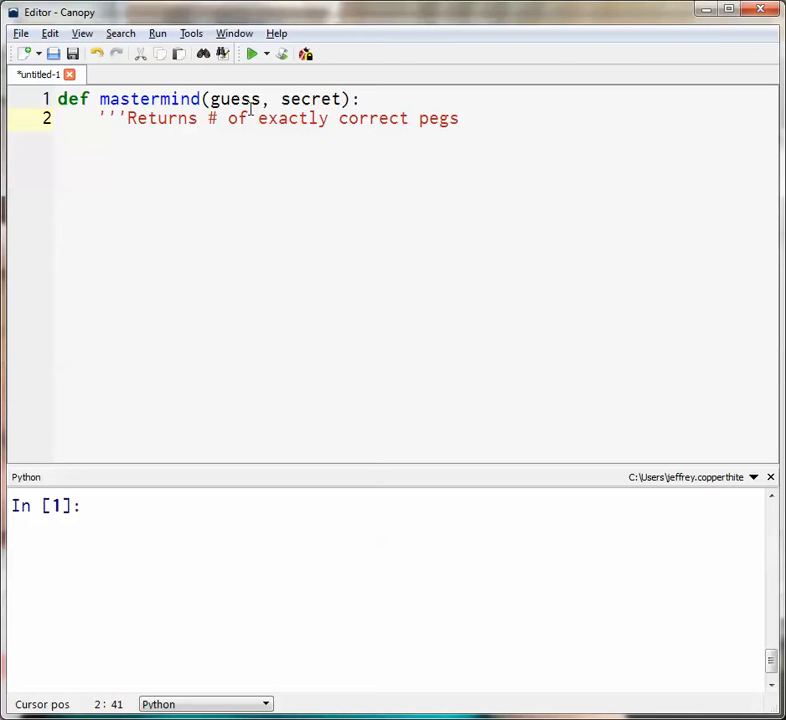
type(", and #")
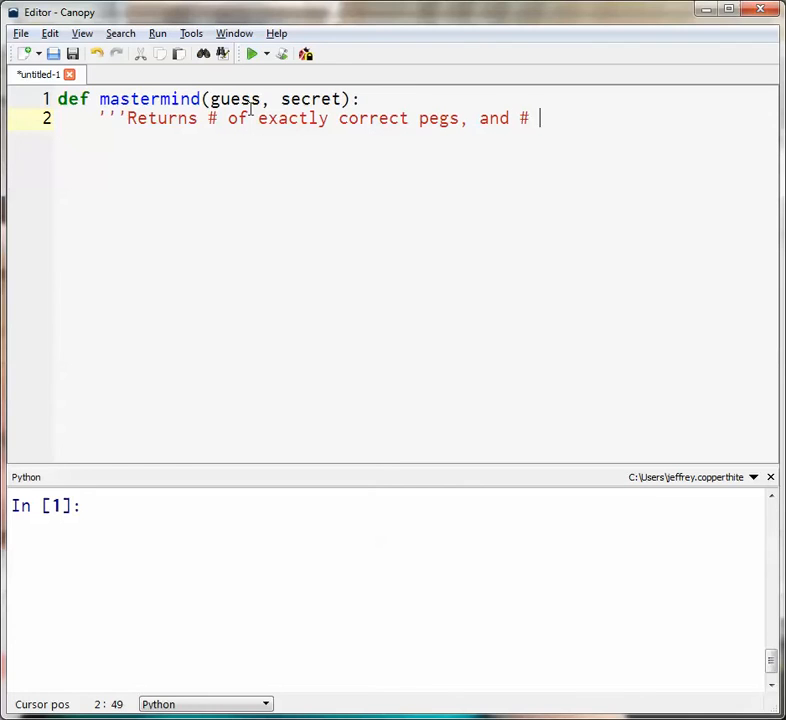
type("of incorrect pegs (right")
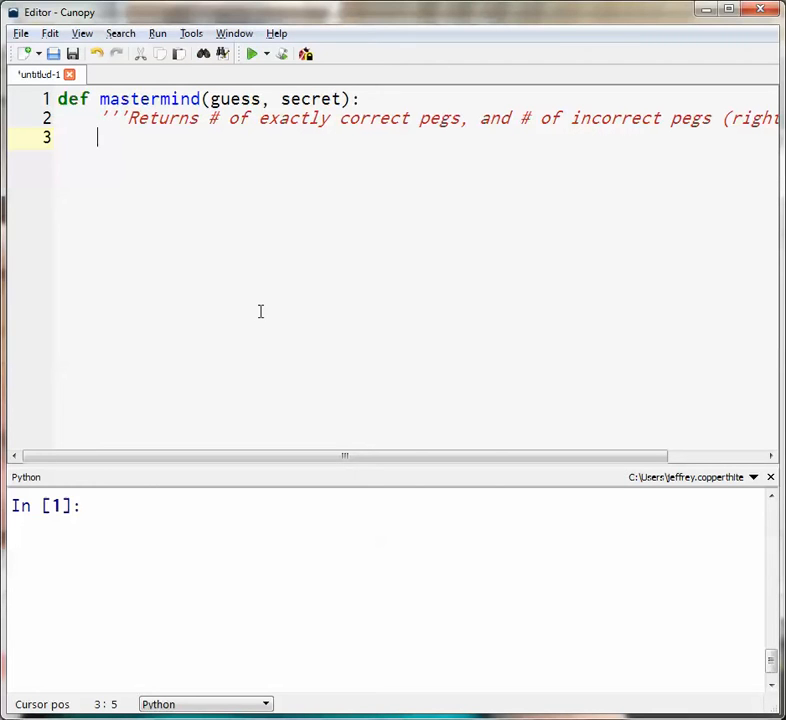
- Add the variable flag = [1, 1, 1, 1, 1] on line 3
type("flags")
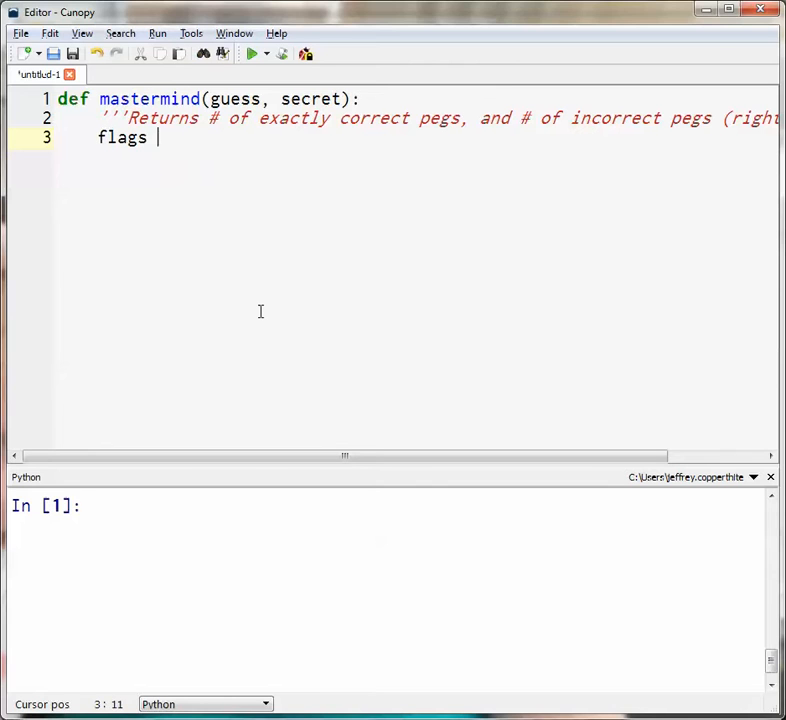
key("BackSpace")
type(" =")
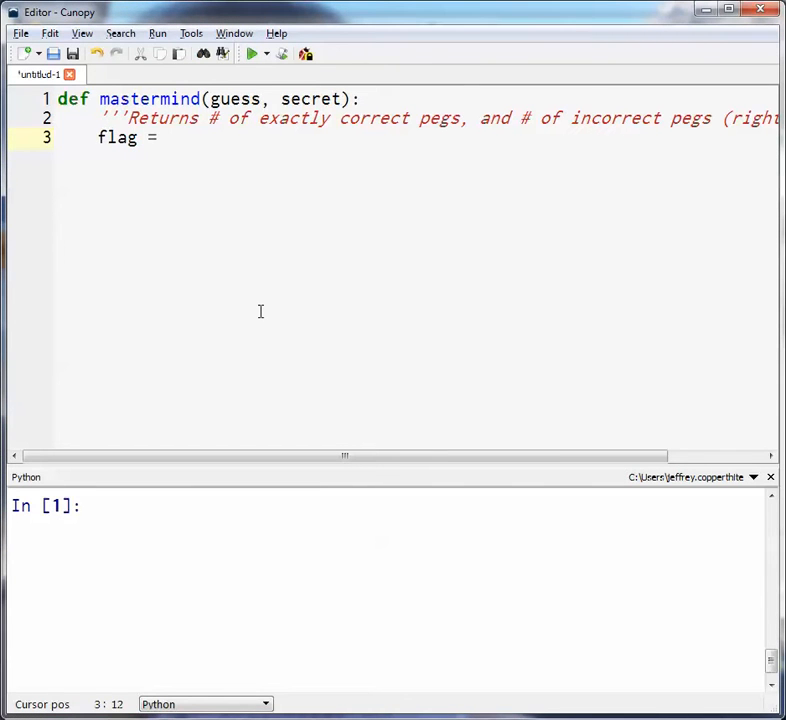
type("[]")
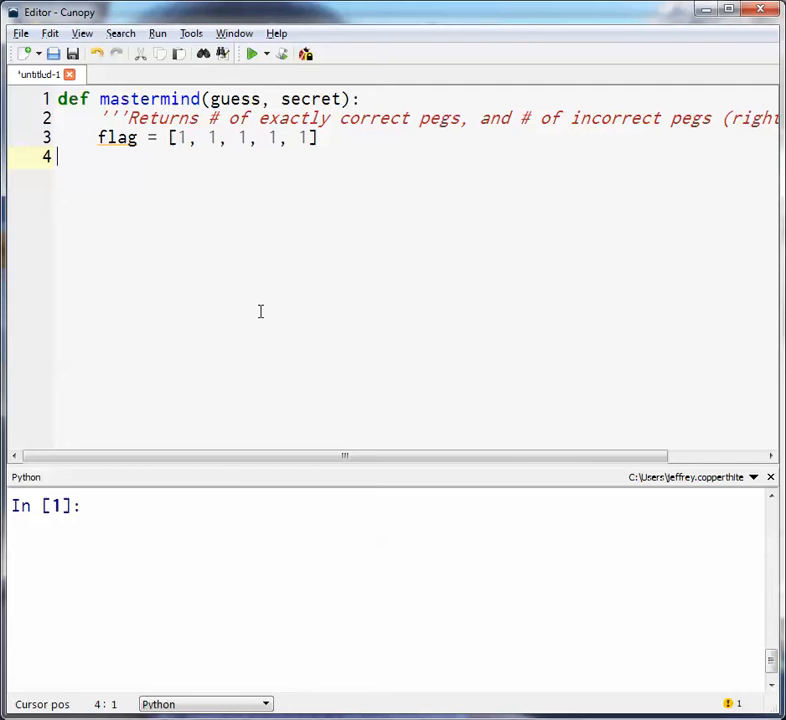
- Comment that flags start at 1 and drop when a peg is correct or wrong position
type("#s")
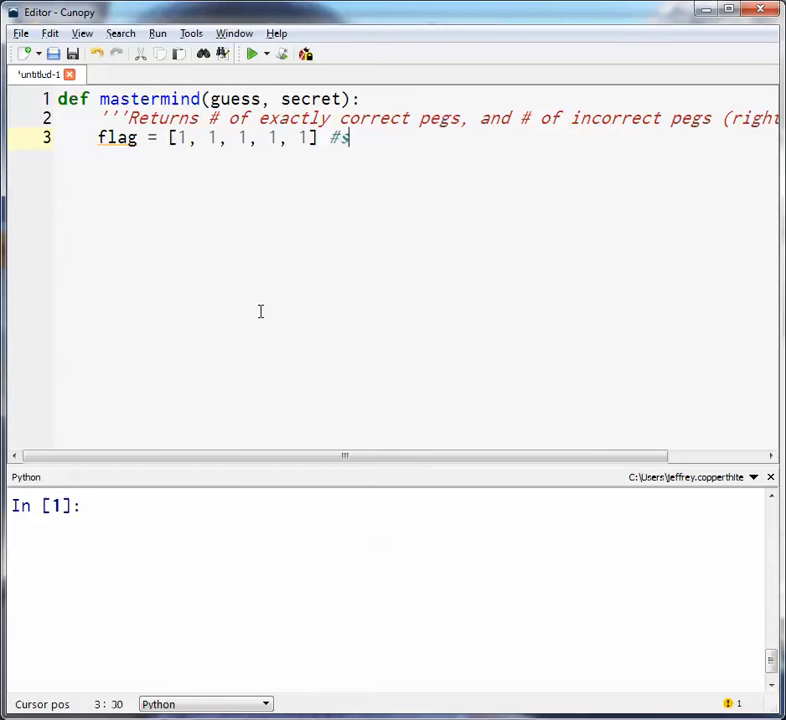
type("tart with")
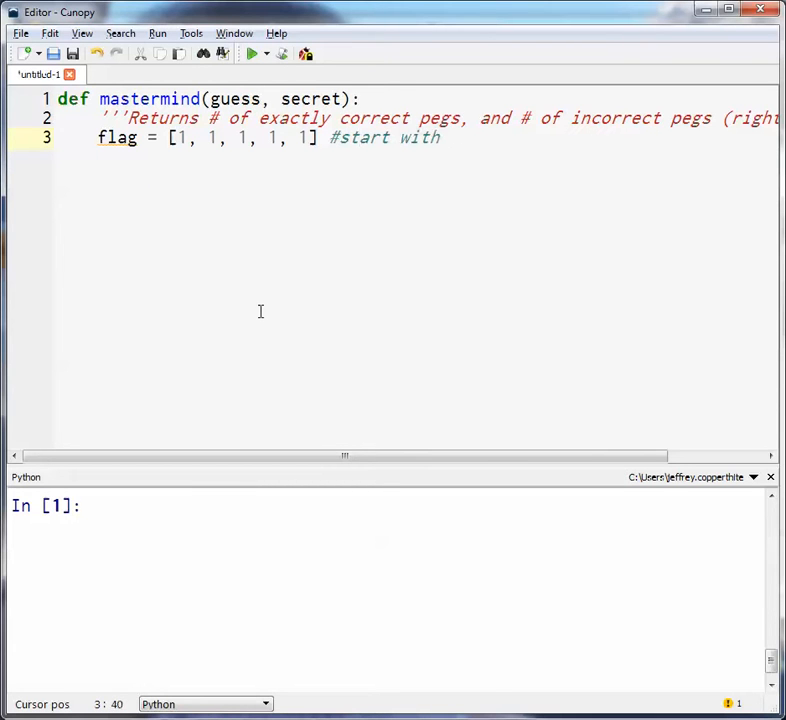
type("flags at 1 so they c")
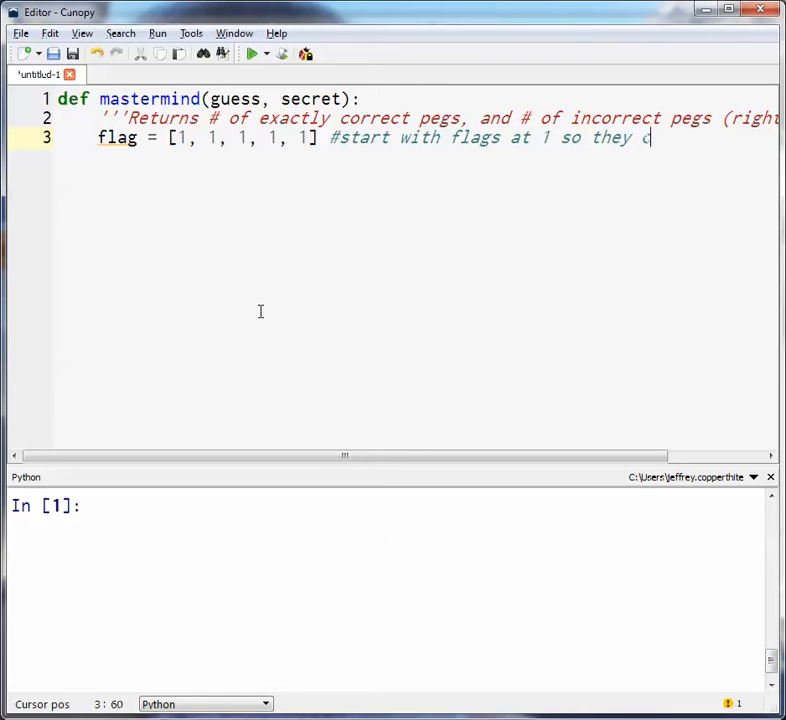
type("an be put")
type("# down")
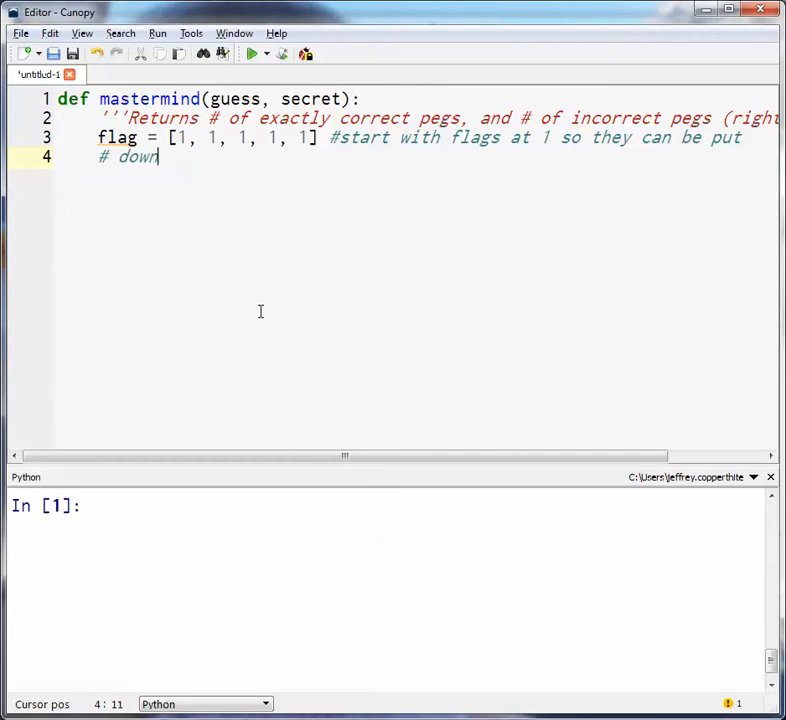
type("when")
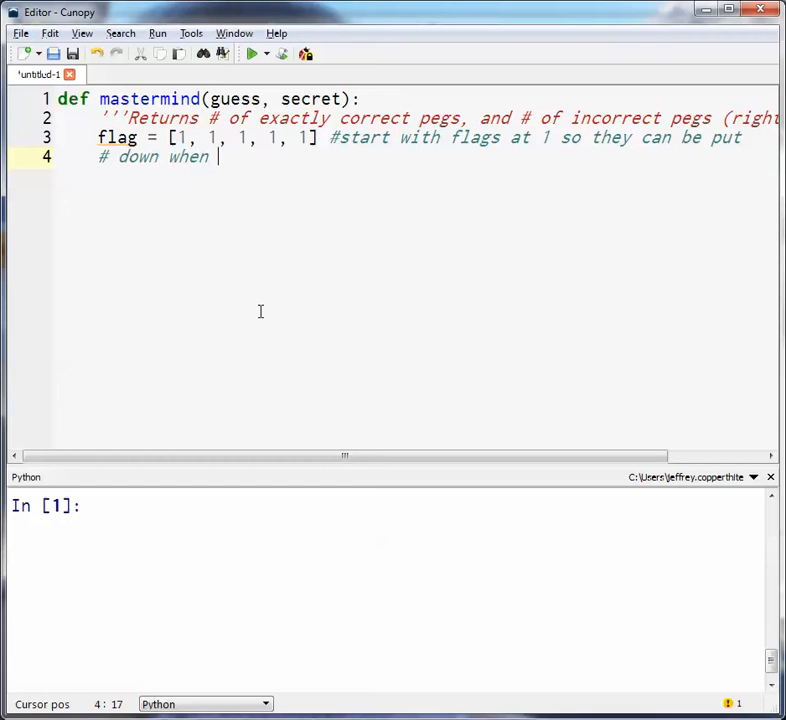
type("a peg is")
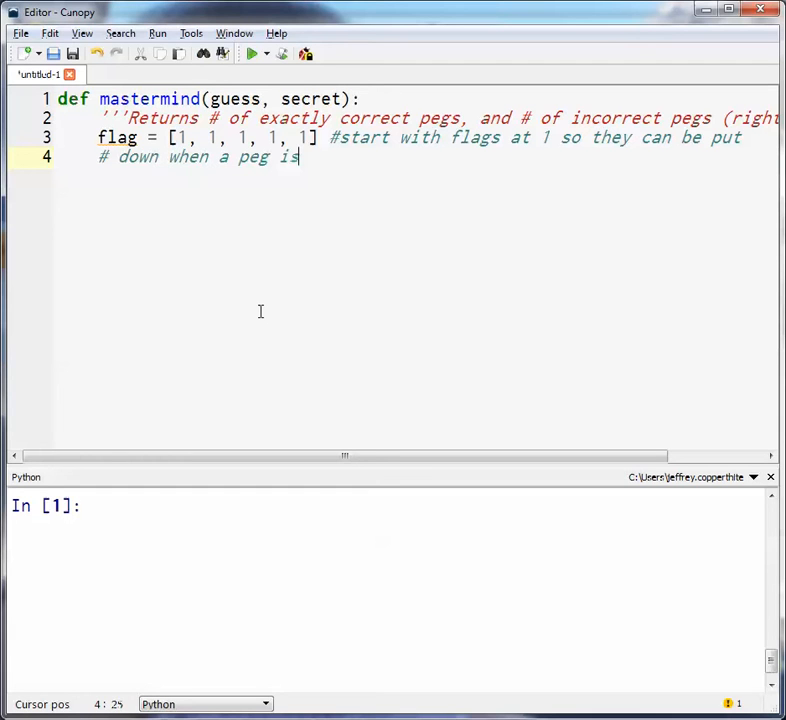
type("correct or wrong")
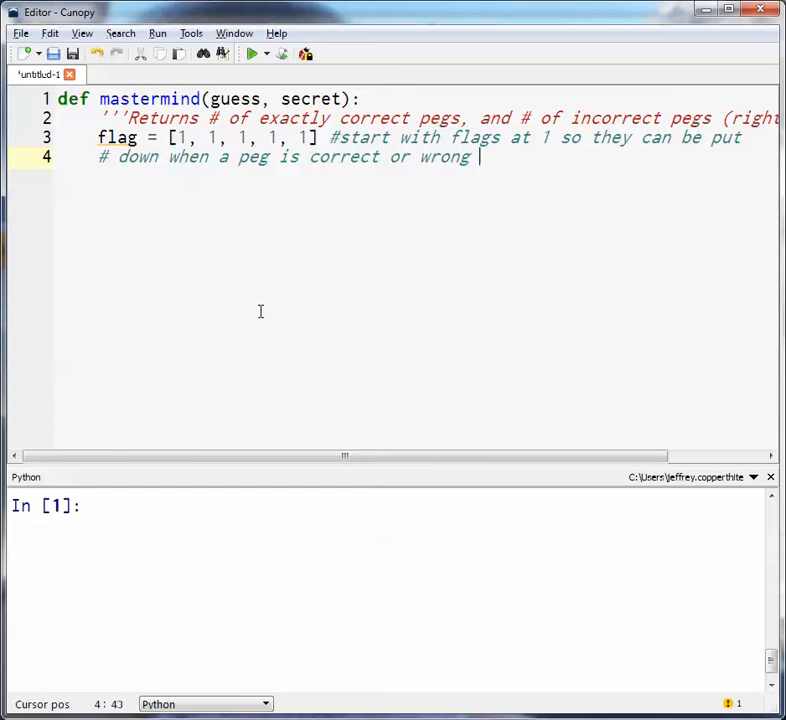
type("c")
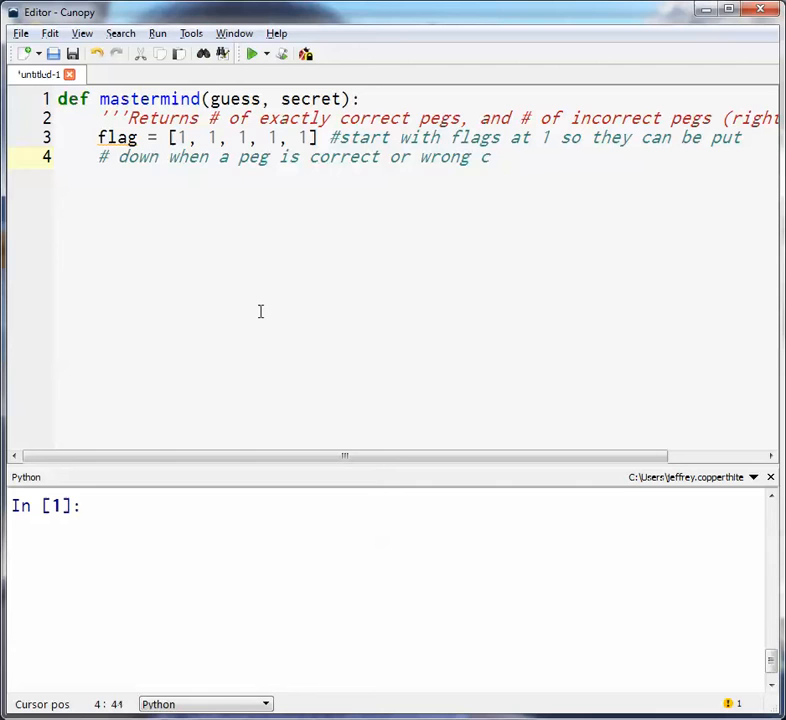
type("position")
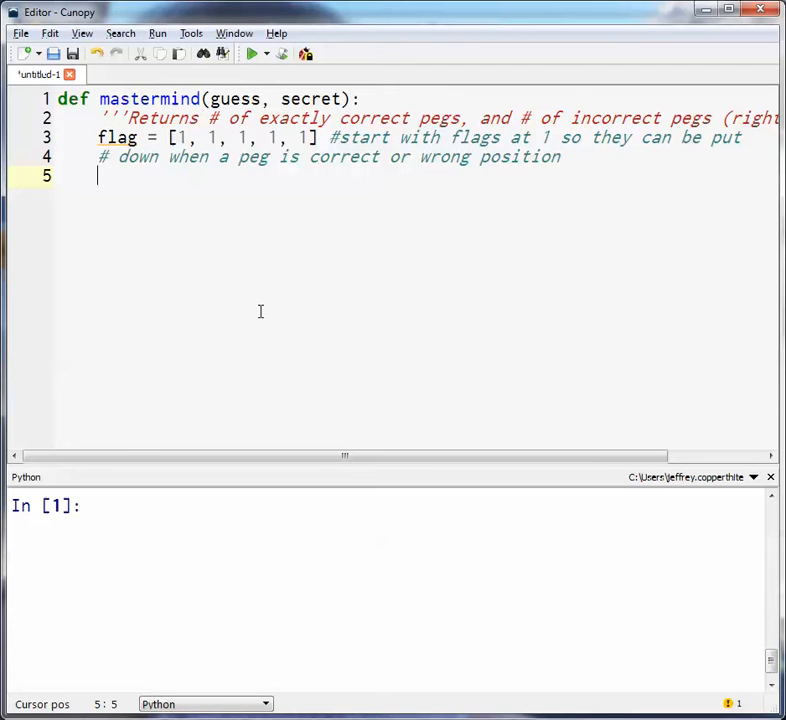
- Write the loop header for a in secret:
type("for")
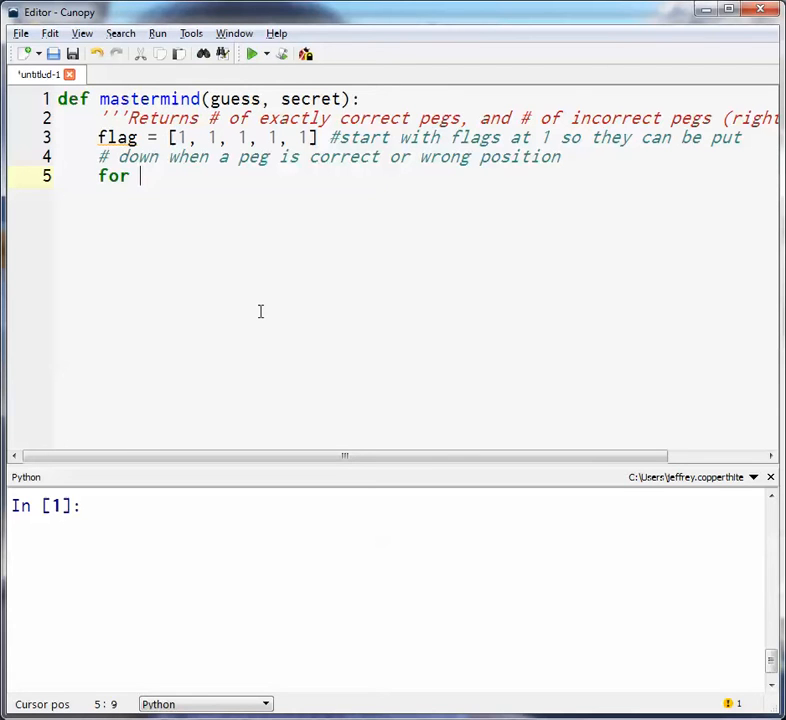
type("a in se")
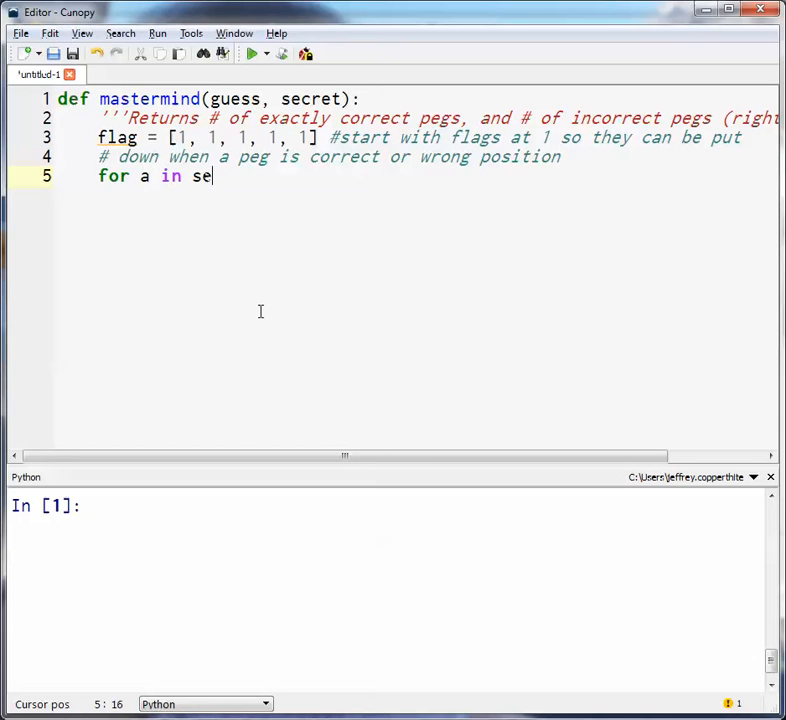
type("cret")
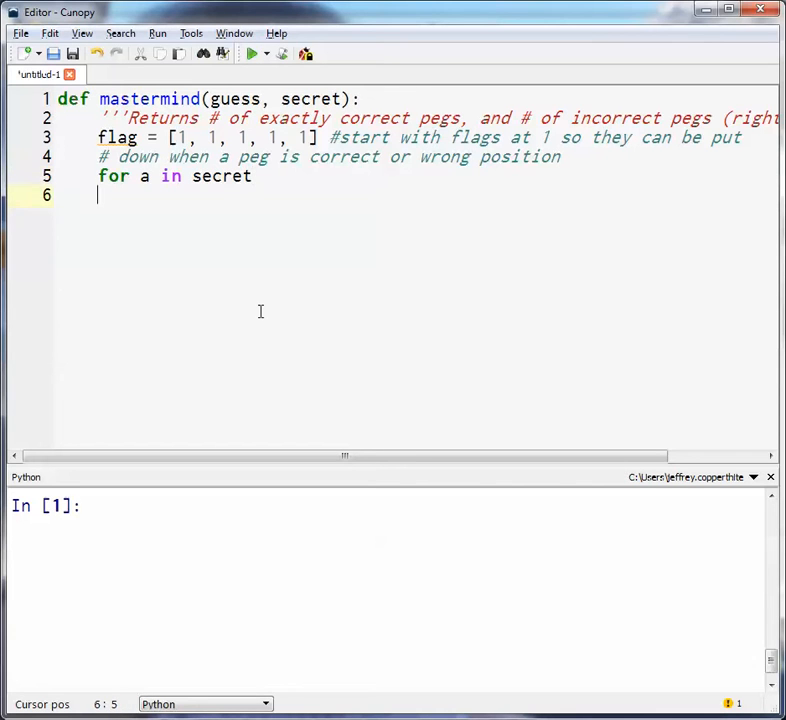
type(":")
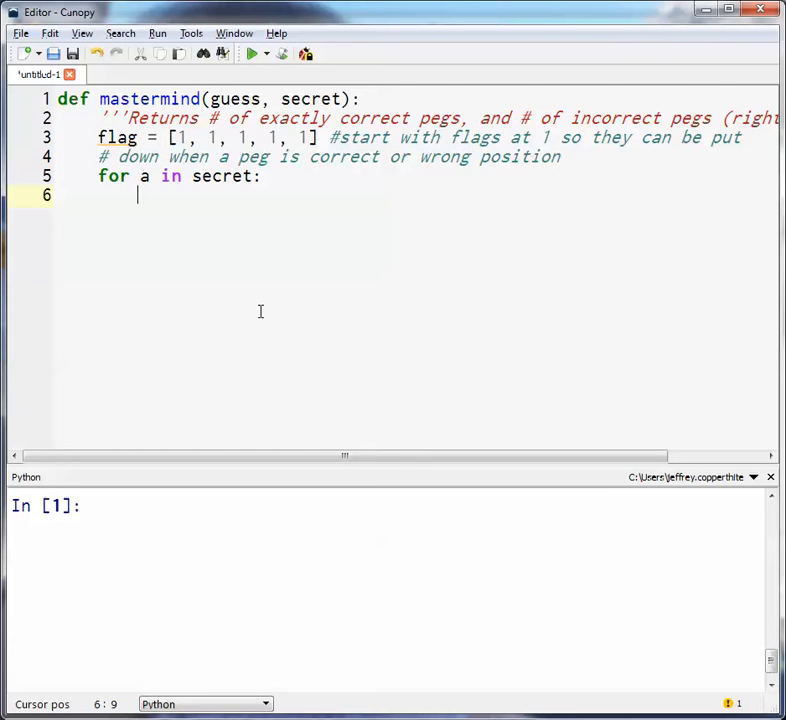
- Add the indented check if guess[a] in secret inside the loop
type("if gue")
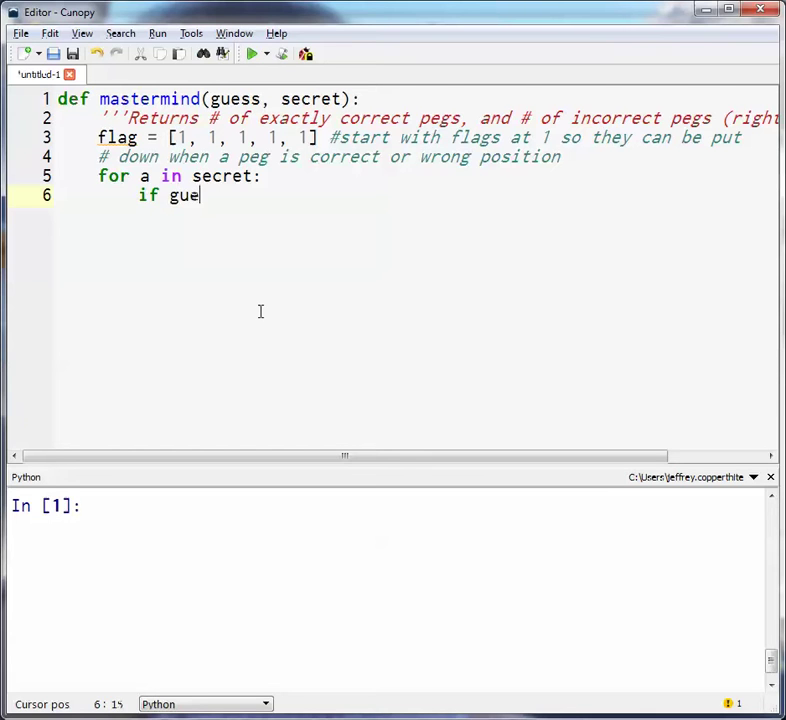
type("ss[a")
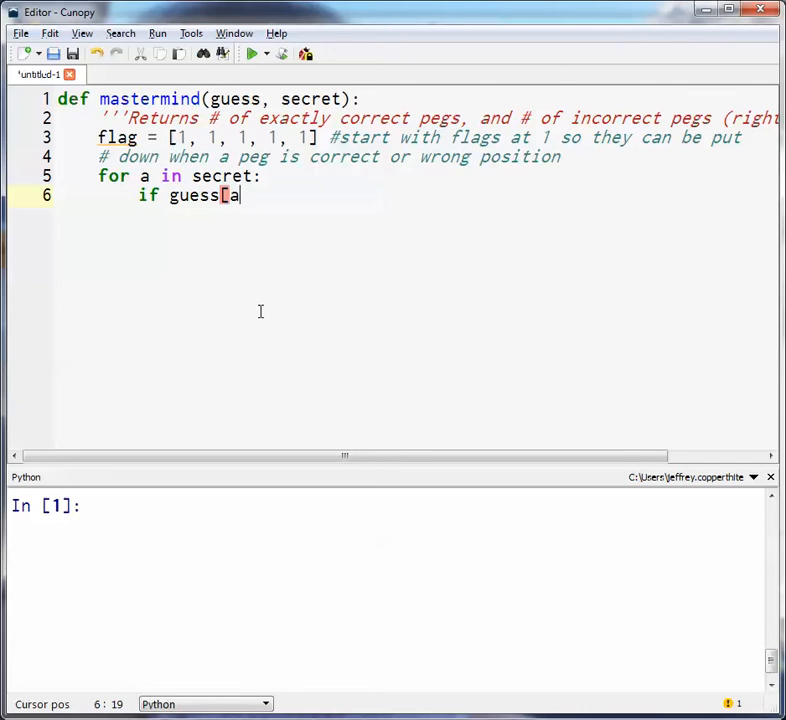
type("] in")
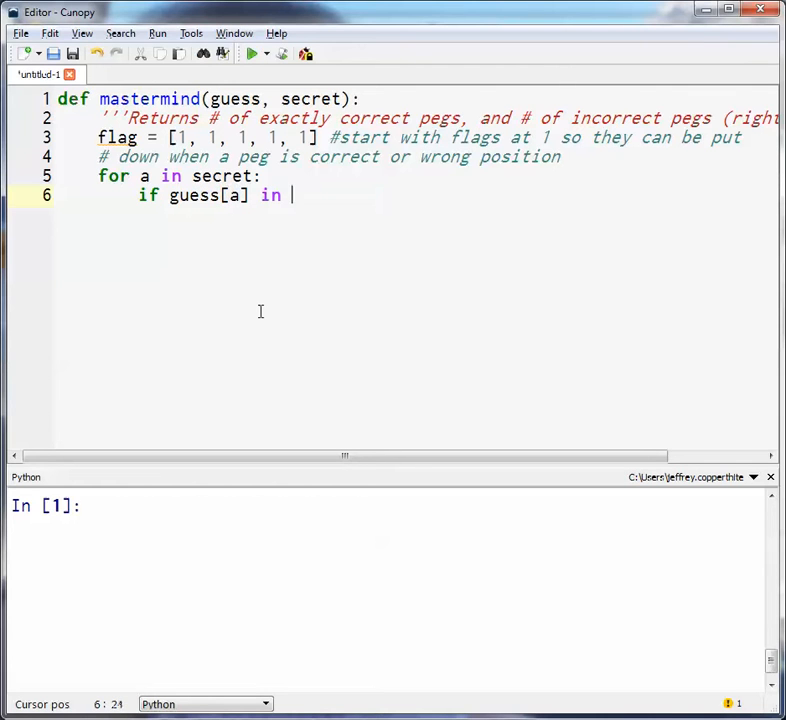
type("secret")
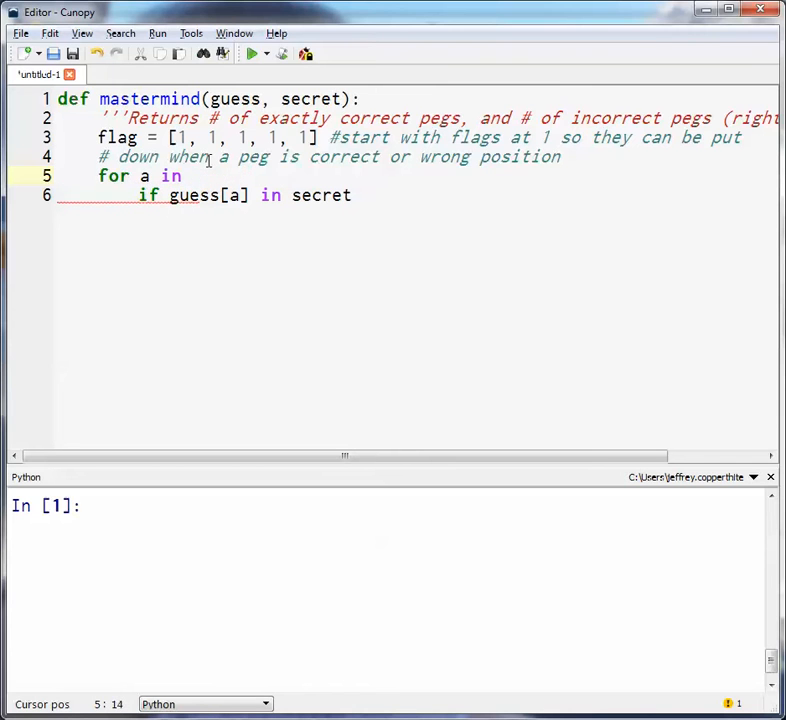
- Change the loop to for a in len(secret): and the test to guess[a] == secret[a]:
type("len")
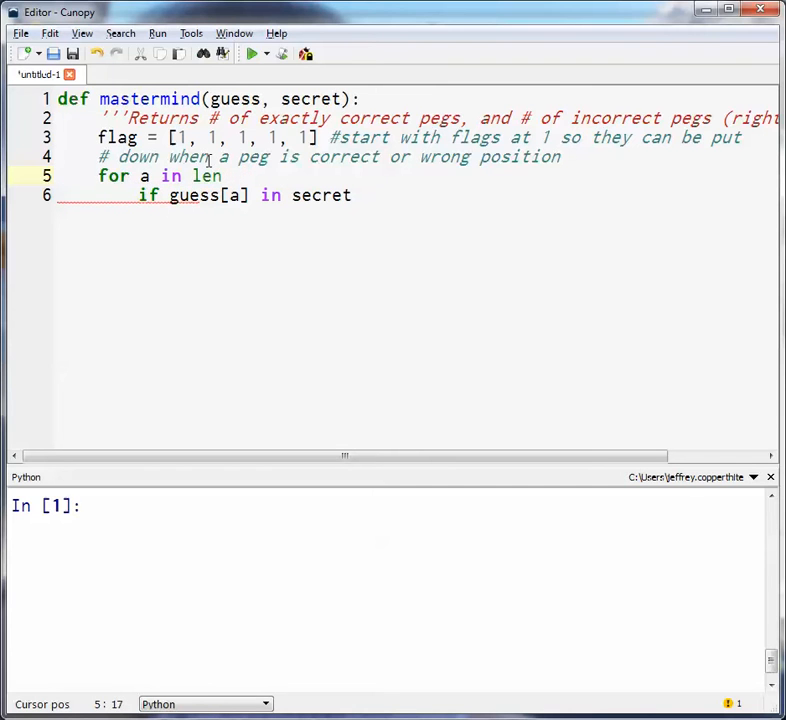
type("(seceret):")
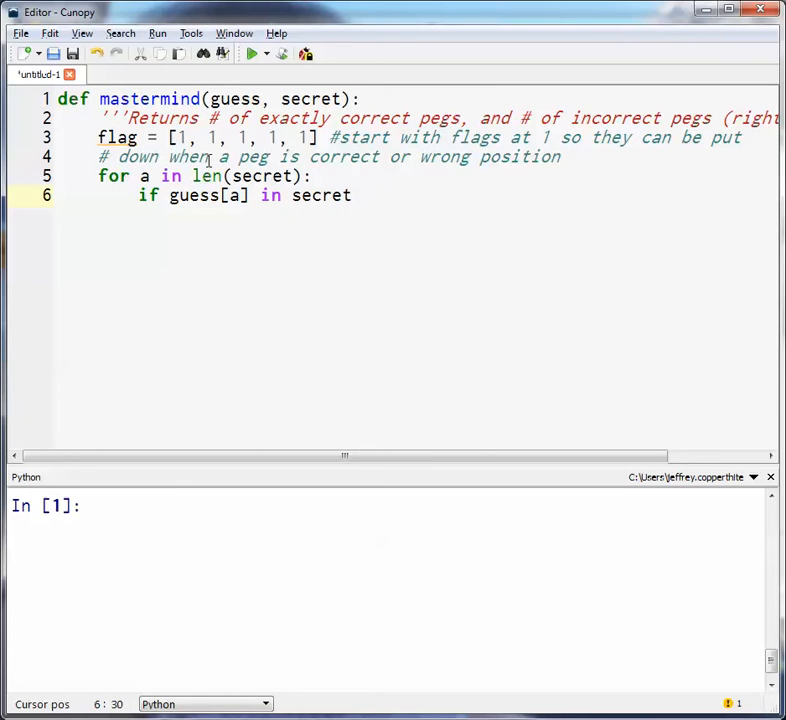
type("[a]")
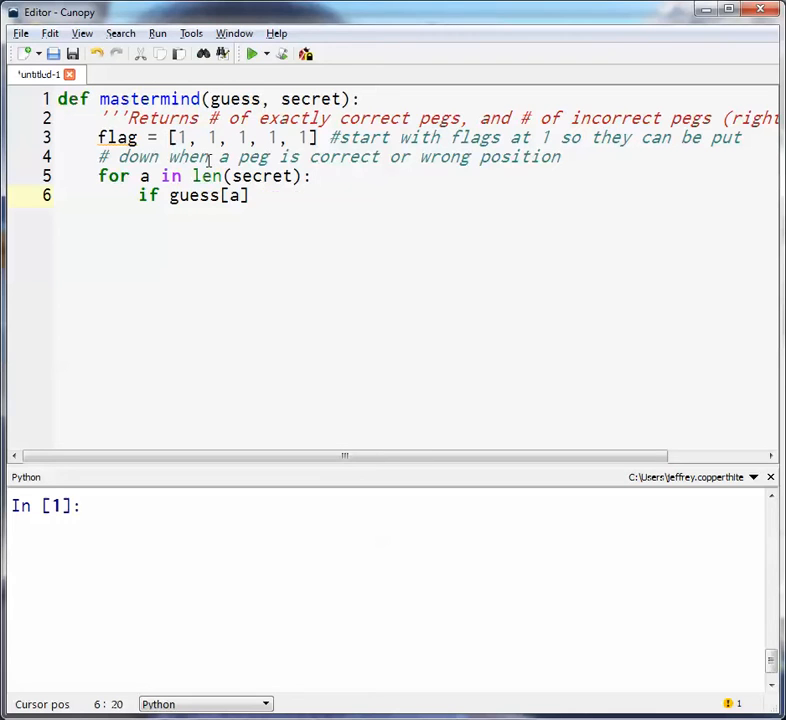
type("\" \"")
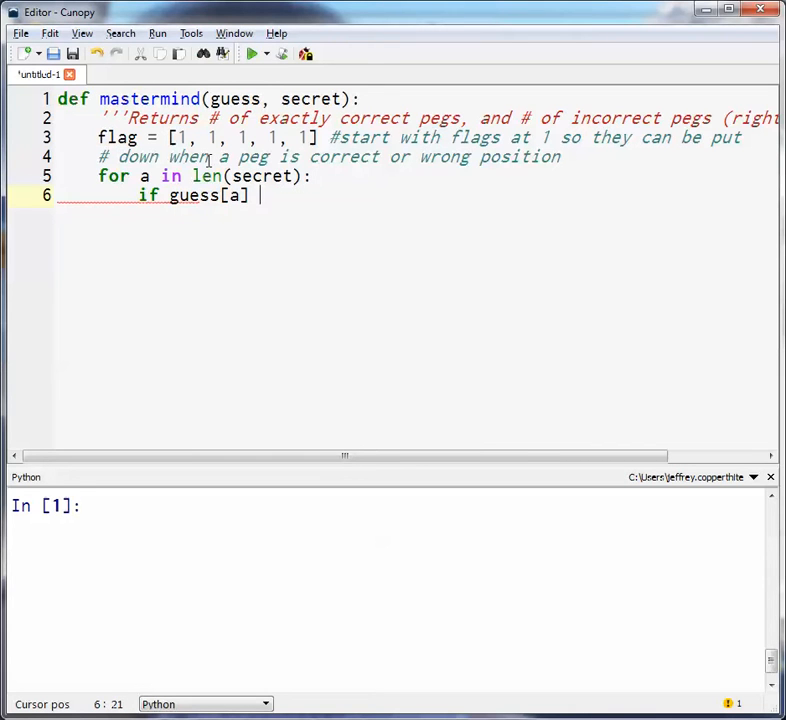
type("==")
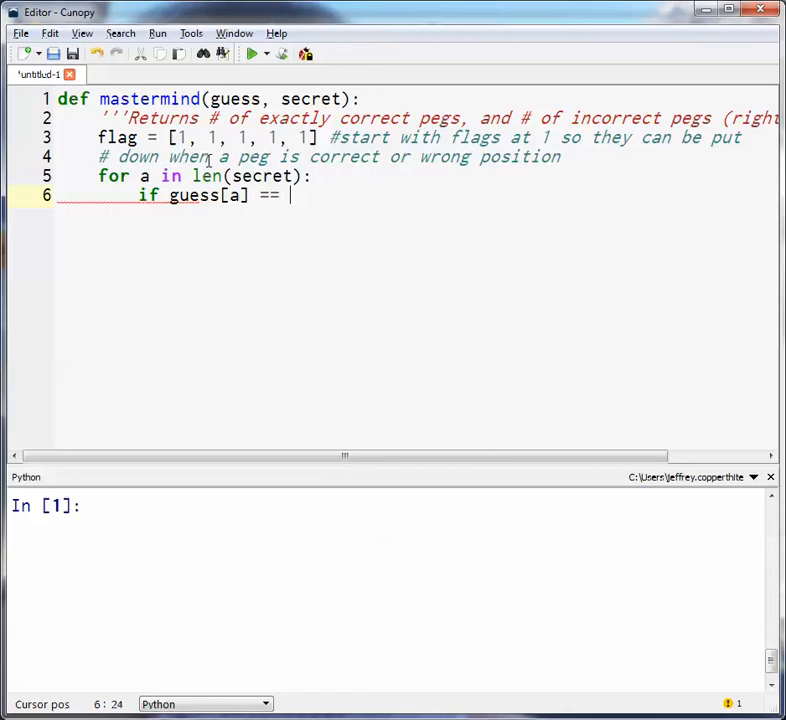
type("secret[a]:")
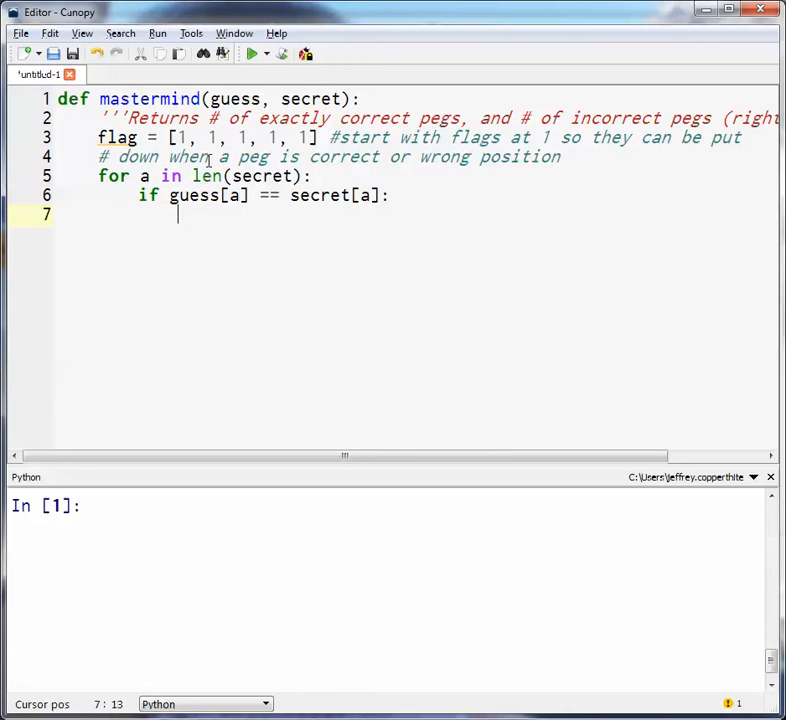
- Initialize exact = 0 and color = 0; on a match set flag[a] = 0 and exact += 1
type("flag[a] = 0")
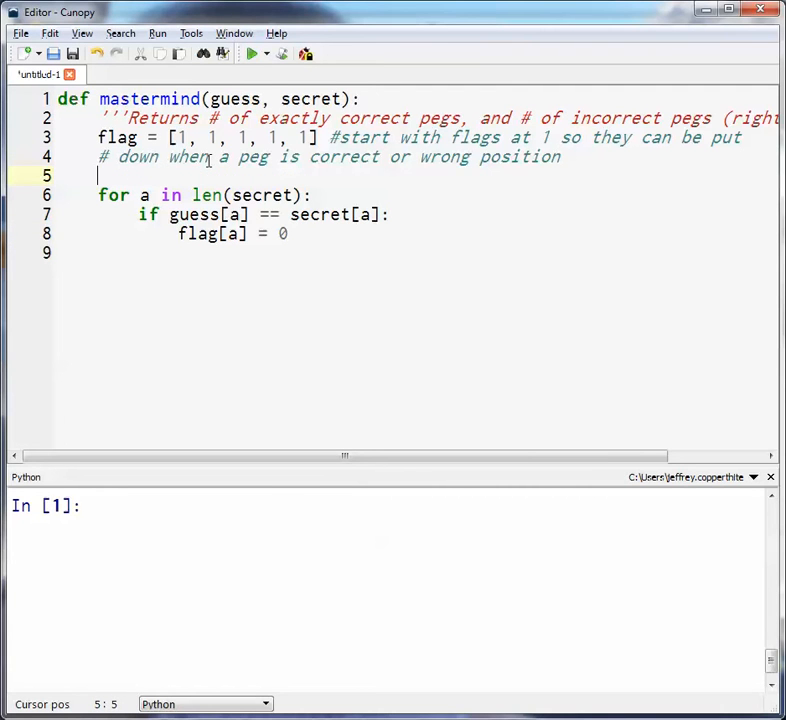
type("exact = 0")
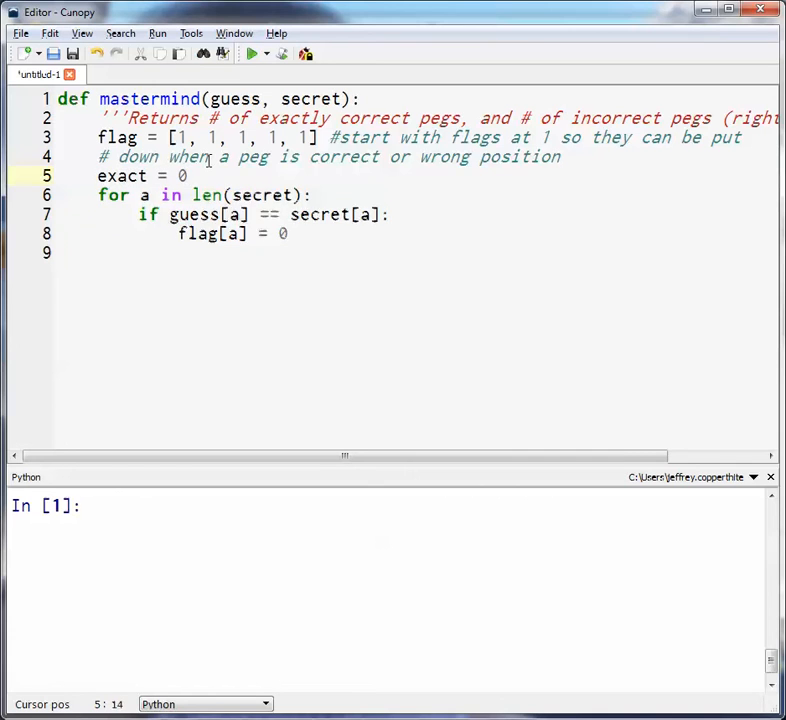
type("color = 0")
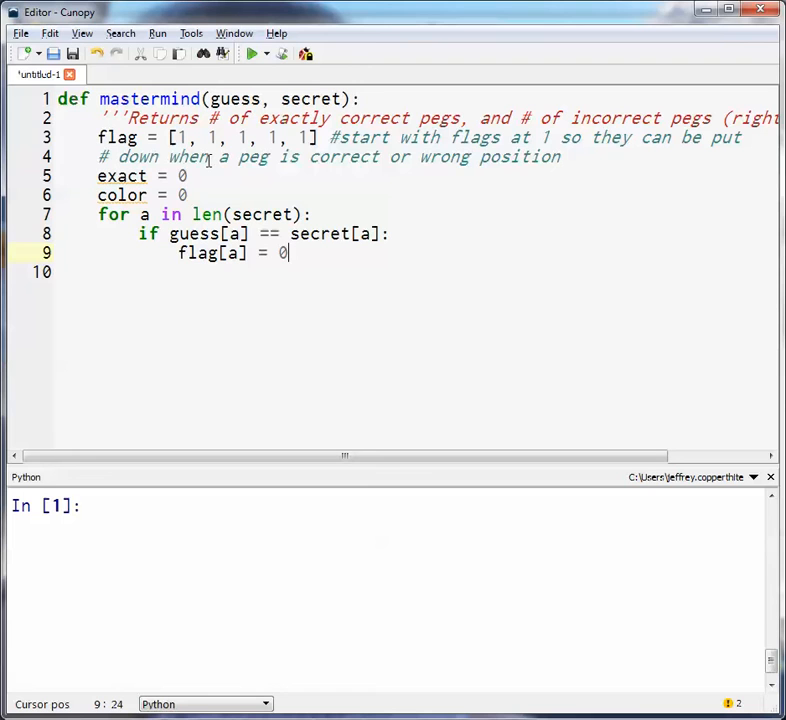
key("Return")
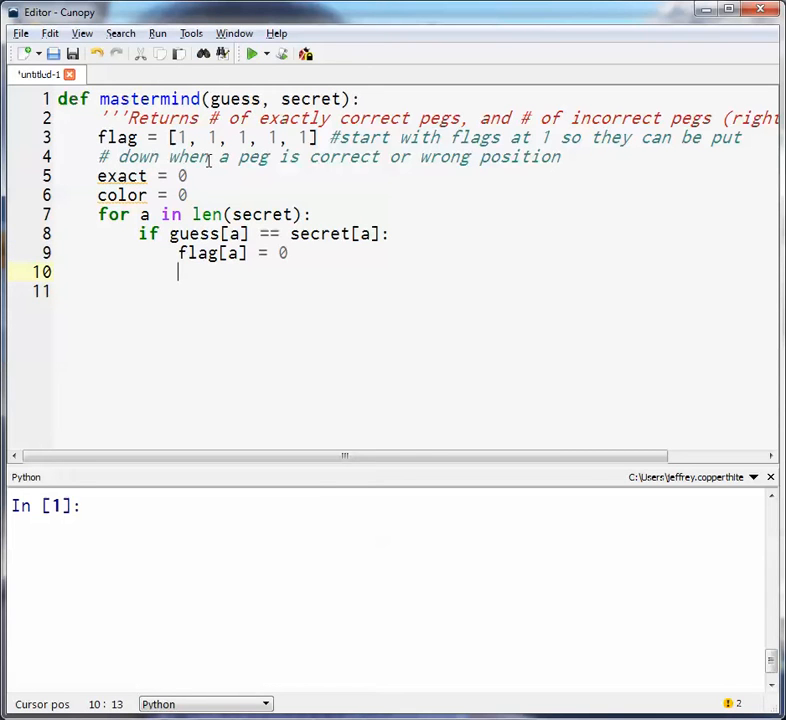
type("colo")
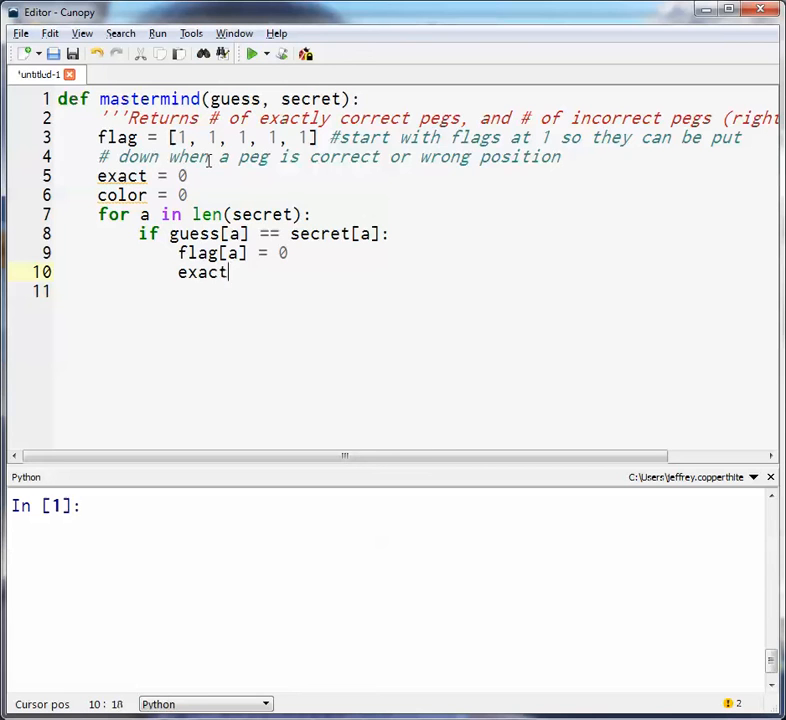
type("+= 1")
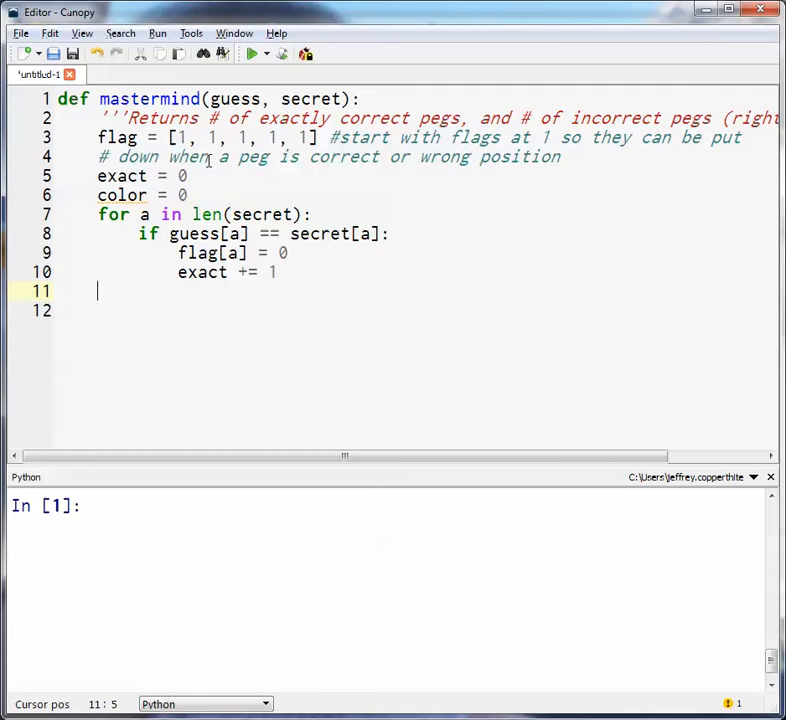
- Run the script and begin a console call mastermind with guess ['red', 'blue', 'purple']
left_click(232, 53)
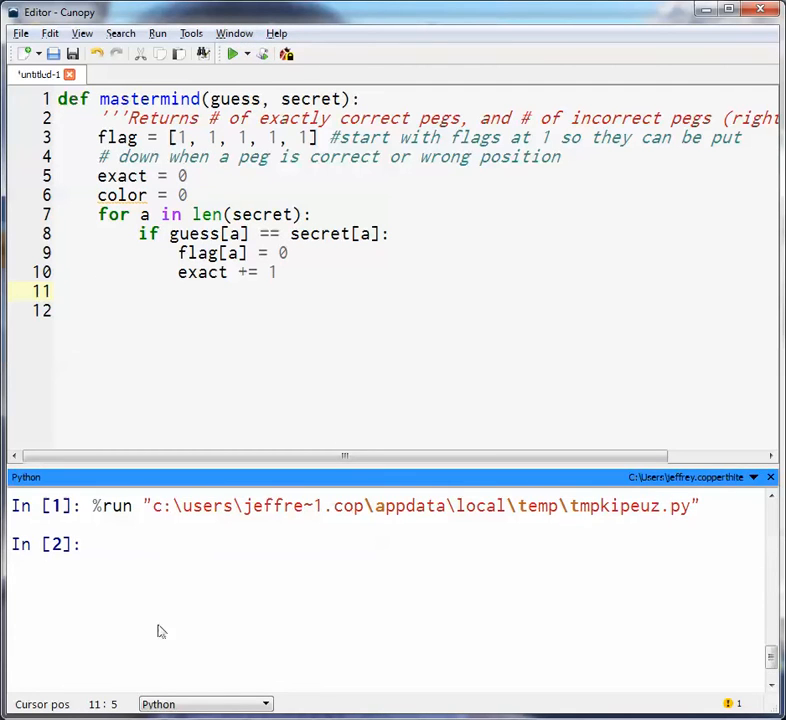
left_click(95, 544)
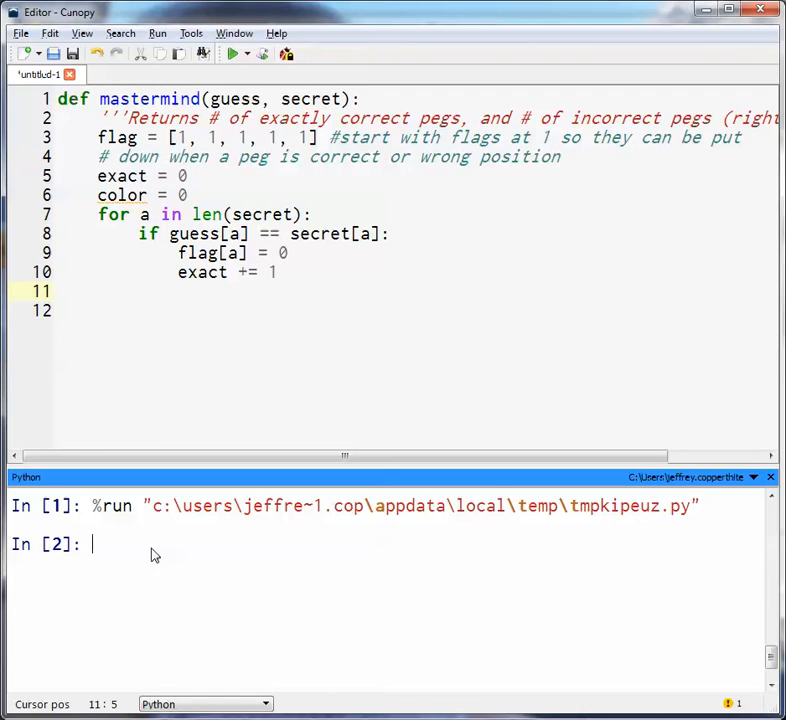
type("masterind('")
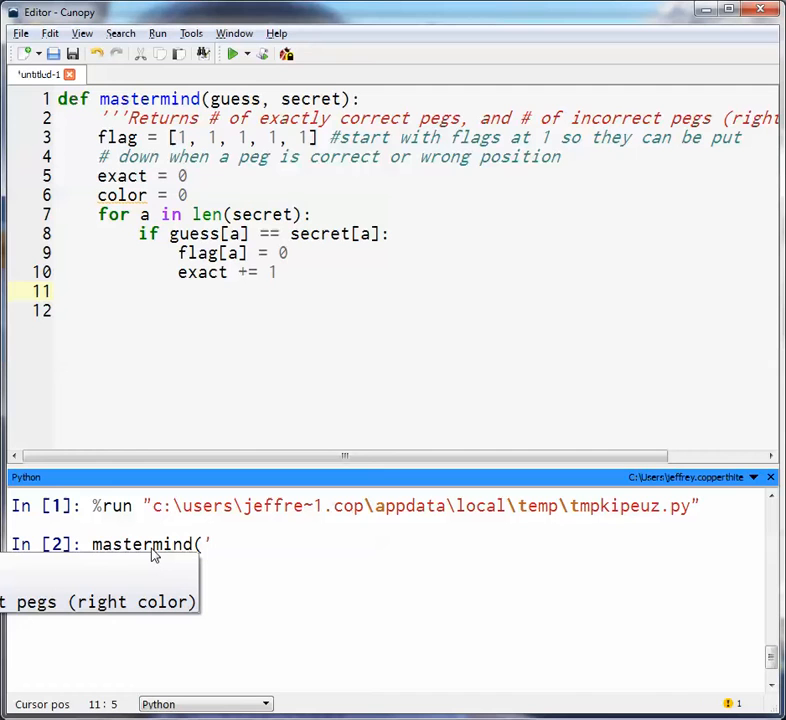
type("red',")
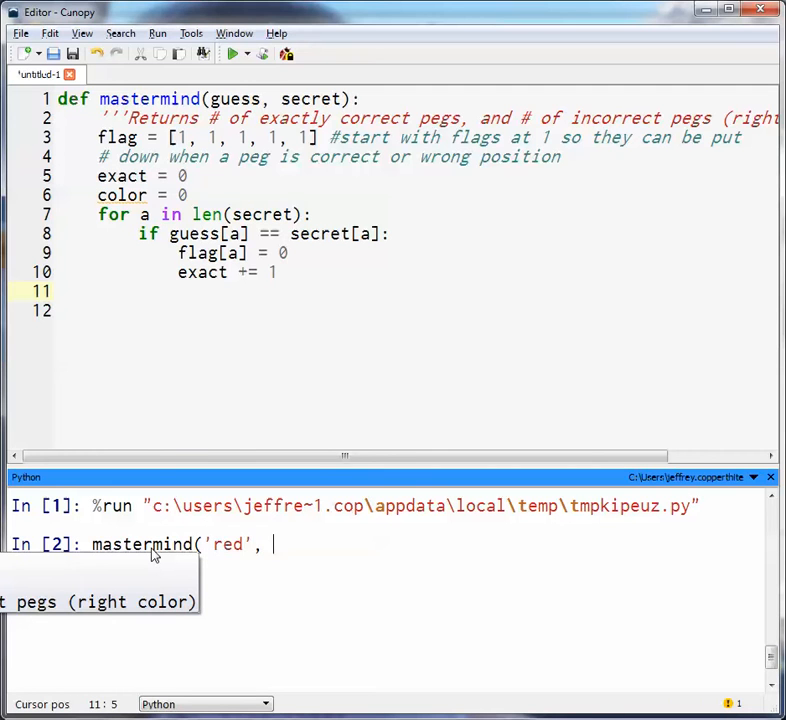
type("'blue',")
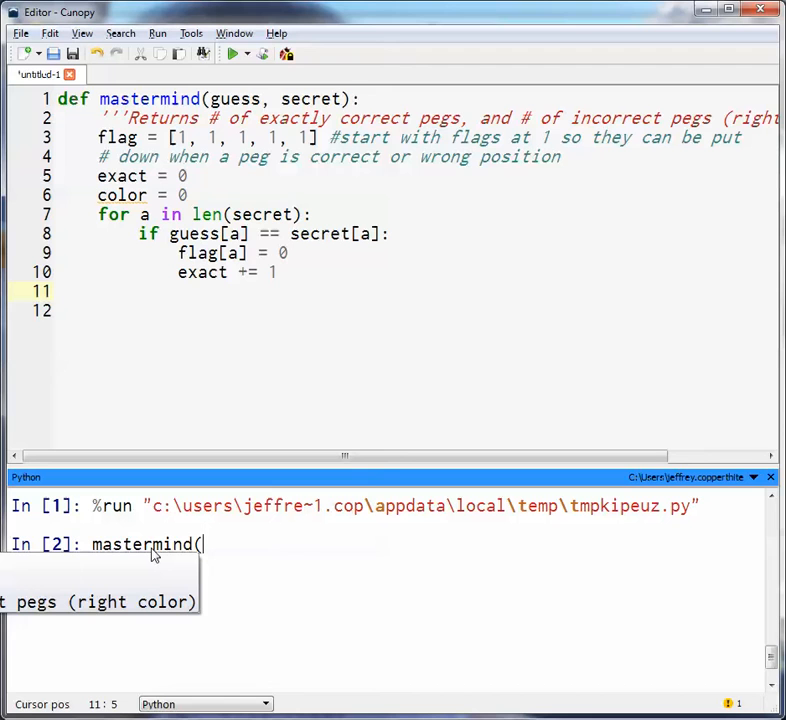
type("[")
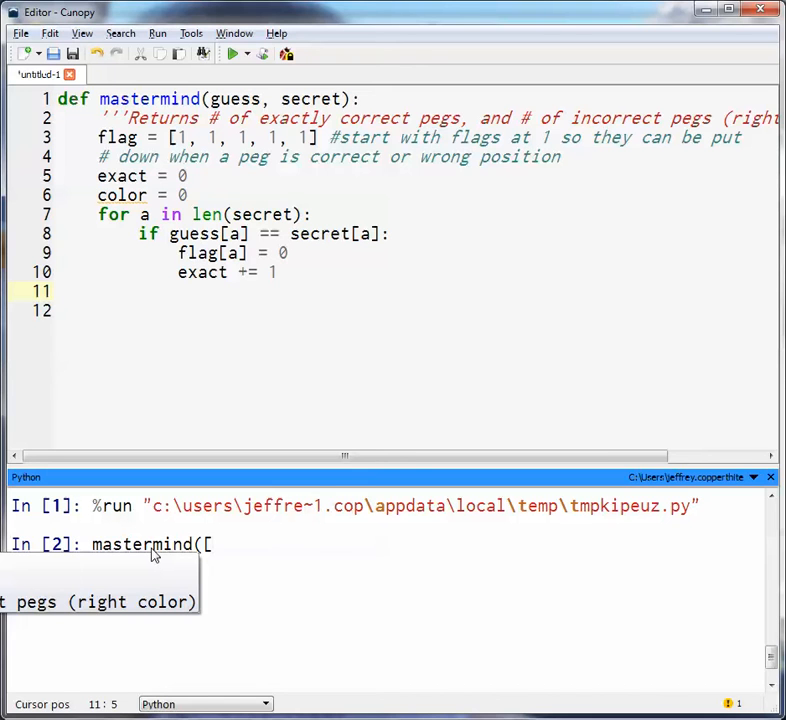
type("'red")
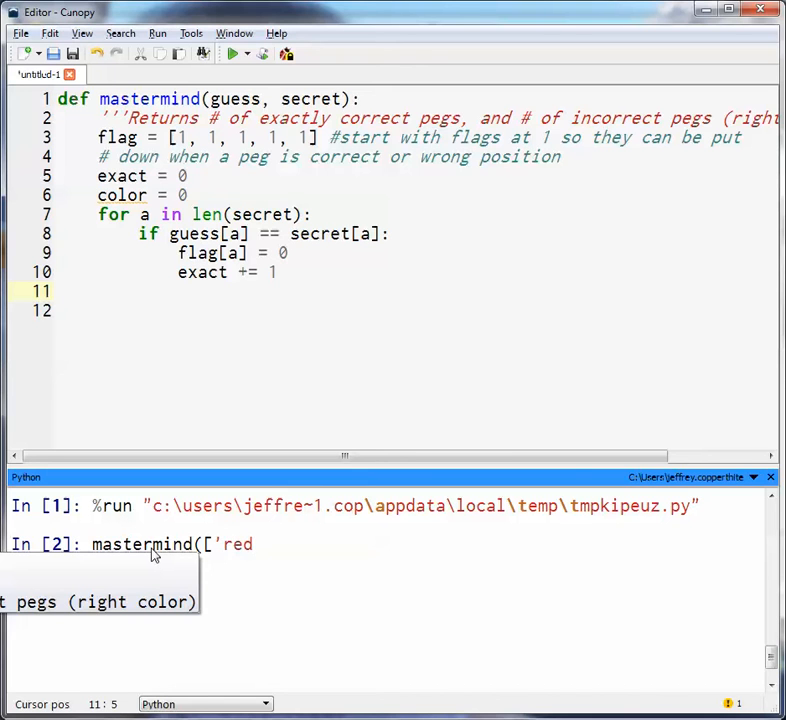
type("', 'blue'")
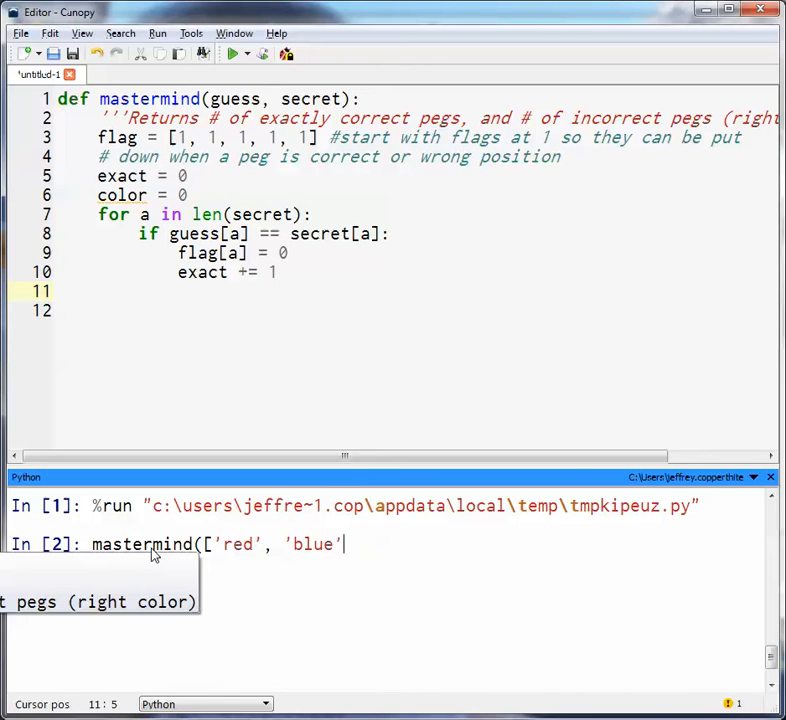
type(",")
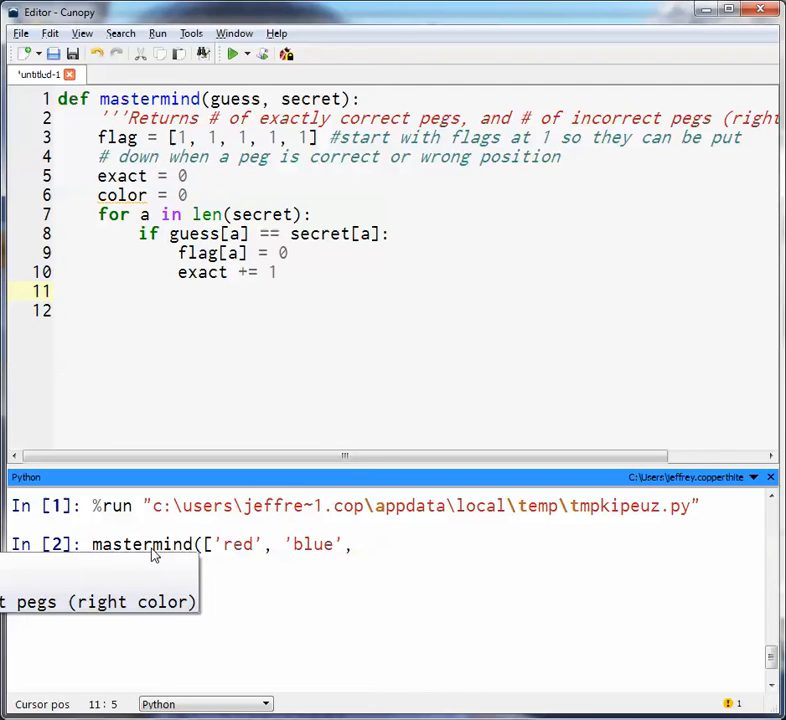
type("pur")
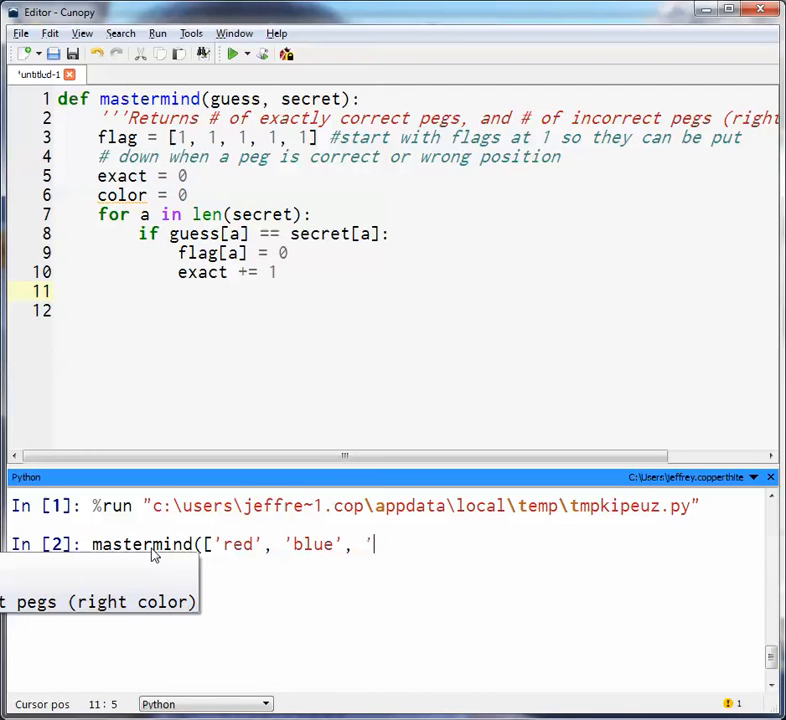
type("purple'")
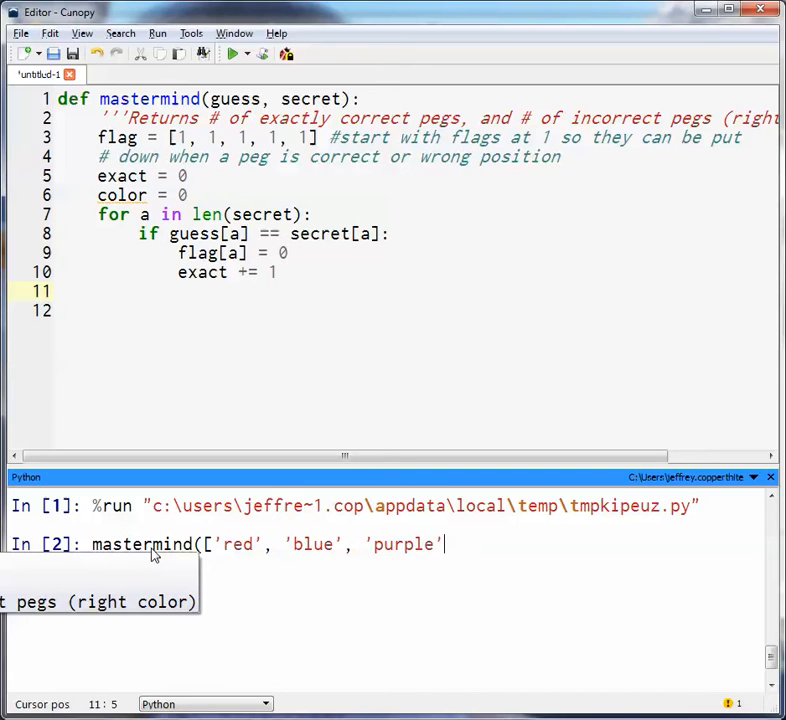
type("],")
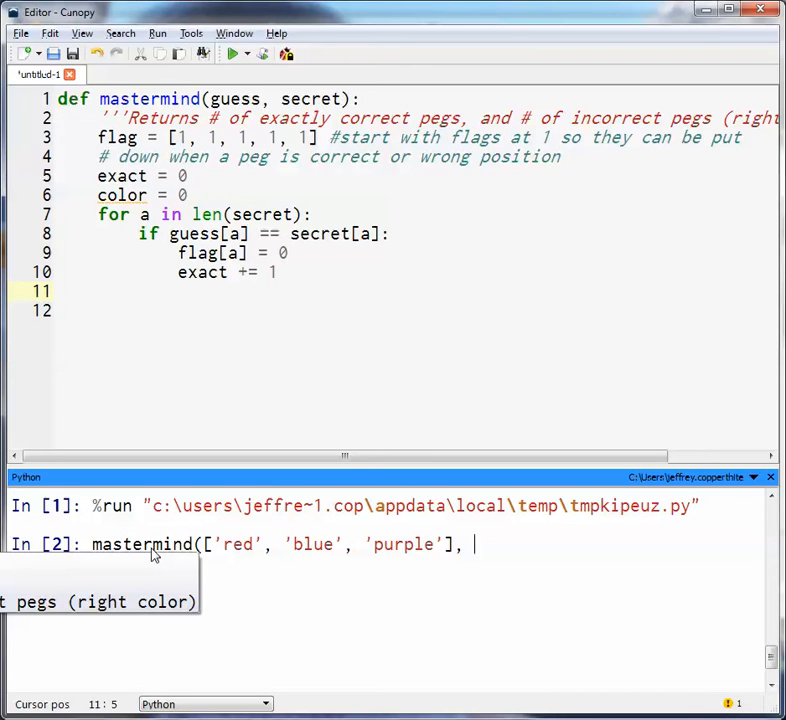
- Finish the call with the secret ['red', 'purple', 'yellow']
type("[")
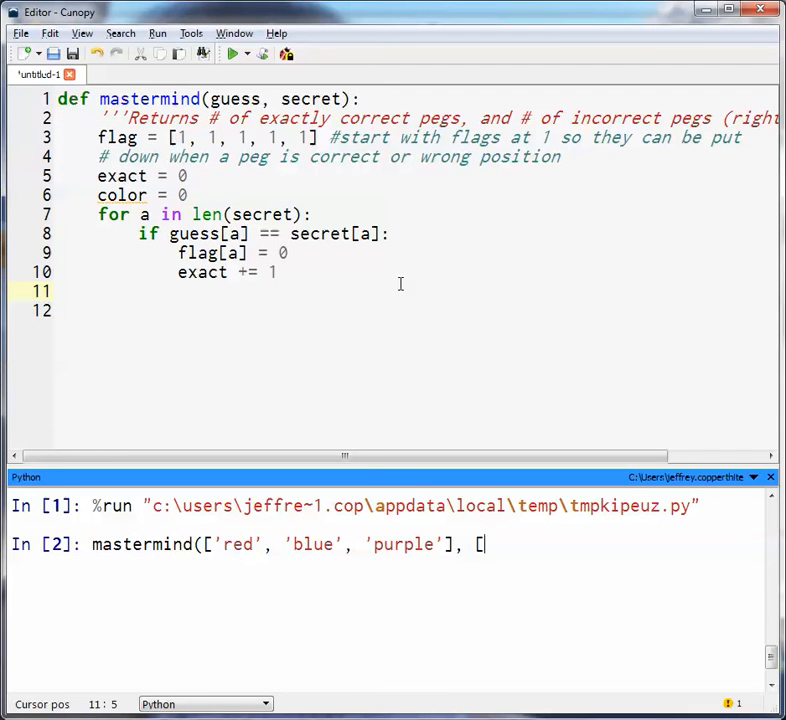
type("'red',")
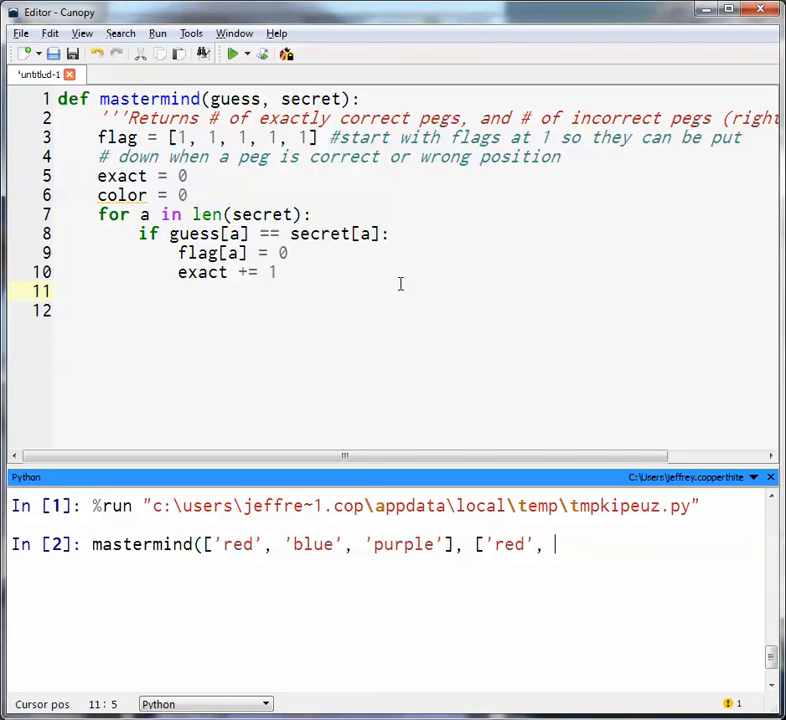
type("'purple")
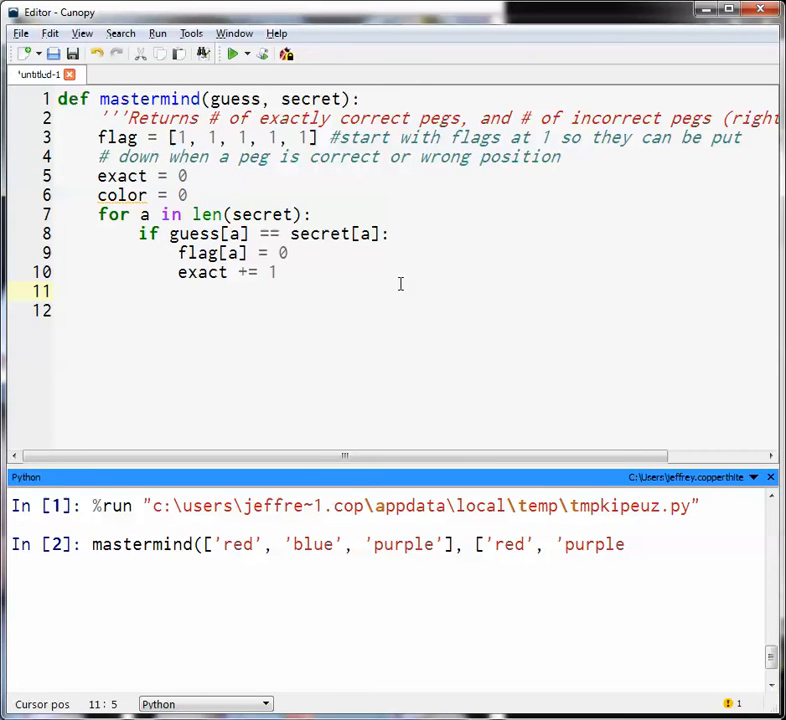
type(", '")
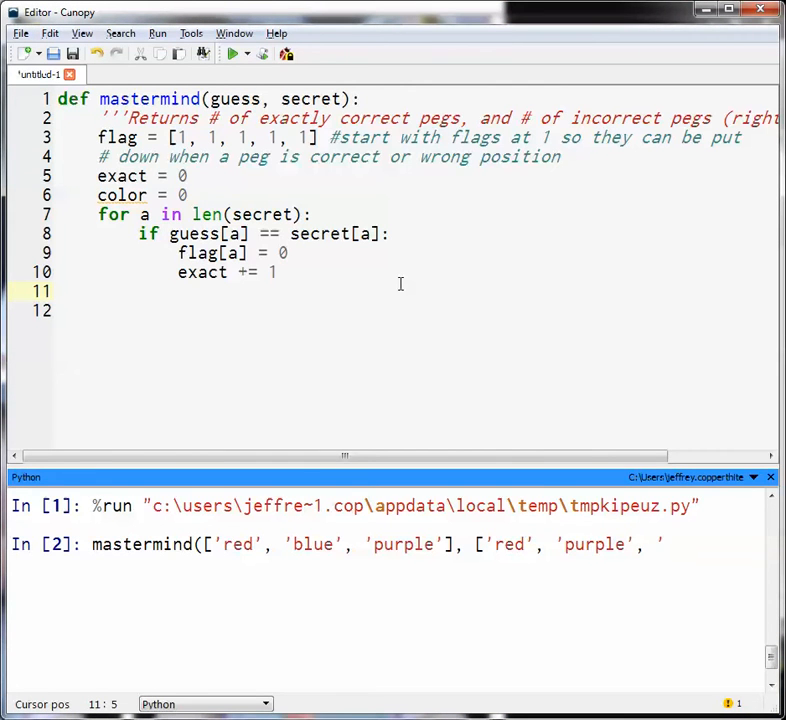
type("yellow'])")
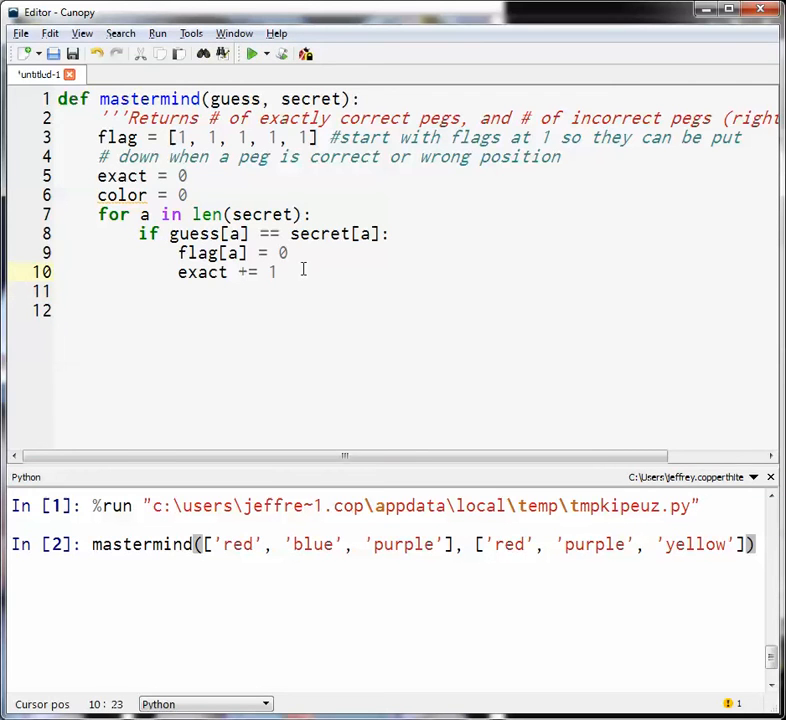
- Add print "You have" + str(exact) + "exactly right." on line 11
type("pri")
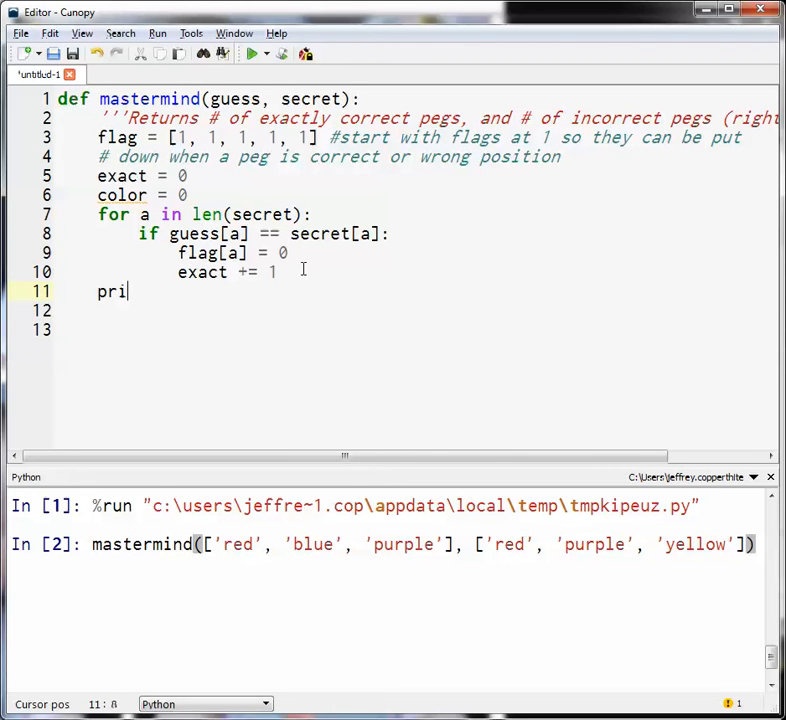
type("nt")
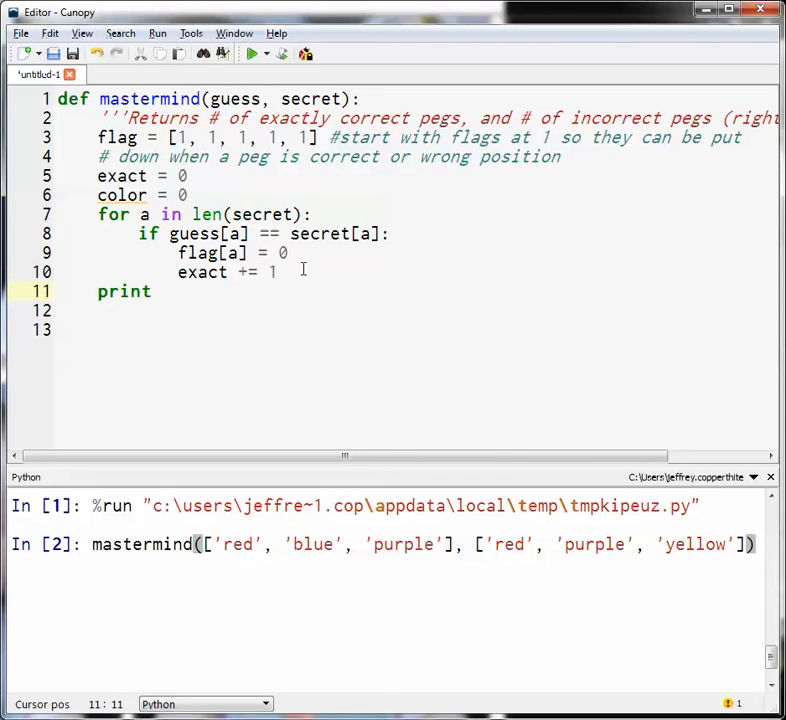
type("\"")
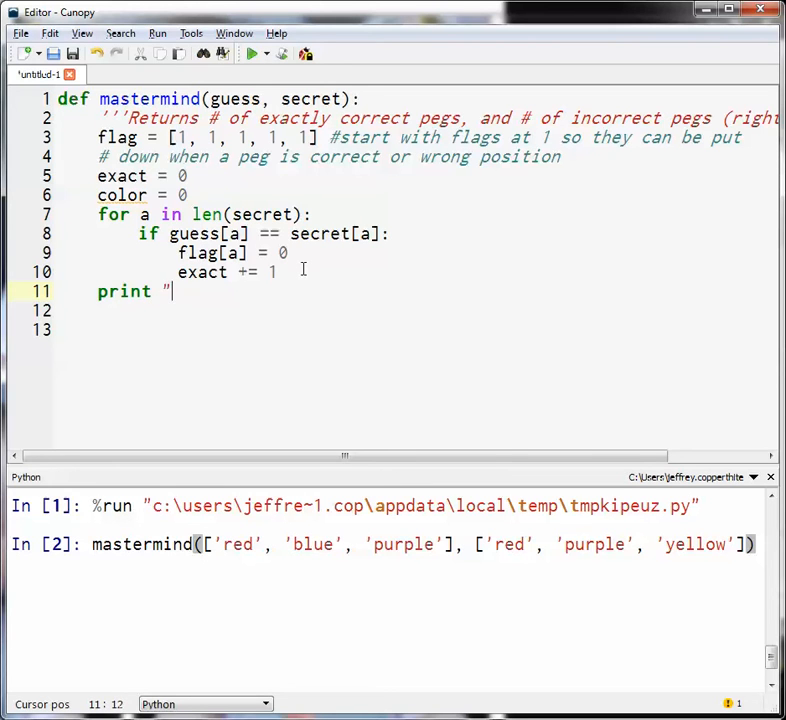
type("You have")
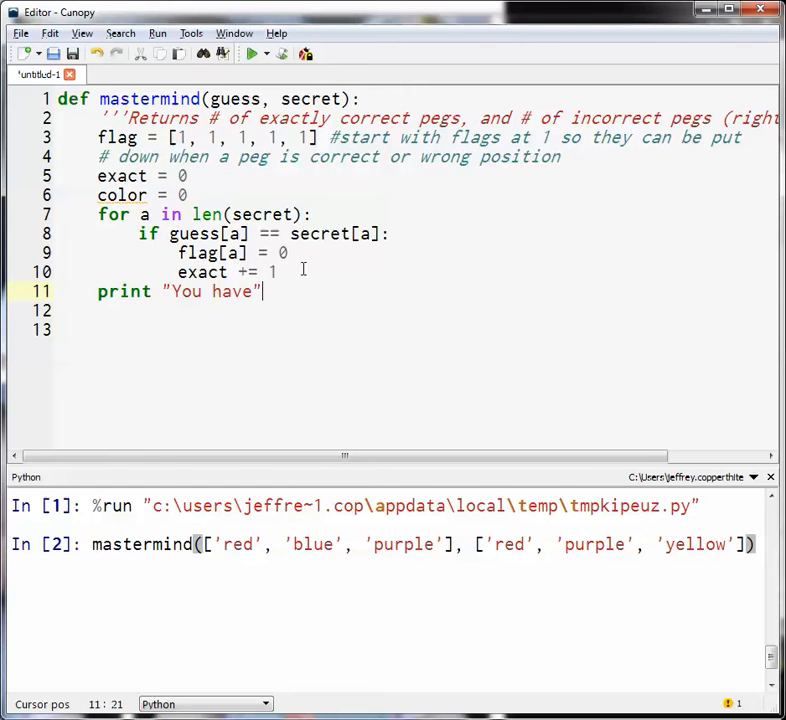
type("+ str(")
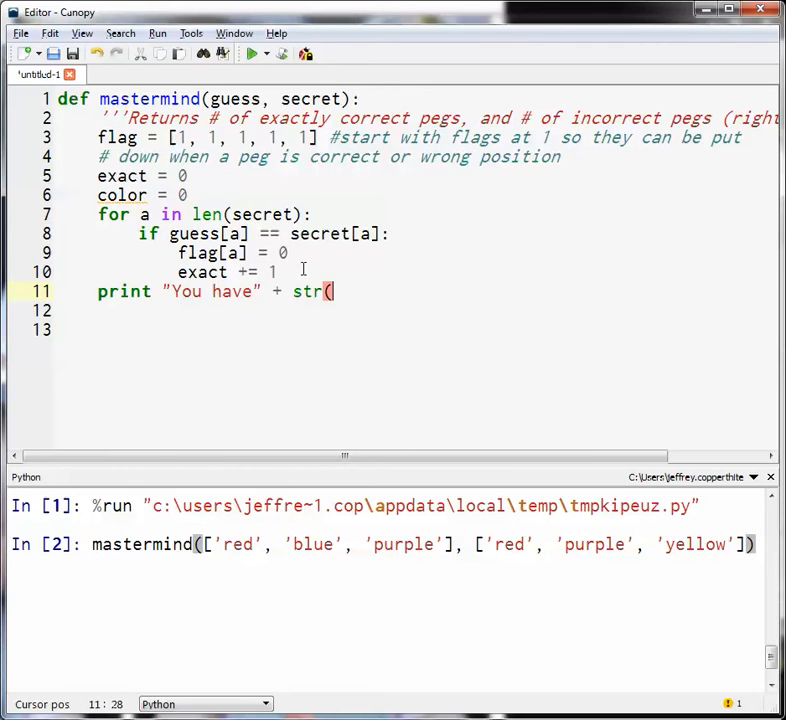
type("exact) +")
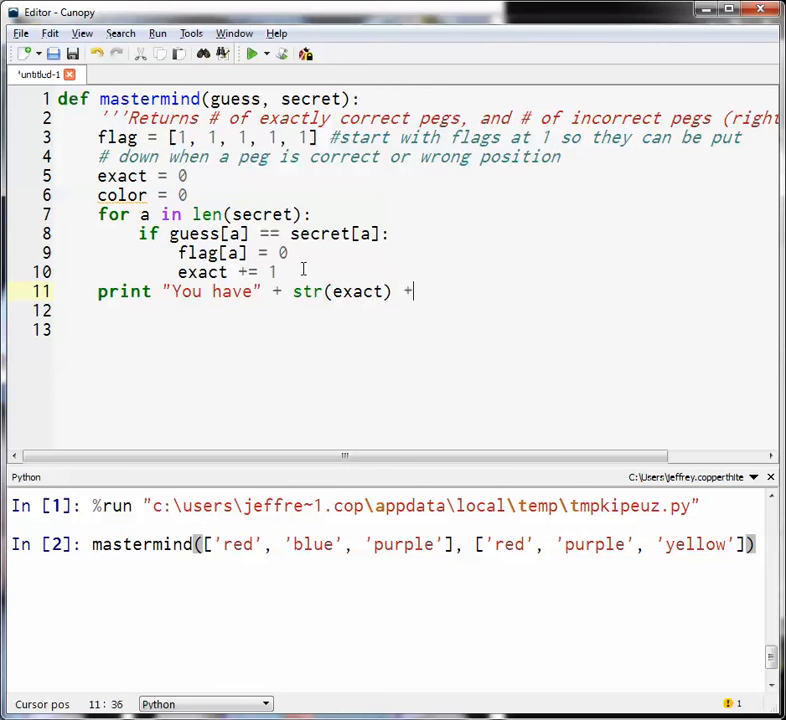
type("\"exactly right\"")
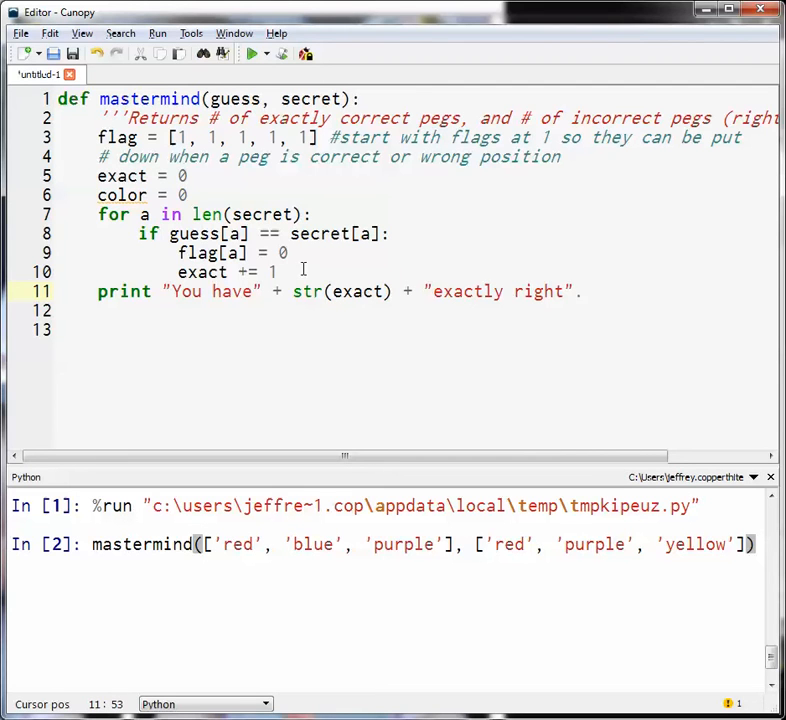
type(".")
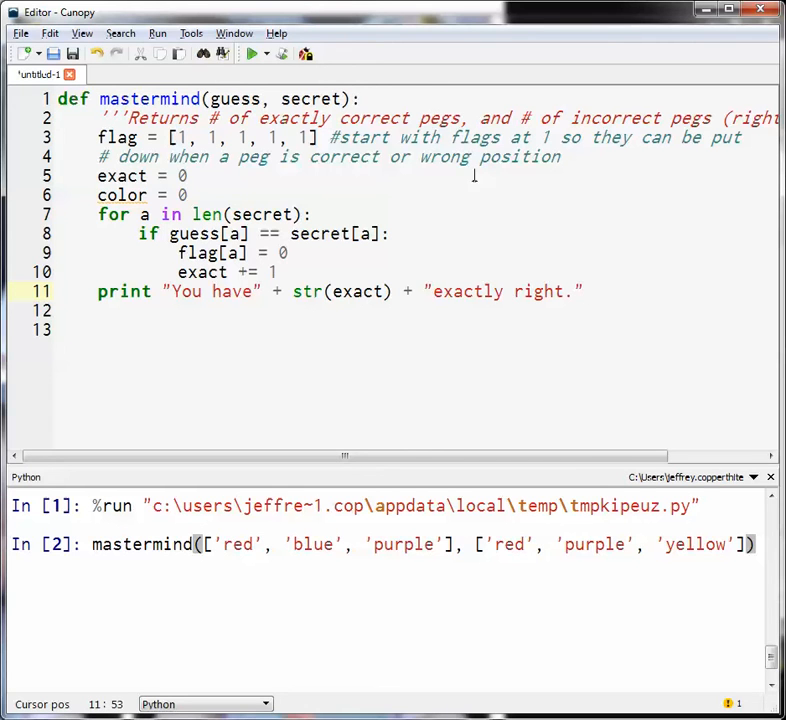
- Rerun and call mastermind(['purple', 'red', 'blue'], ['purple', 'yellow', 'red']), raising a TypeError
left_click(236, 54)
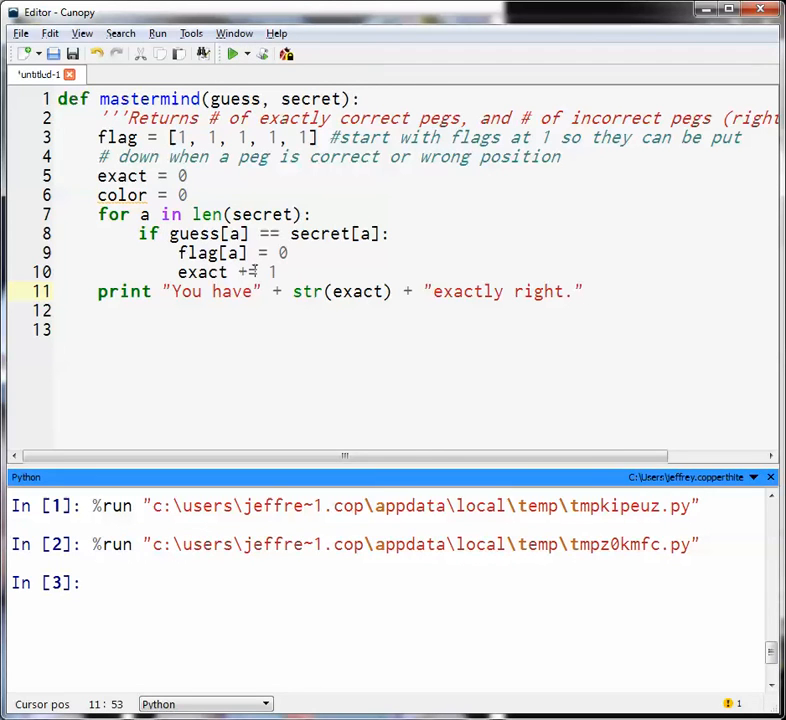
left_click(232, 54)
type("mast")
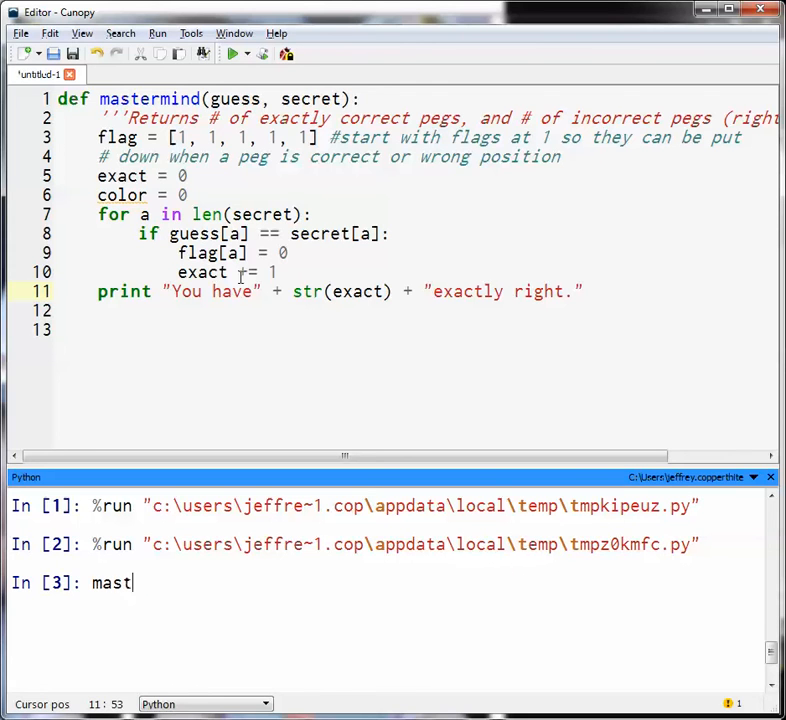
type("ermind(")
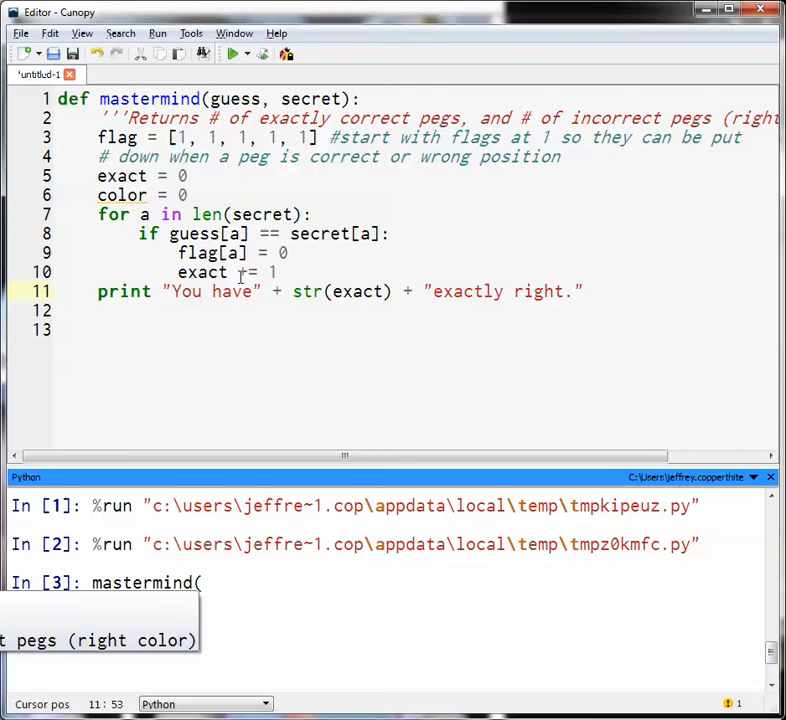
type("['pr")
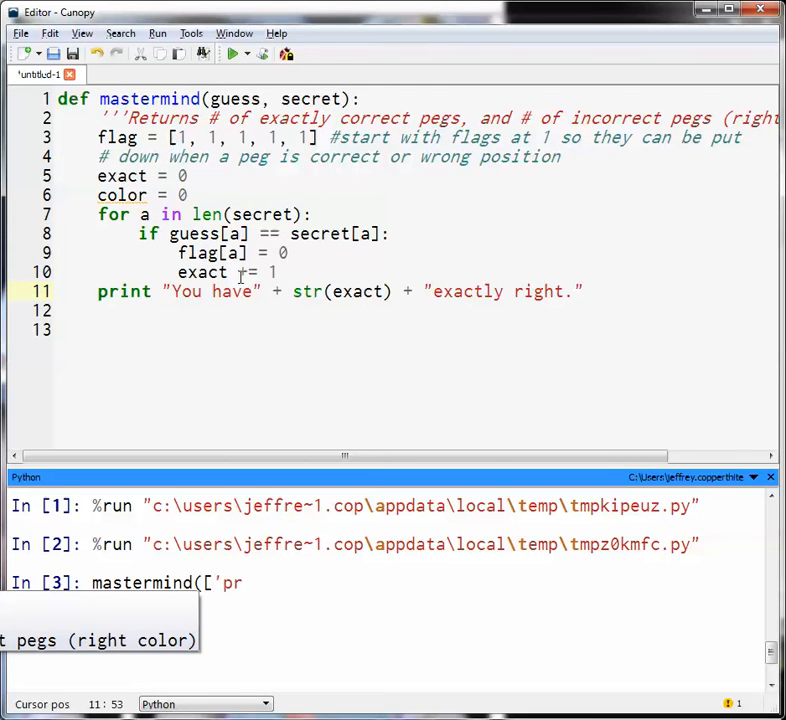
type("urple'")
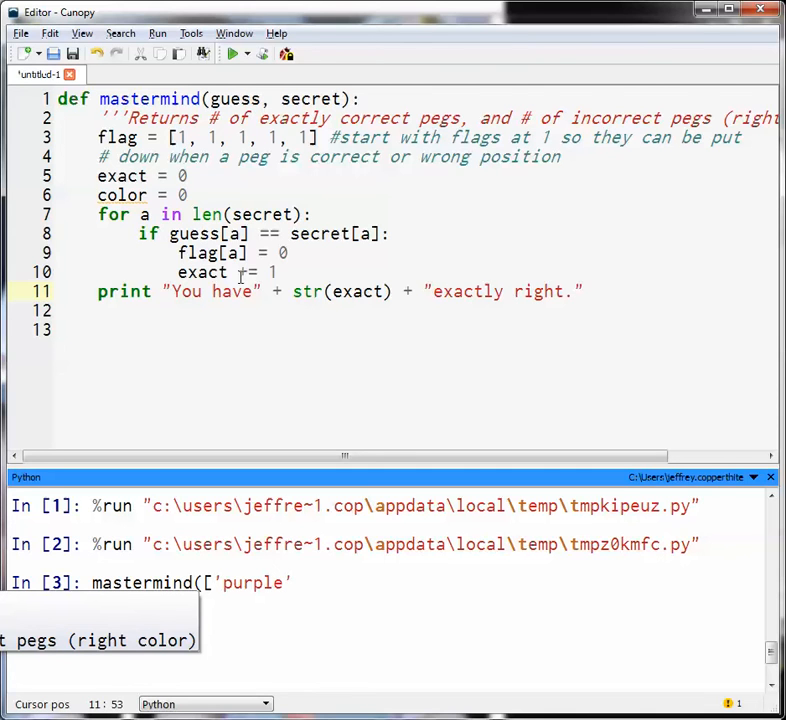
type(", 'red', '")
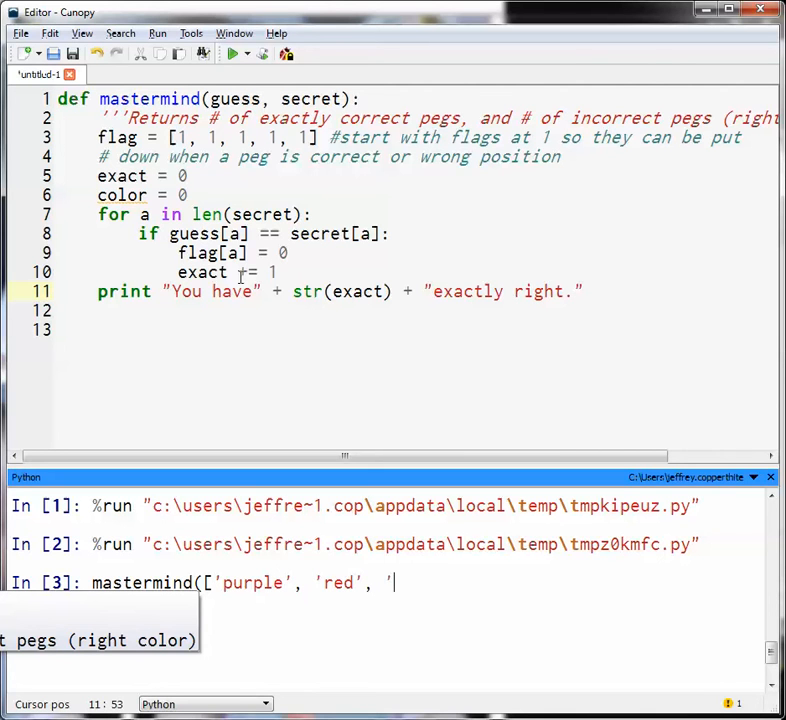
type("'blue'], [")
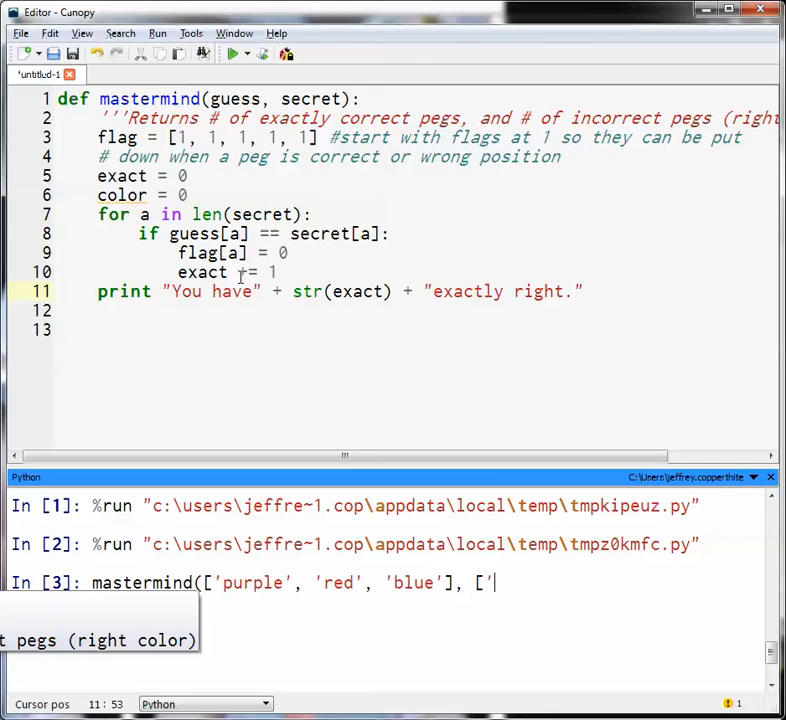
type("purple',")
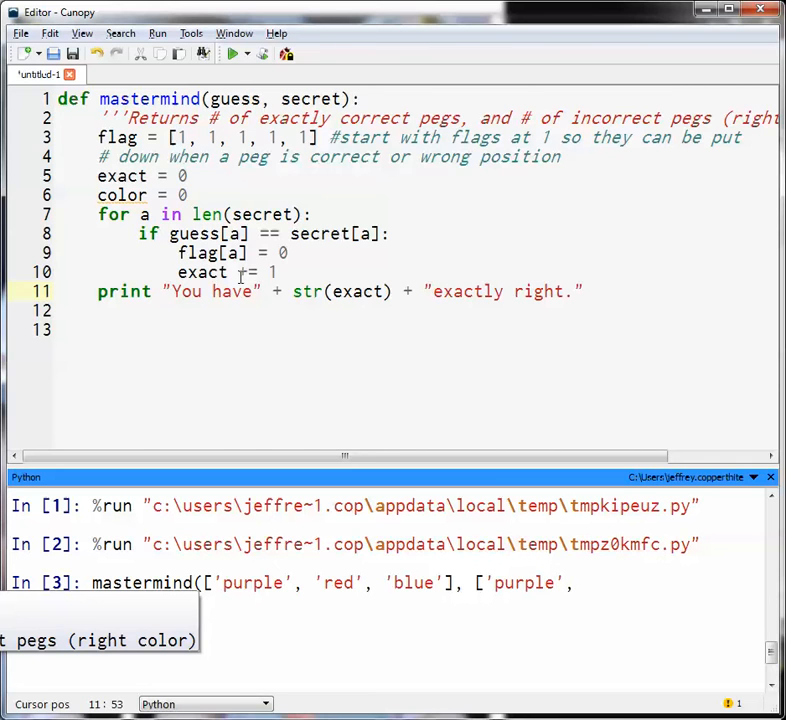
type("'uye")
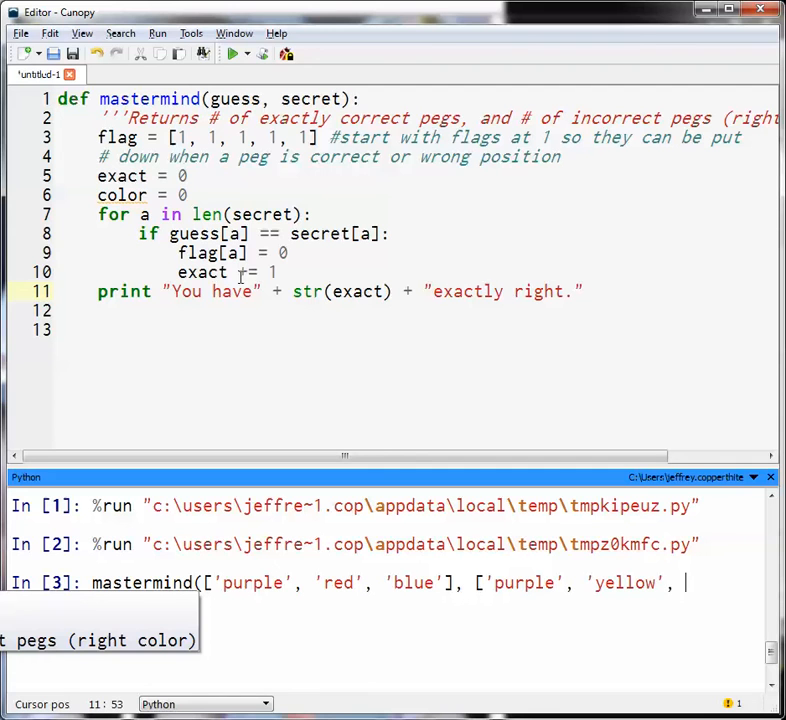
type("'red'")
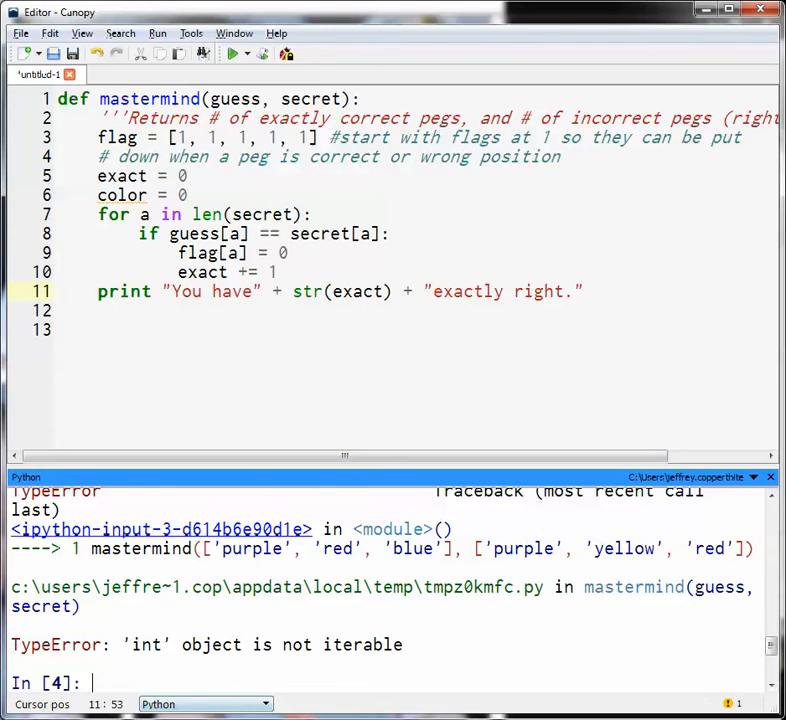
mouse_move(238, 604)
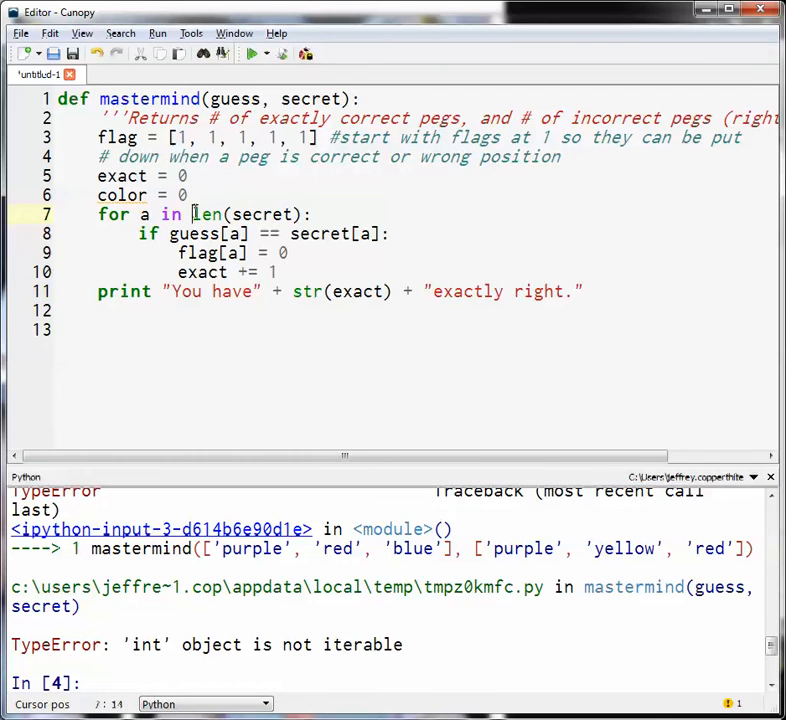
- Loop over range(0, len(secret)), rerun, and retest purple, red, blue against purple, yellow, red
type("r")
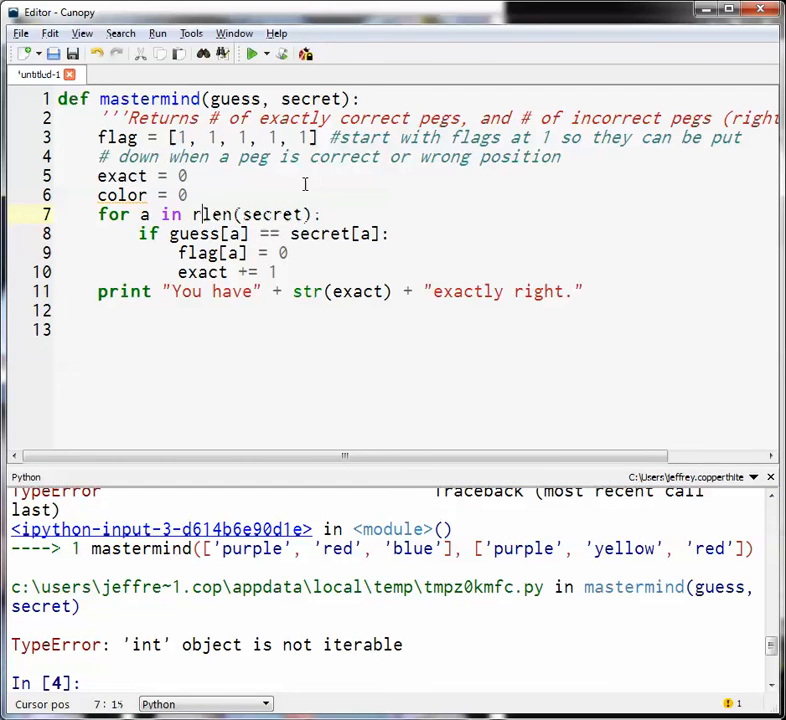
type("ange(0,")
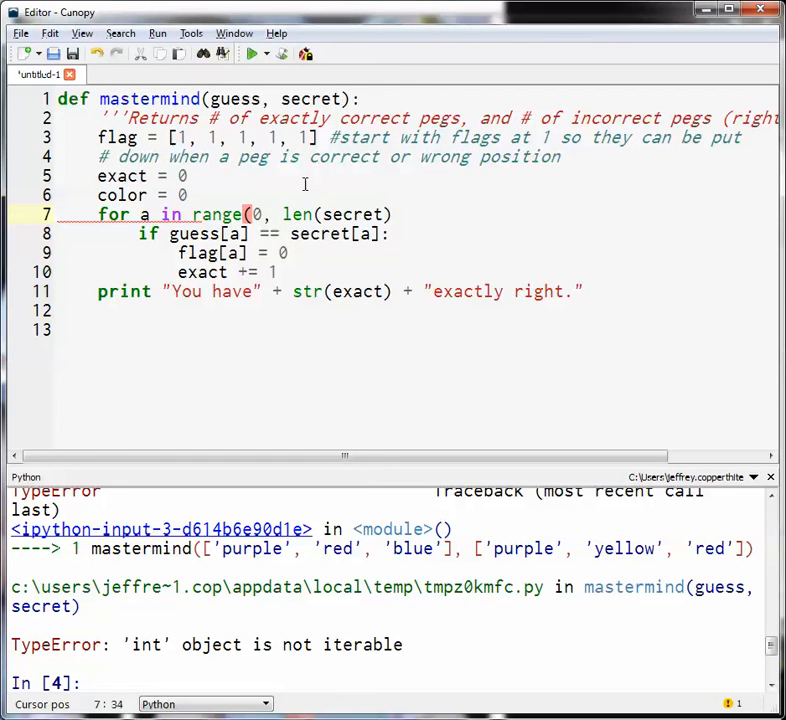
type("):")
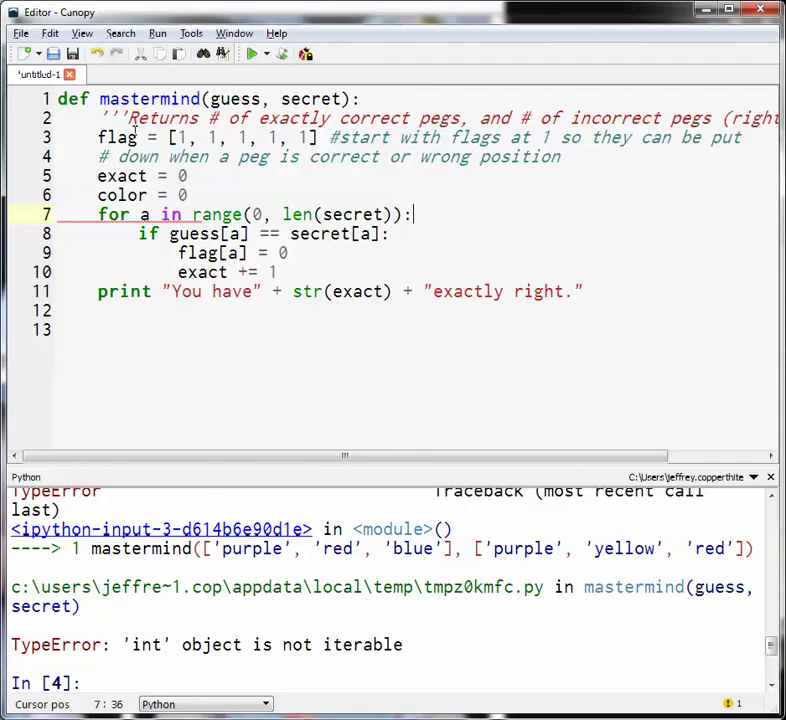
left_click(232, 54)
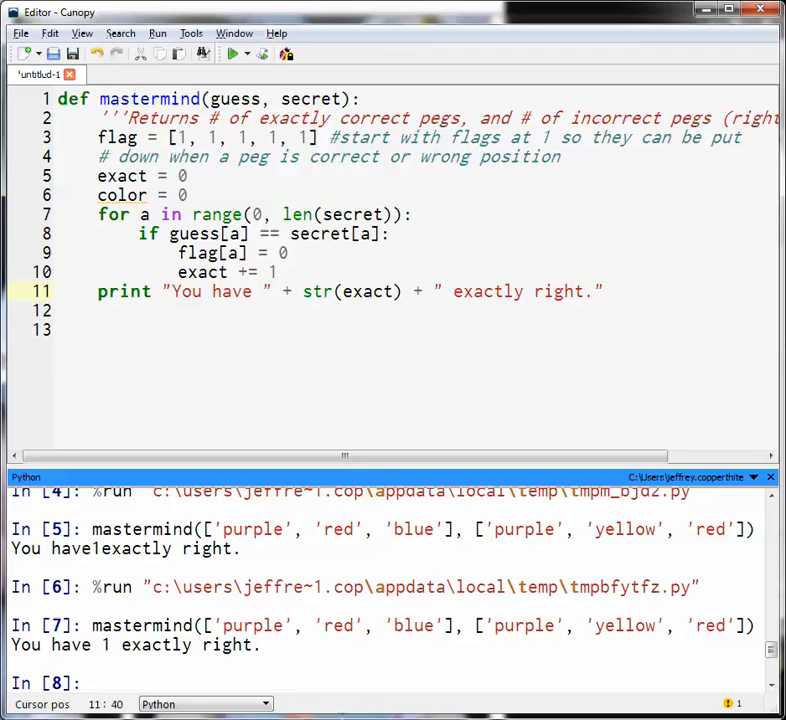
type("mastermind(['purple', 'red', 'blue'], ['purple', 'yellow', 'red'])")
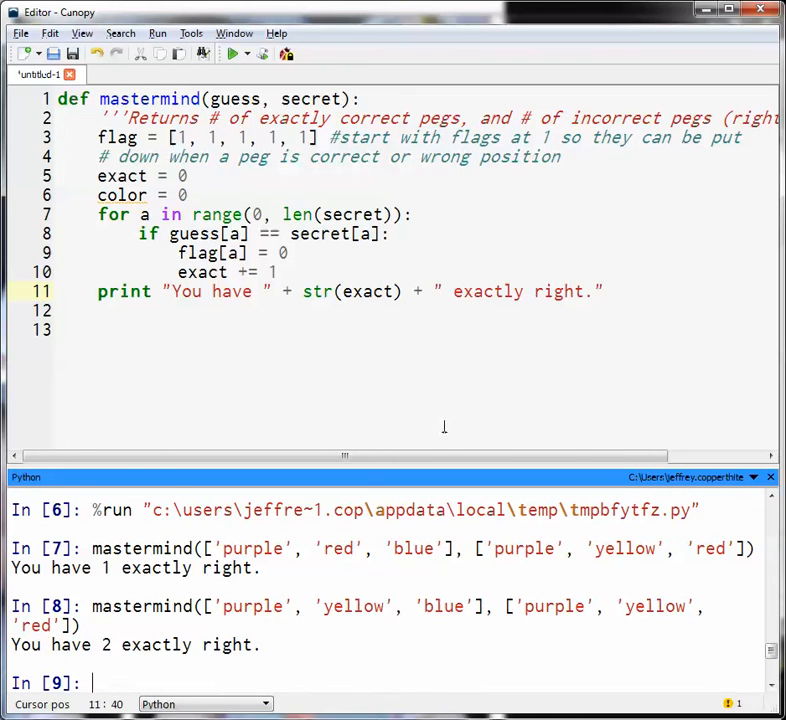
mouse_move(200, 478)
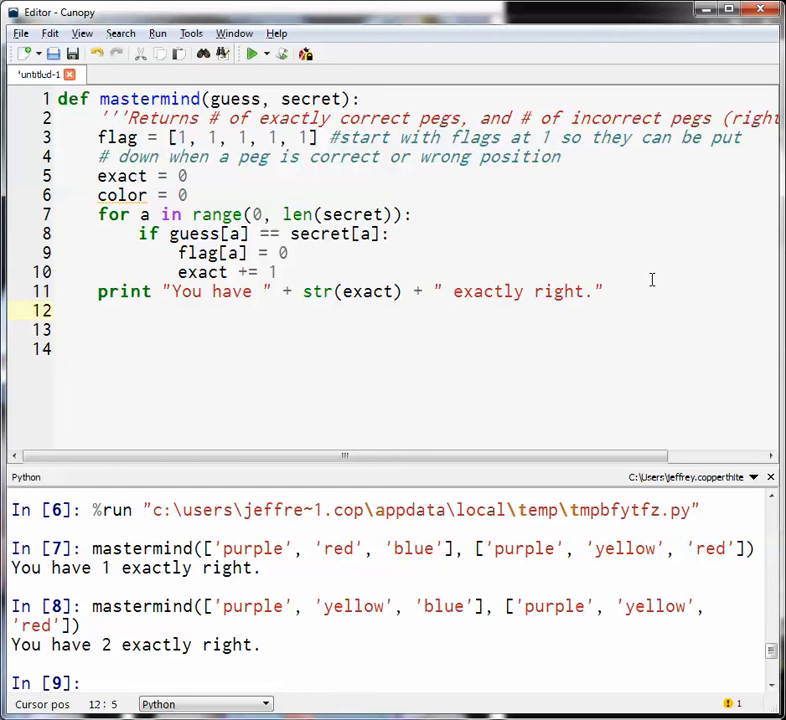
- Type 'for a in range(0, len(secret)):' on line 12 after the exact-match print
type("a =")
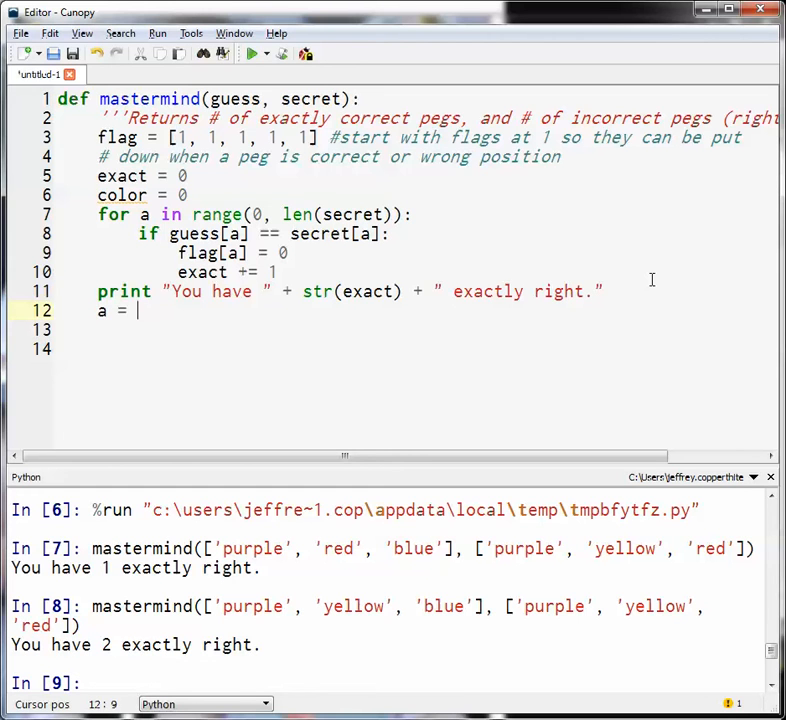
type("for")
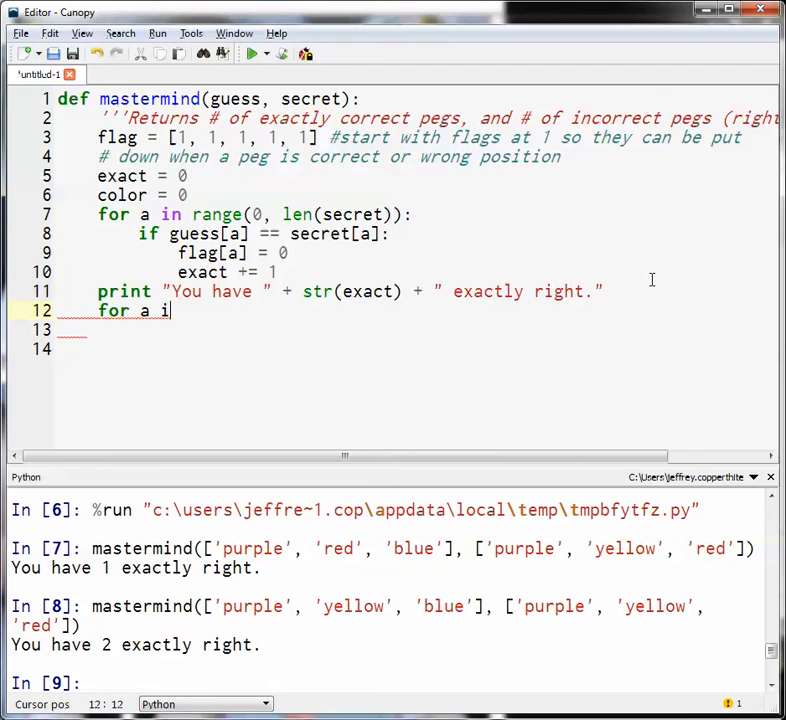
type("n range")
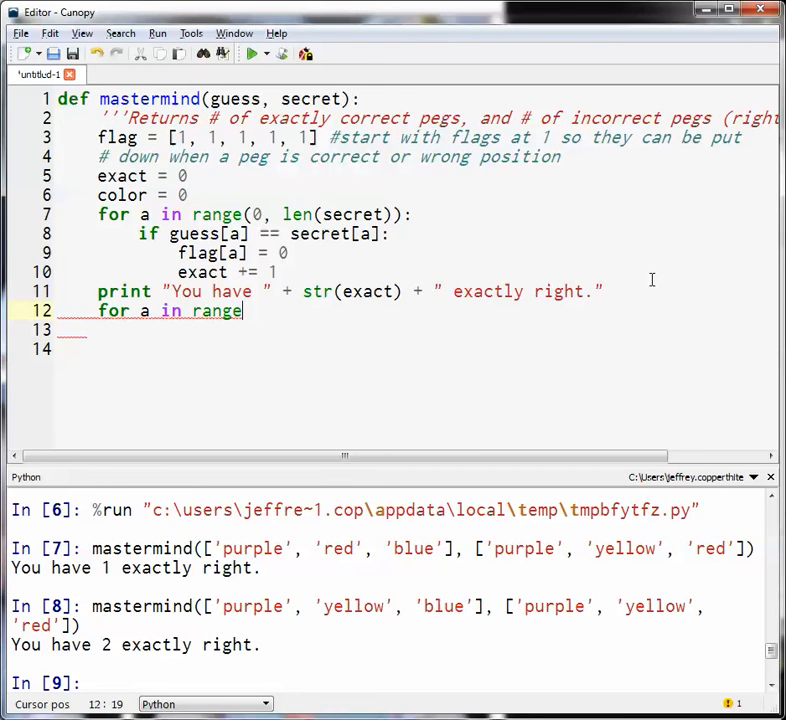
type("(0, len(sec")
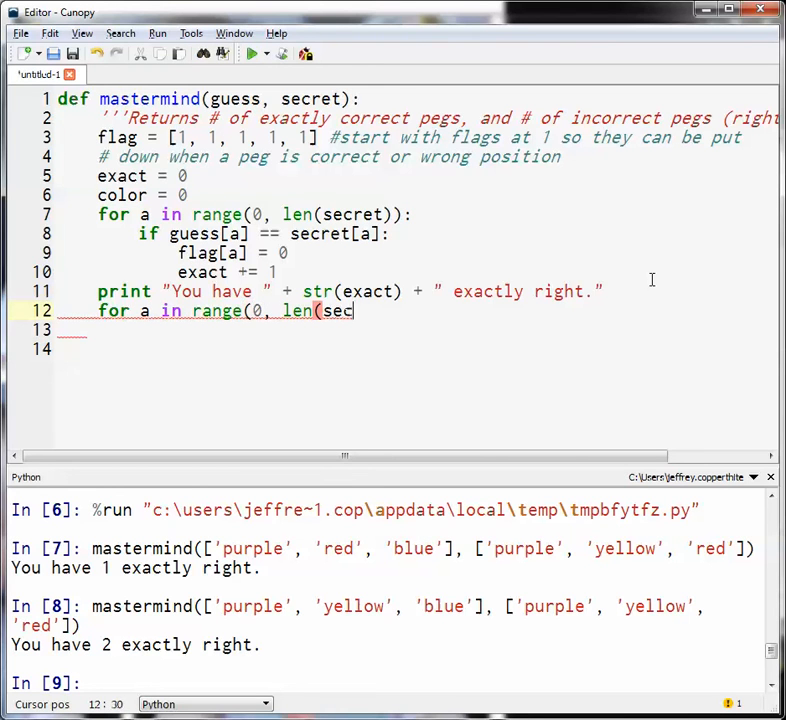
type("ret):")
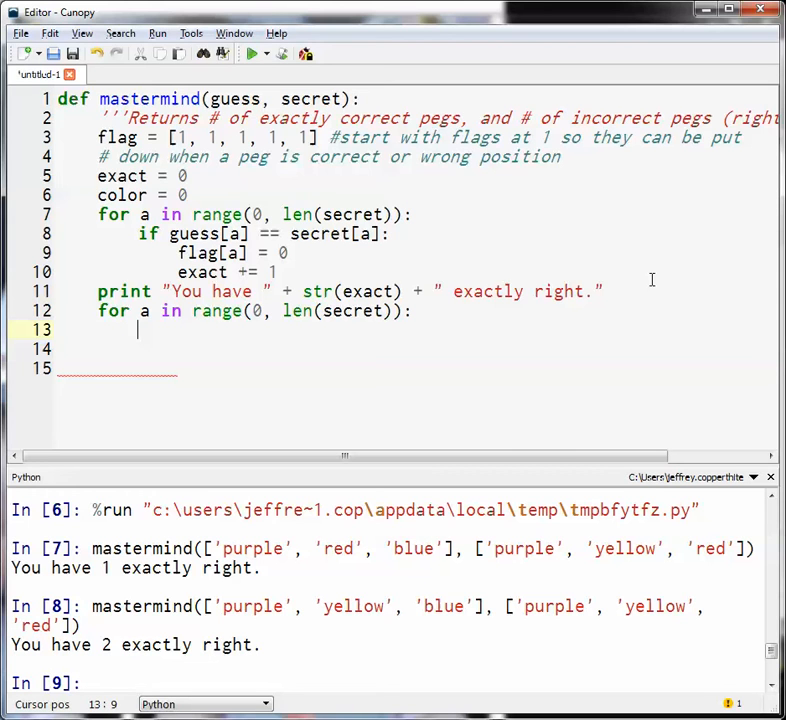
- Add 'if flag[a] == 1:' inside the second loop, then erase a half-typed guess condition
type("i")
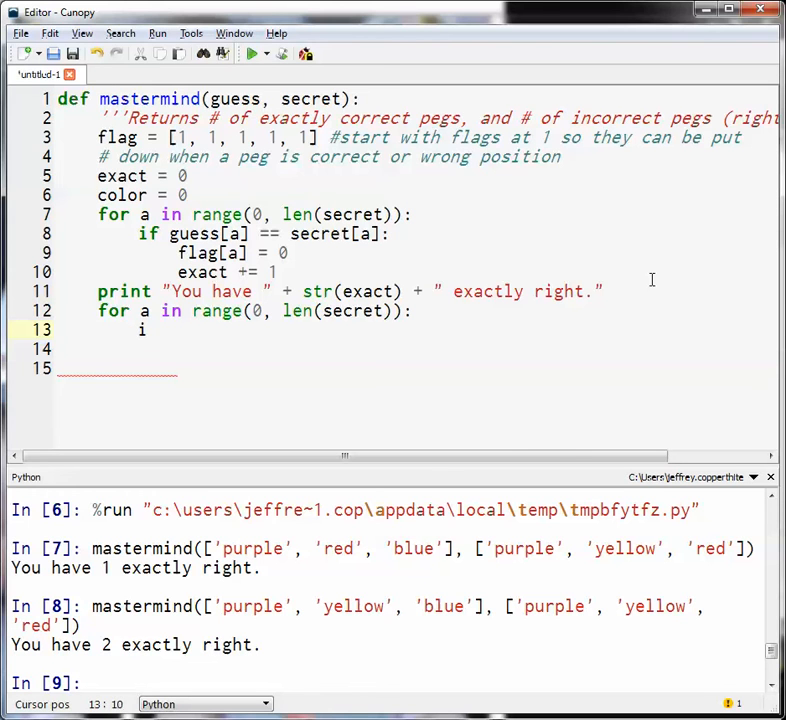
type("f")
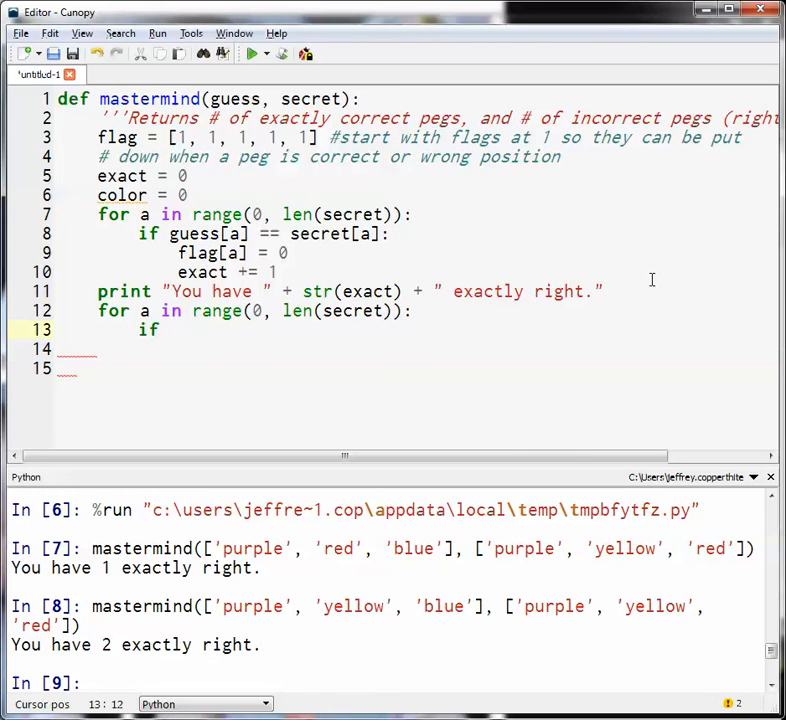
type("flag[a")
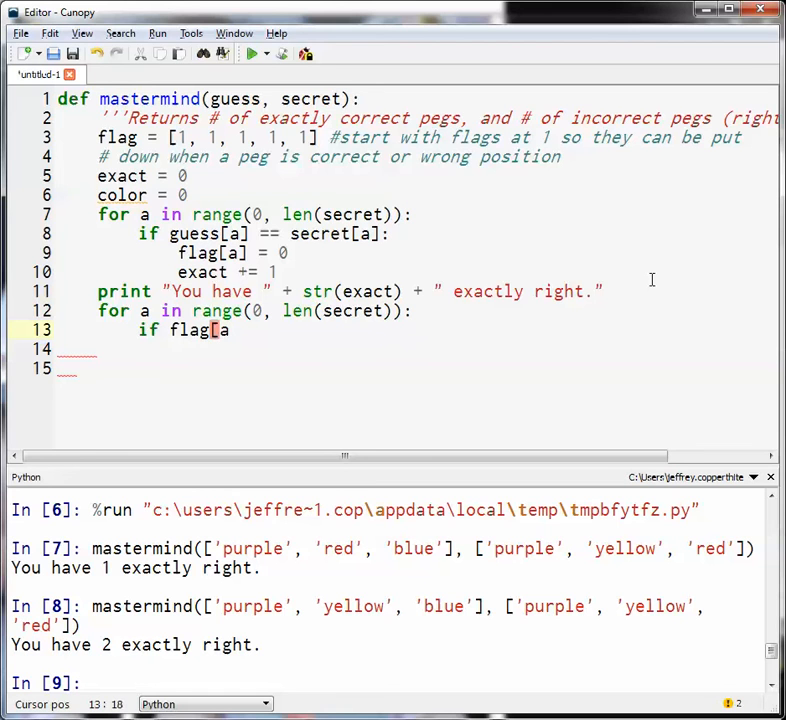
type("]")
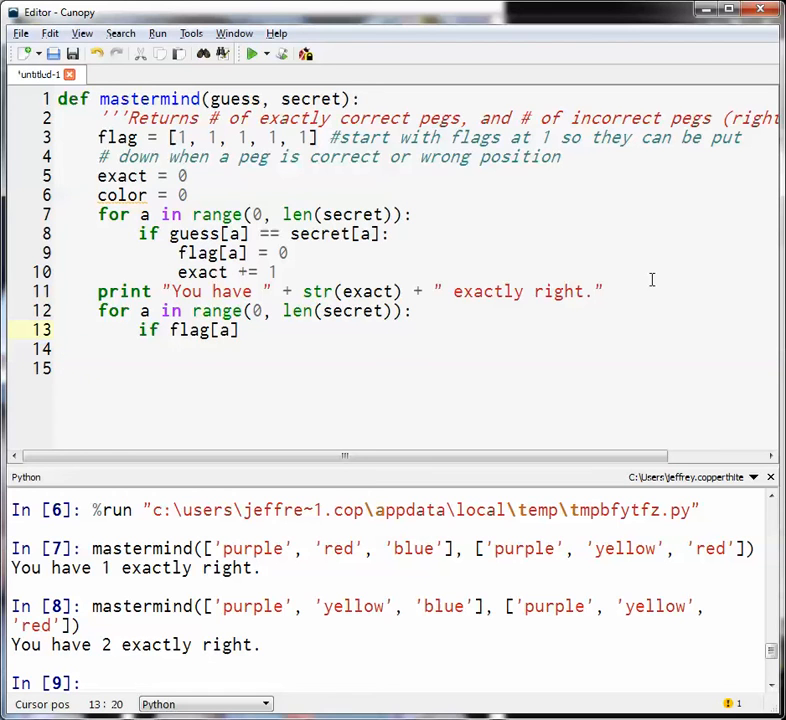
type("= 1")
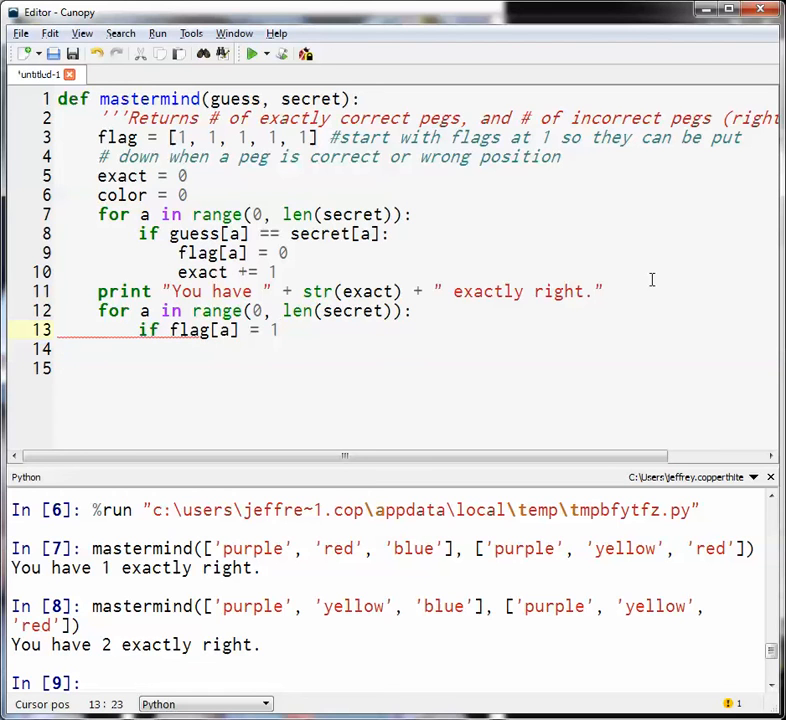
type("=")
left_click(417, 349)
type("if")
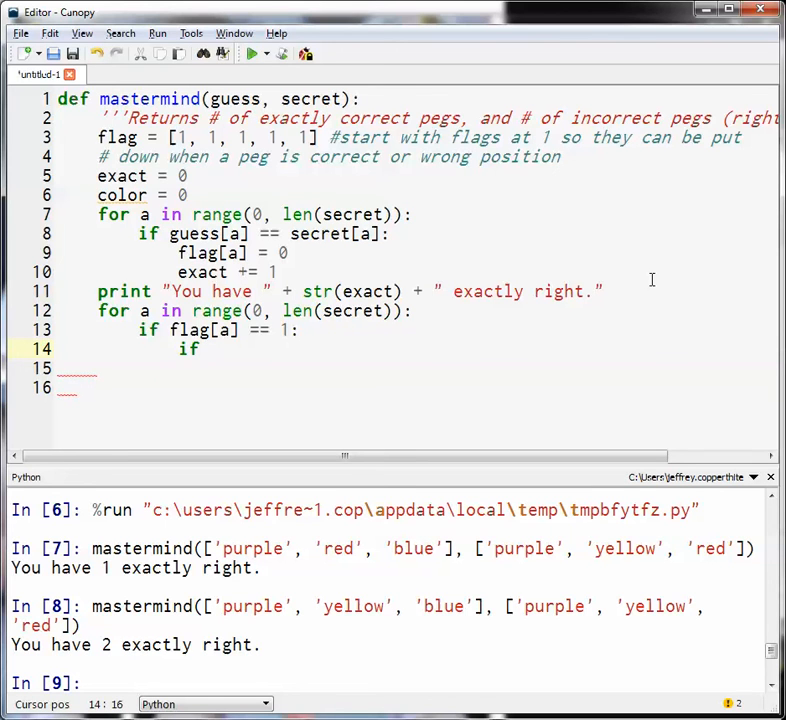
type("guess[a")
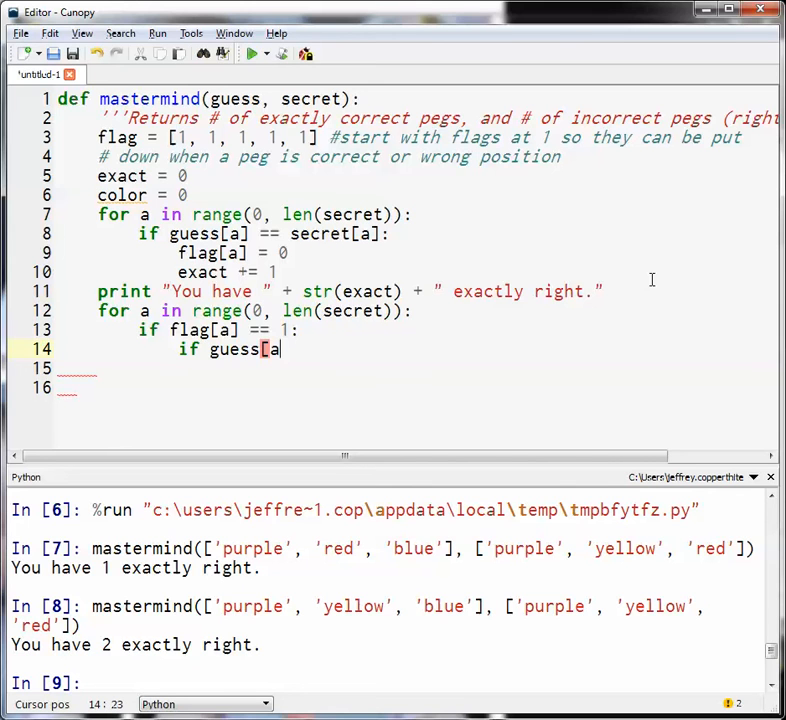
key("BackSpace")
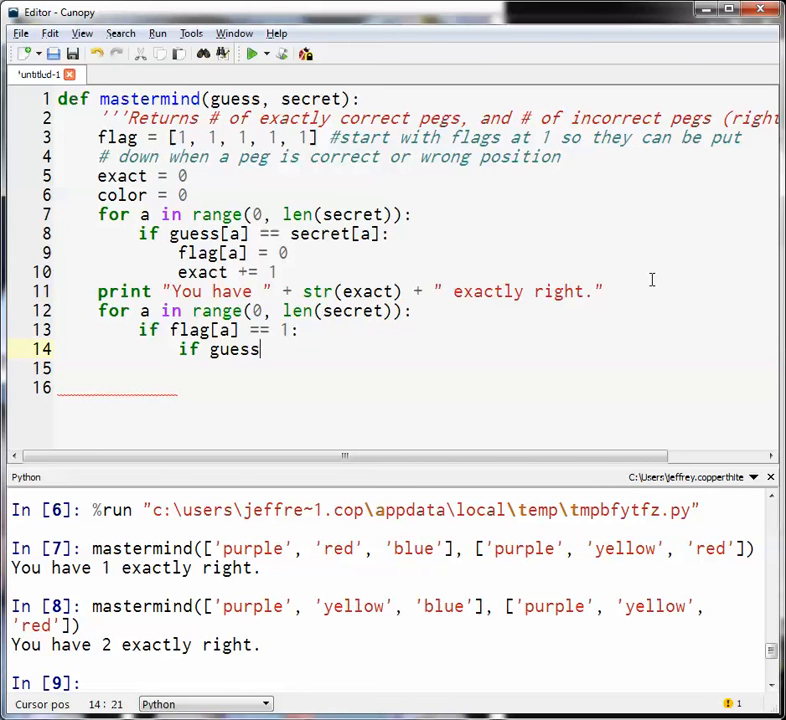
key("BackSpace")
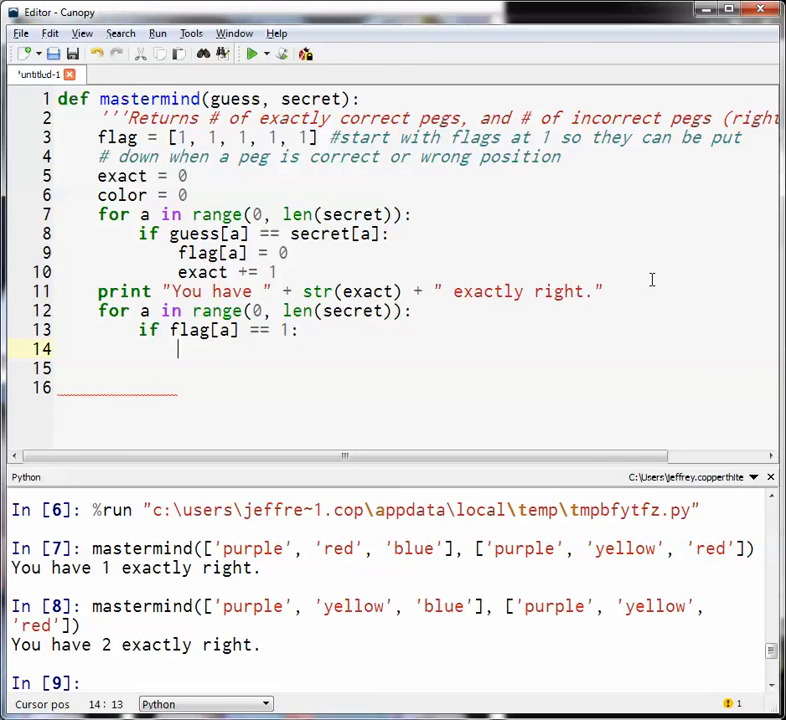
- Start a nested loop 'for b in range(0, len(secret))' under the flag check
type("for")
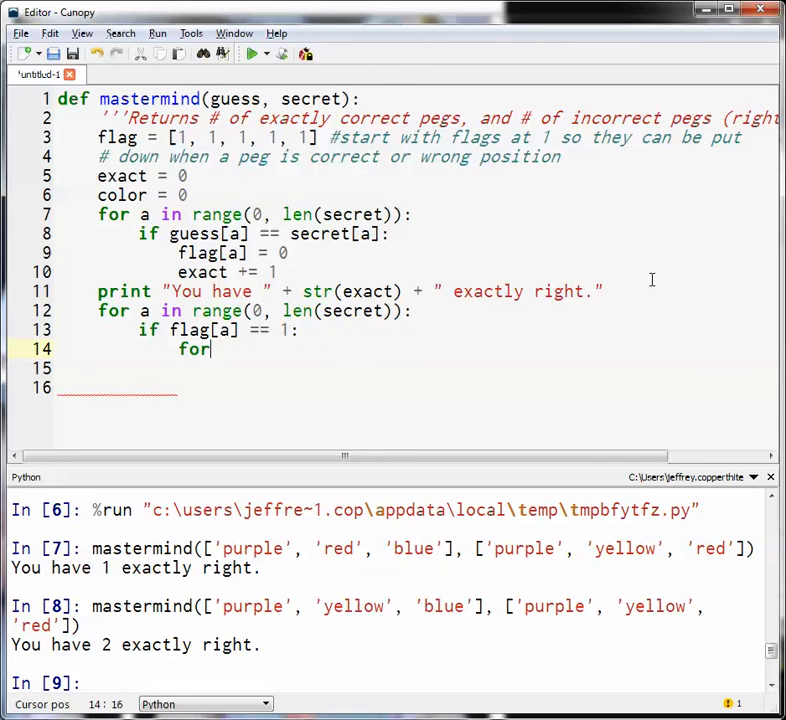
type("b in r")
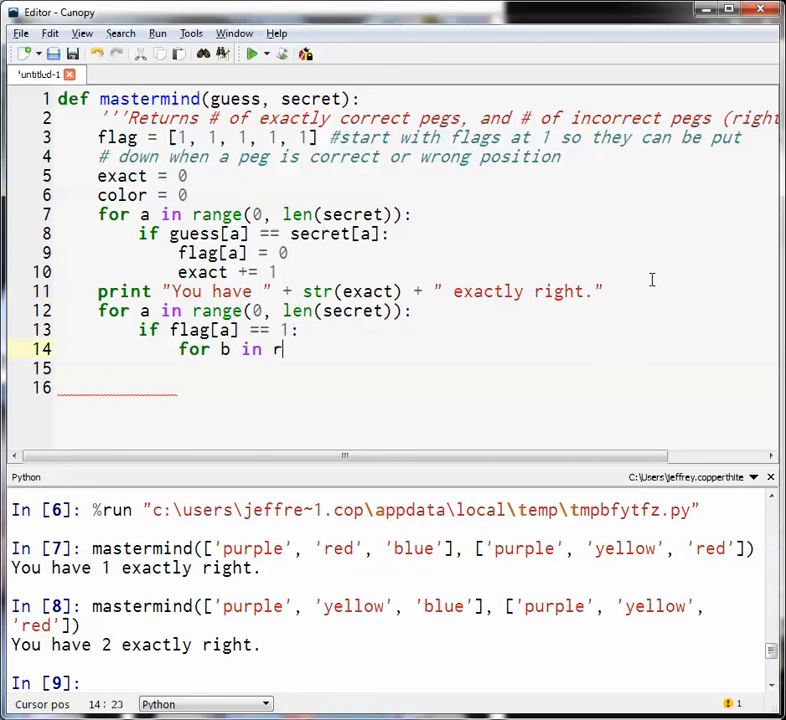
type("ange(0,")
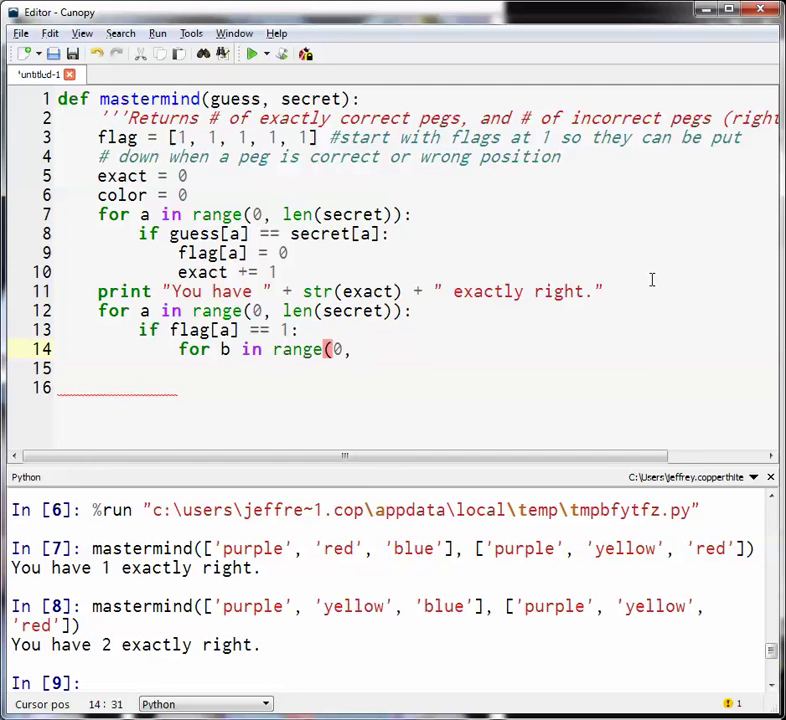
type("len(secret)):")
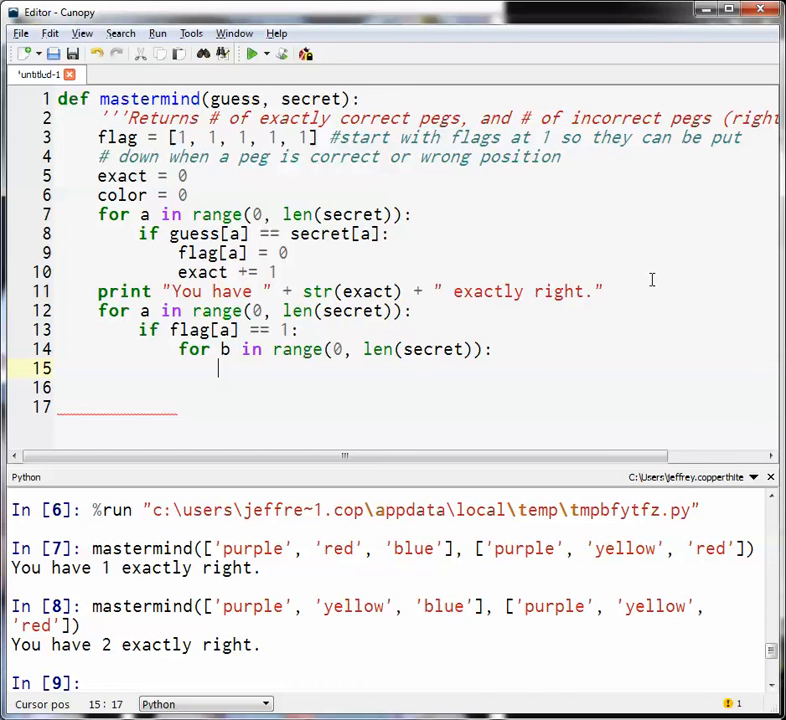
- Write the condition 'if guess[b] in secret and flag[b] == 1' on line 15
type("if")
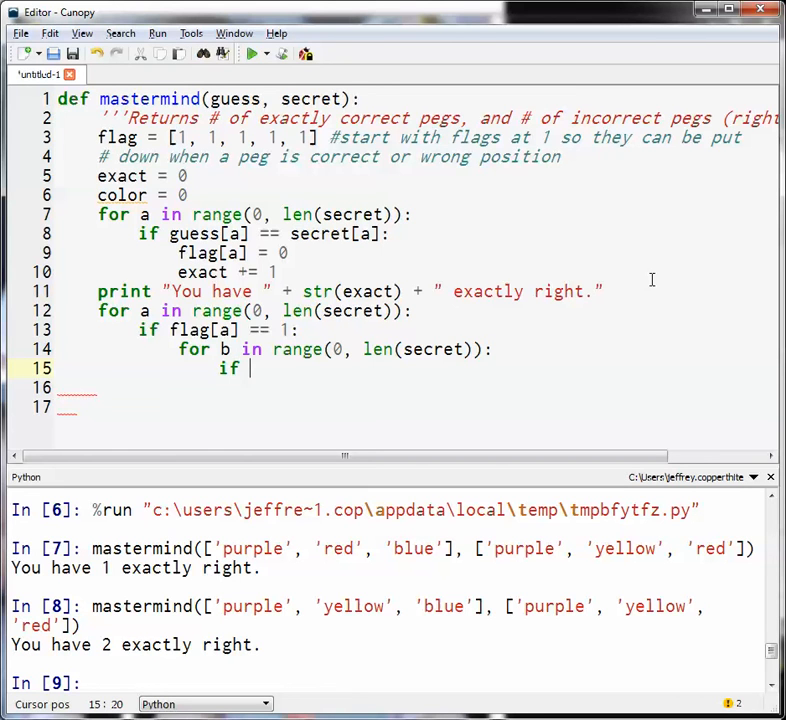
type("guess")
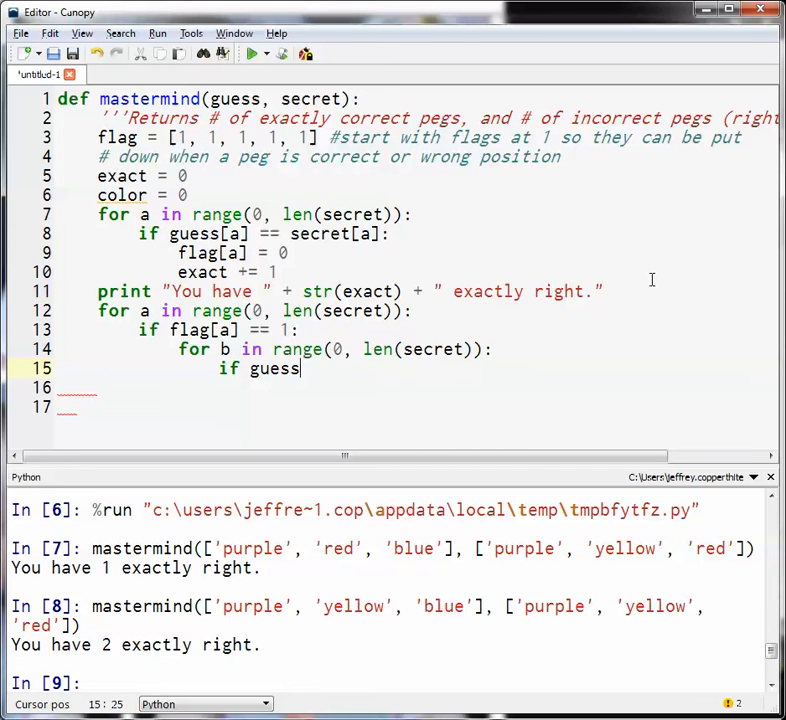
type("[b]")
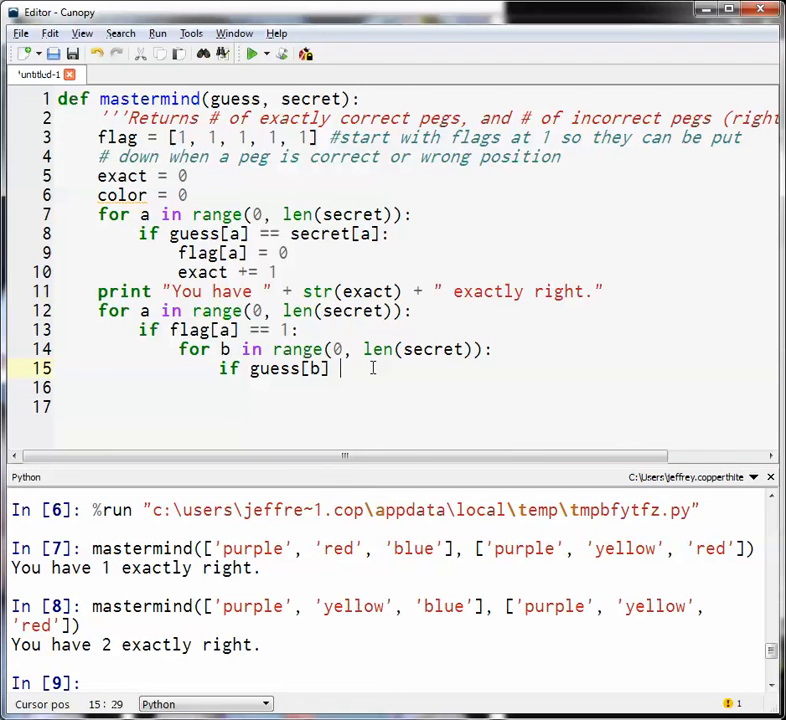
type("==")
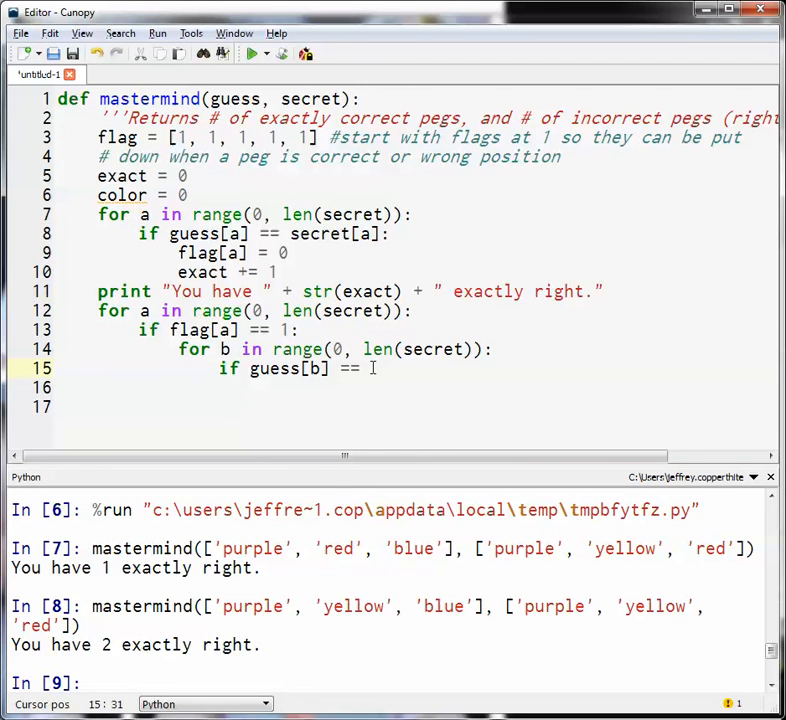
key("BackSpace")
type("i")
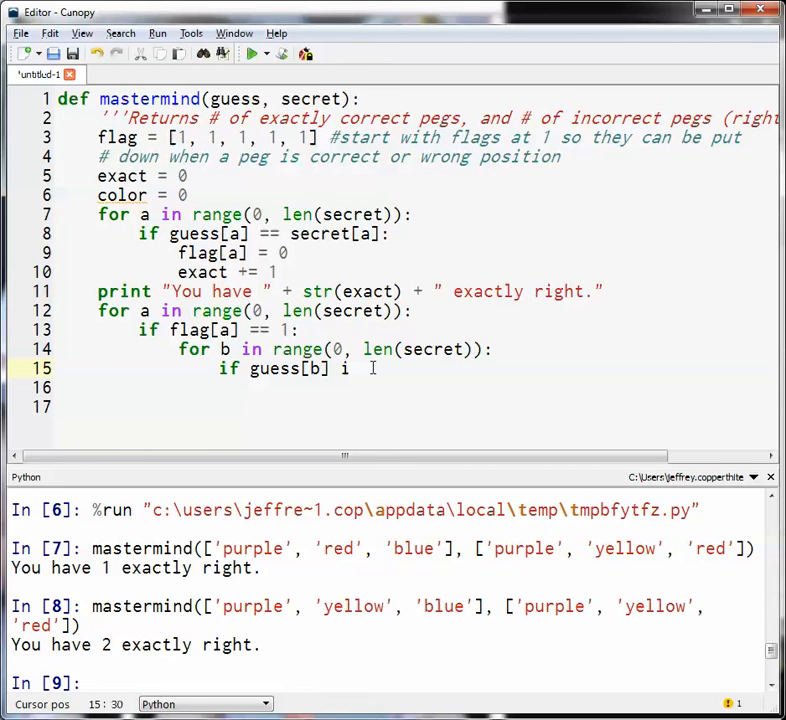
type("n")
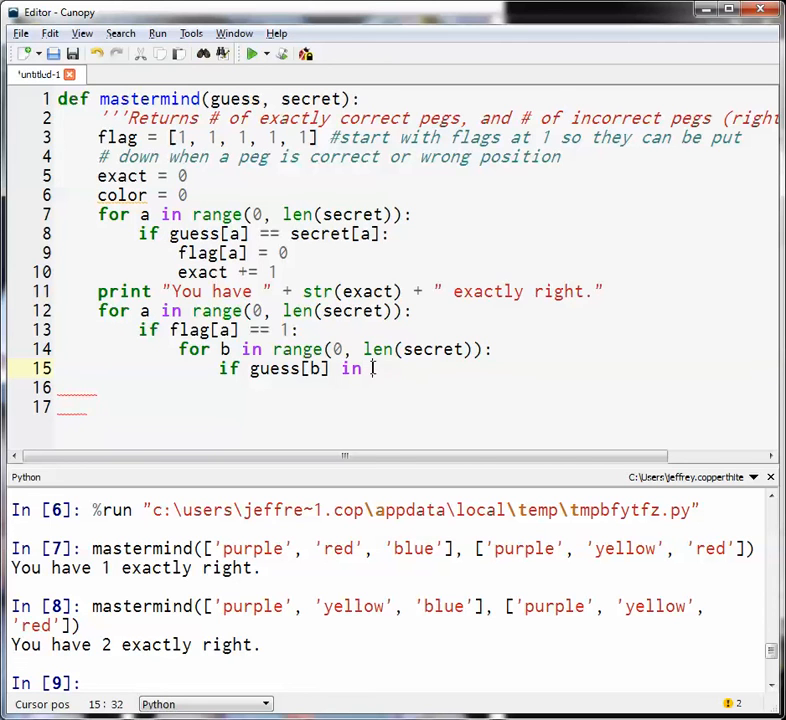
type("secr")
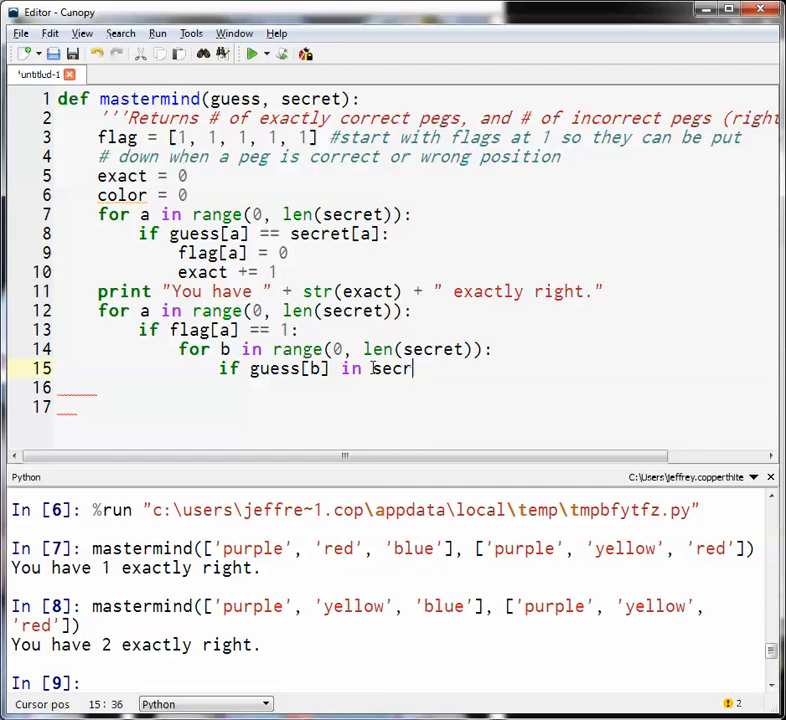
type("et")
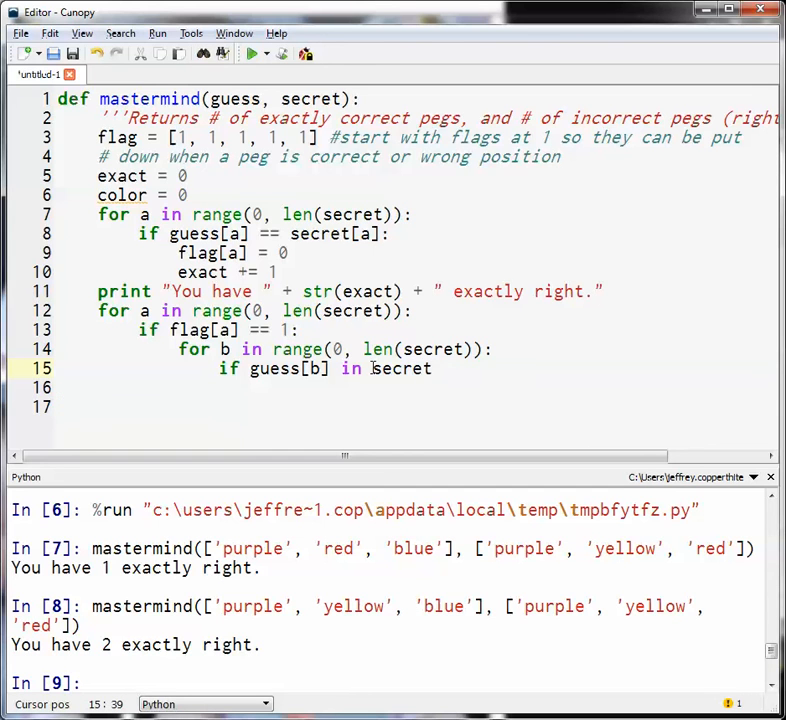
type("AN")
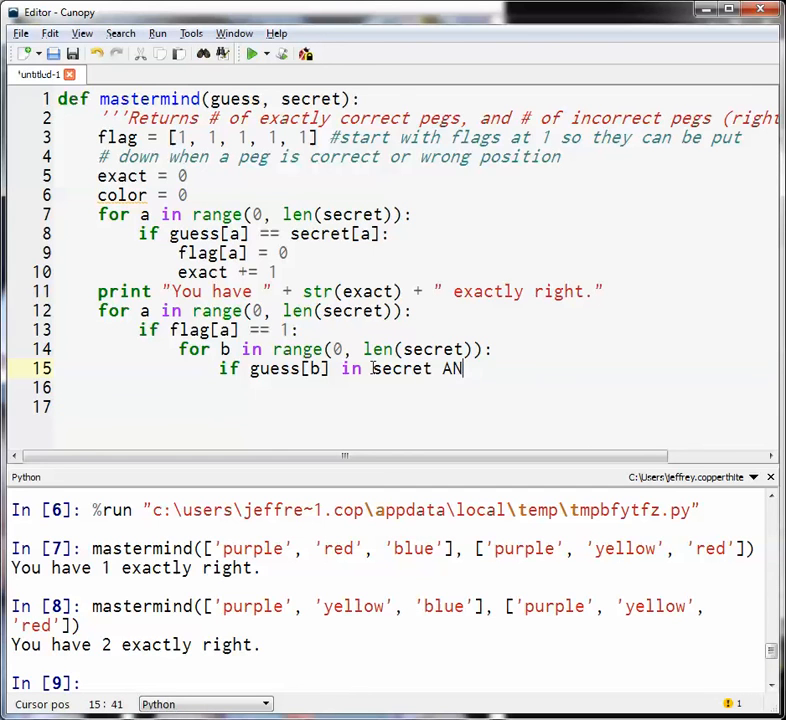
type("d")
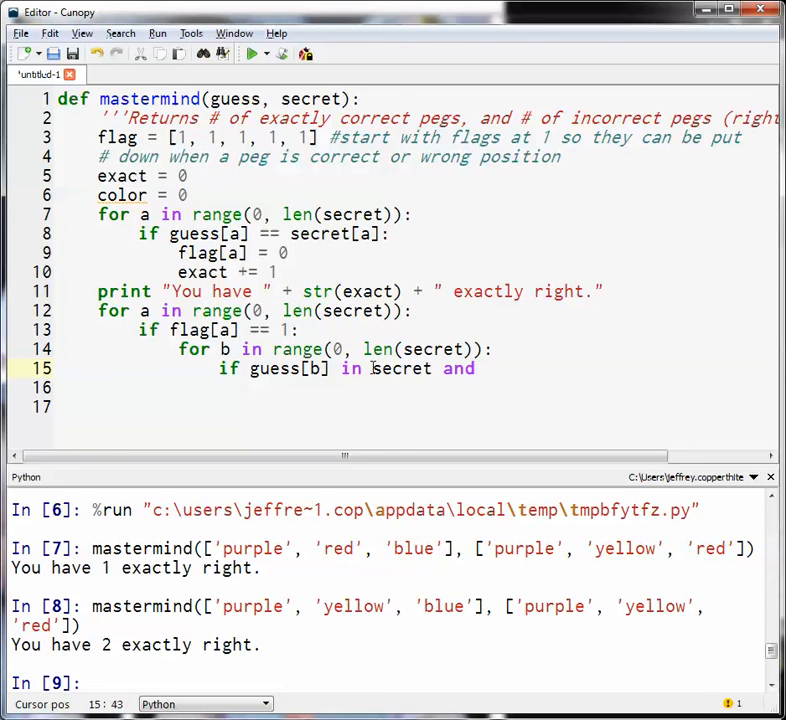
type("f")
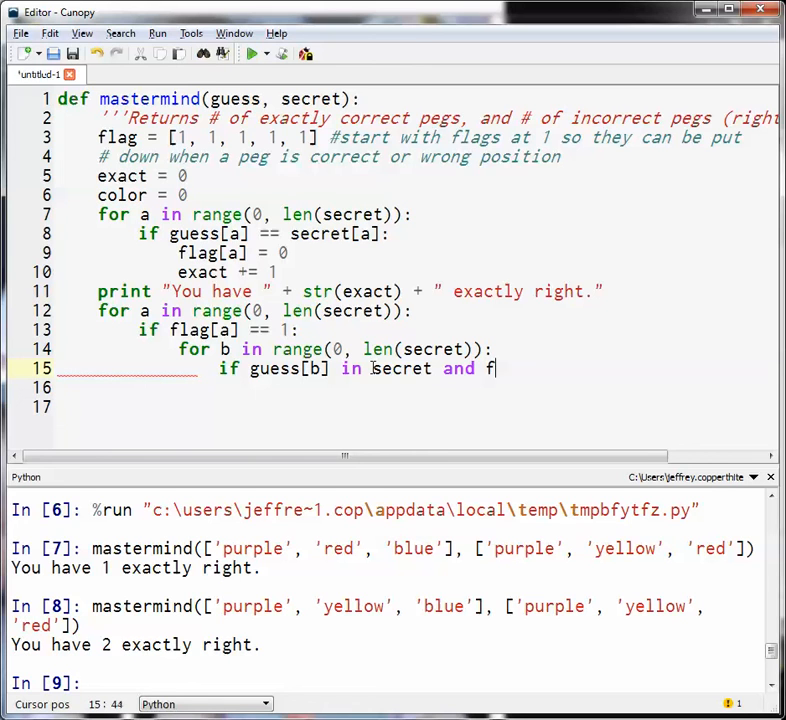
type("lag[")
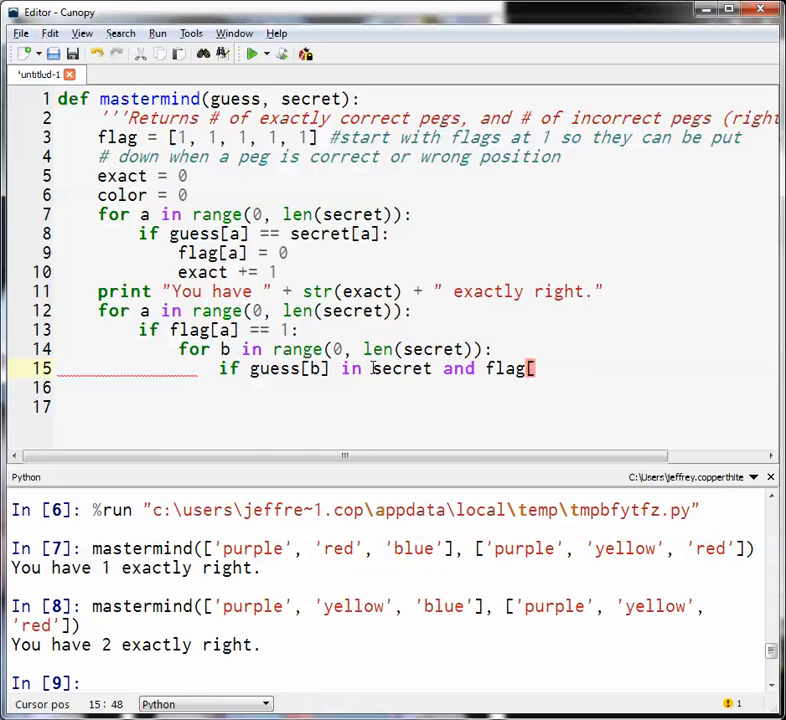
type("b")
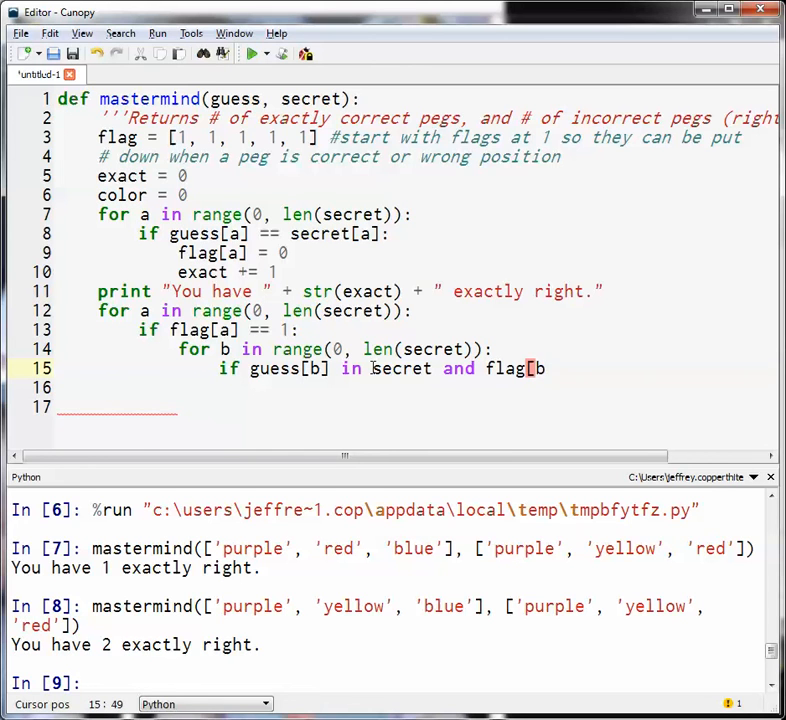
type("=")
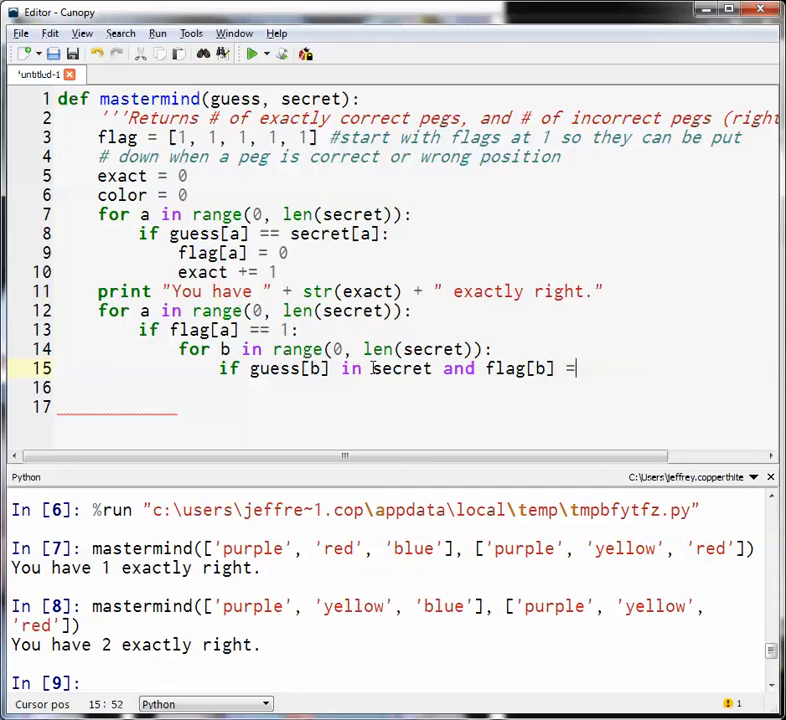
type("= 1")
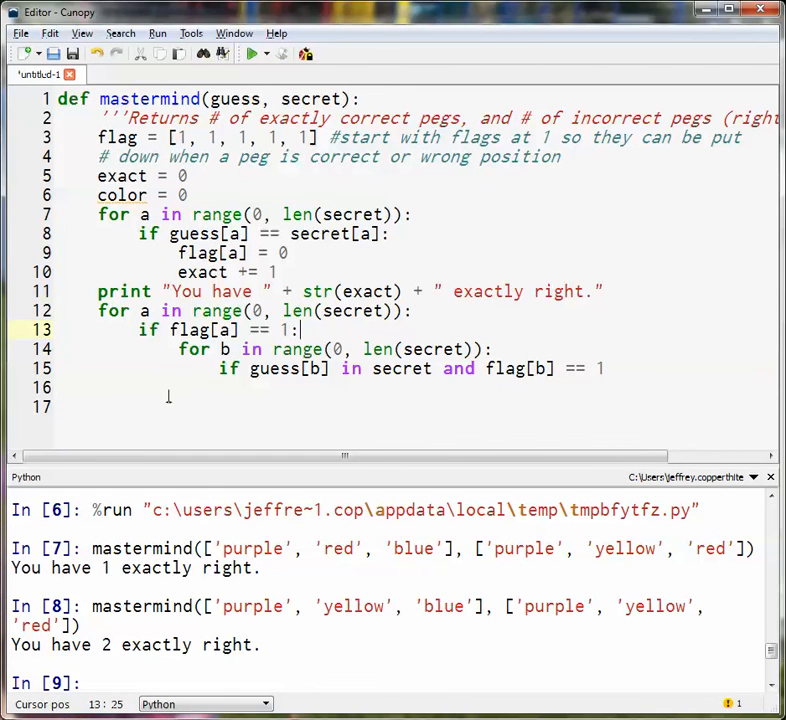
mouse_move(249, 375)
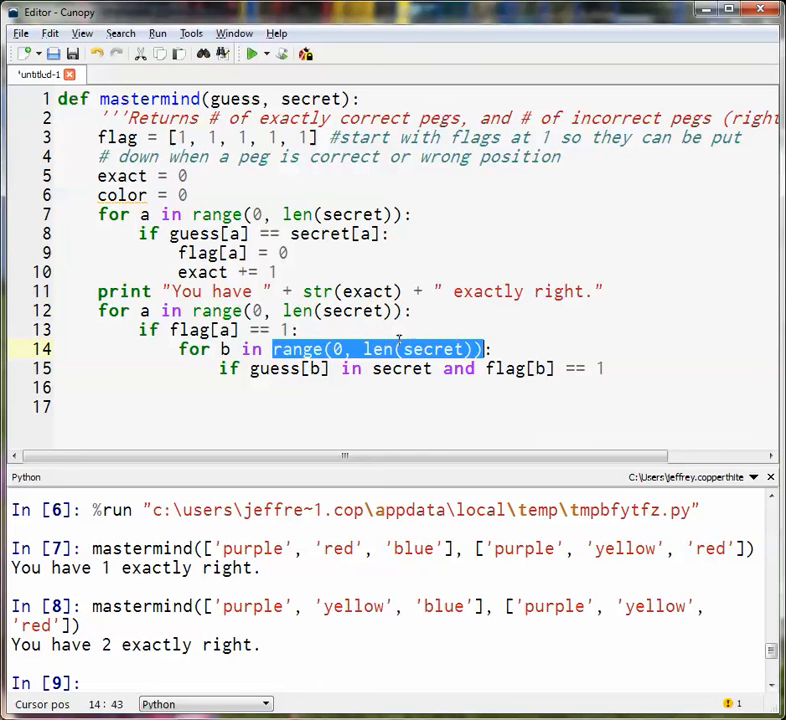
- Replace the rest of line 15's condition with '== secret'
left_click(374, 349)
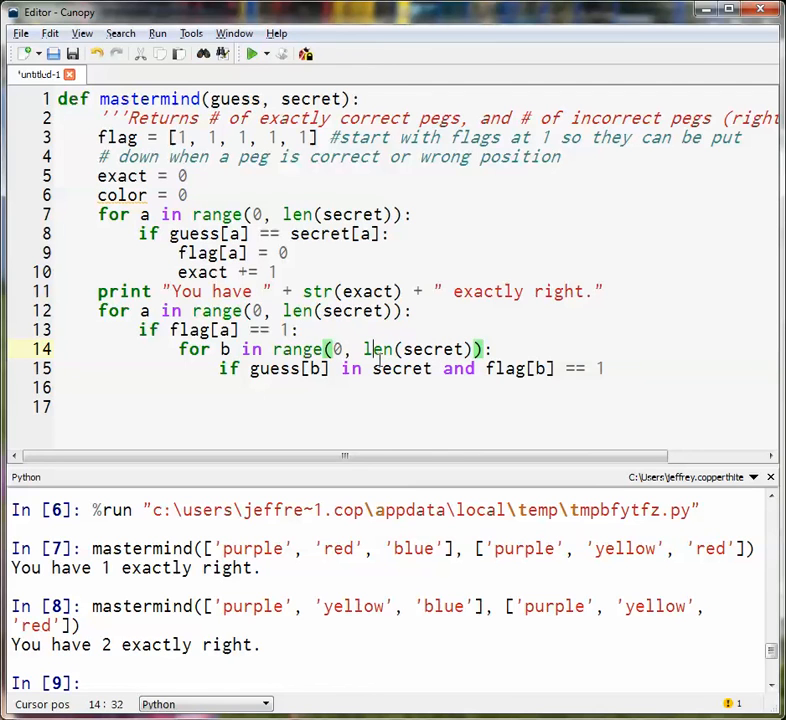
left_click_drag(336, 368, 556, 368)
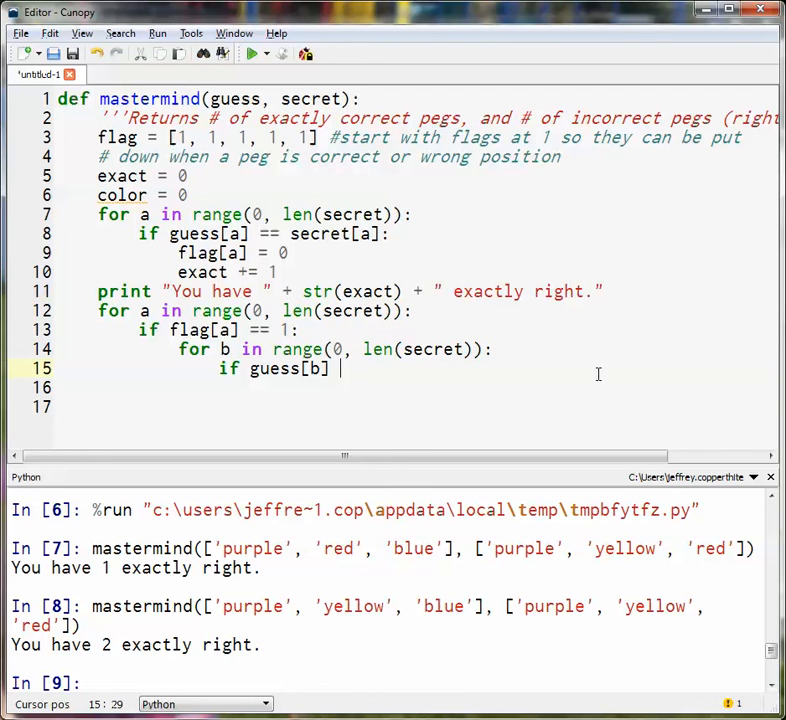
type("==")
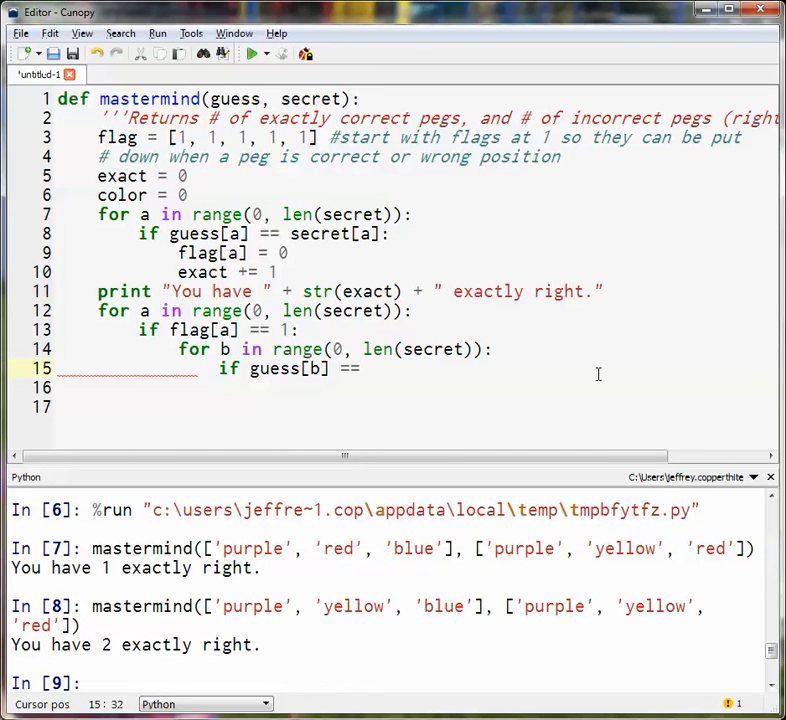
type("secr")
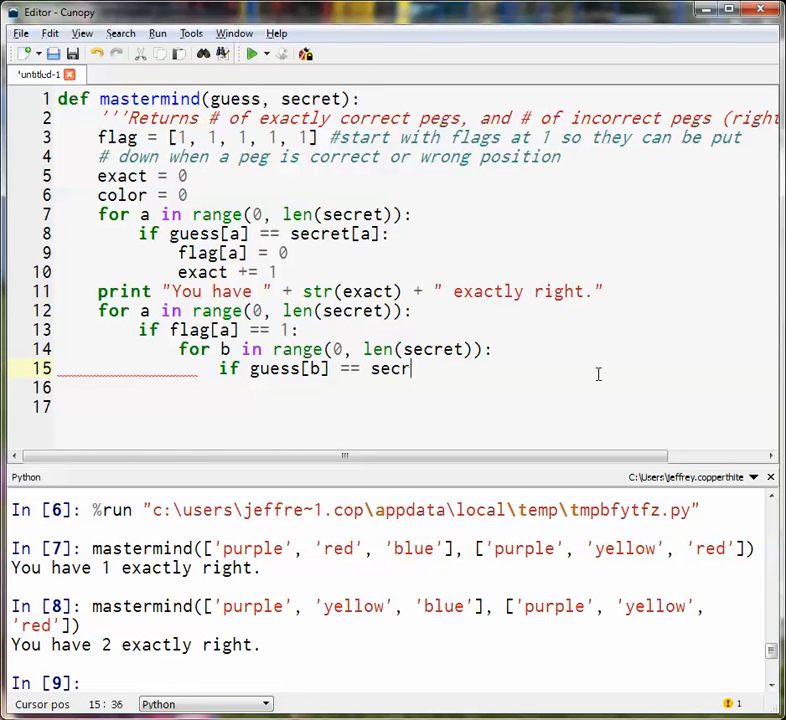
type("et")
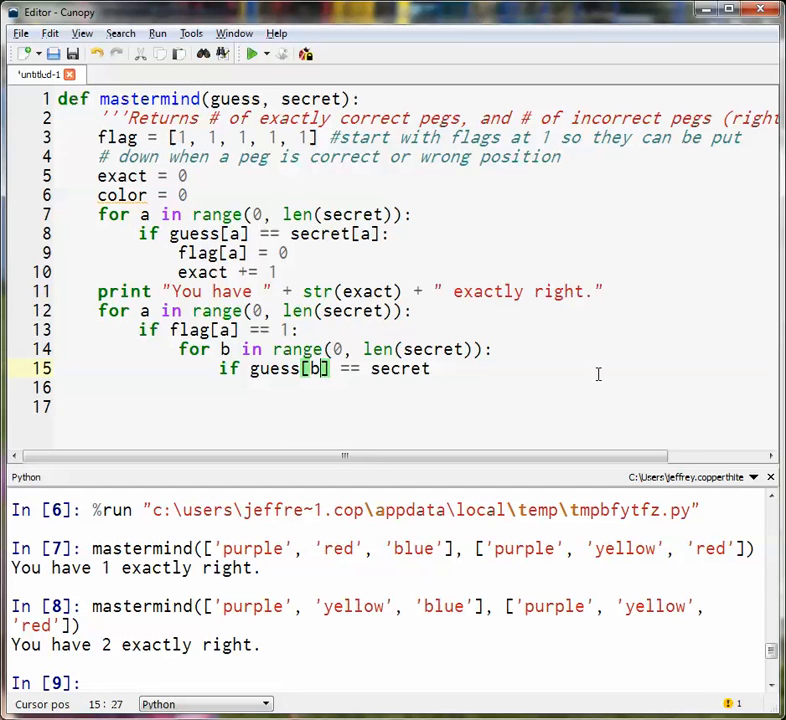
type("a")
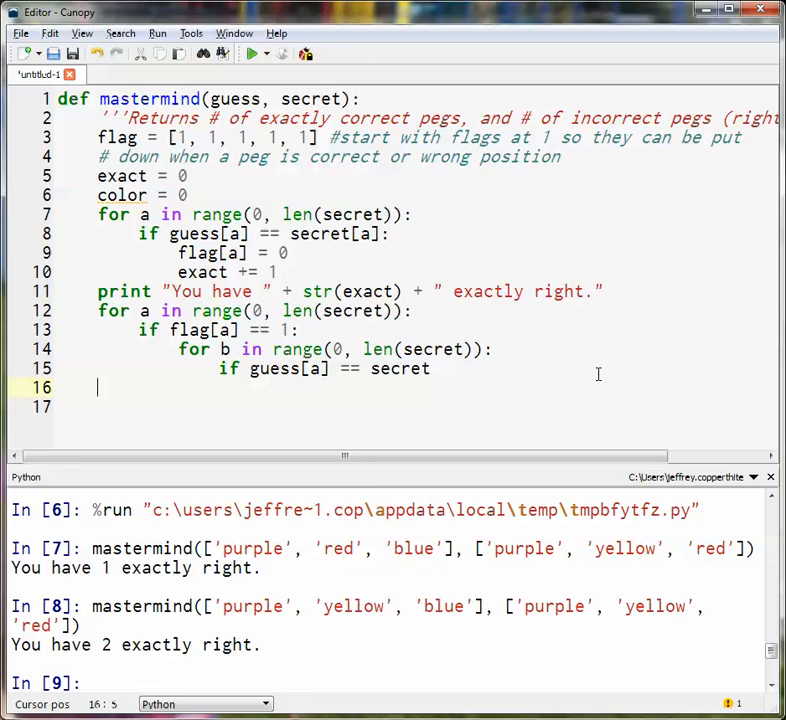
- Extend the condition to 'guess[a] == secret[b] and flag[d] == 1'
left_click(432, 369)
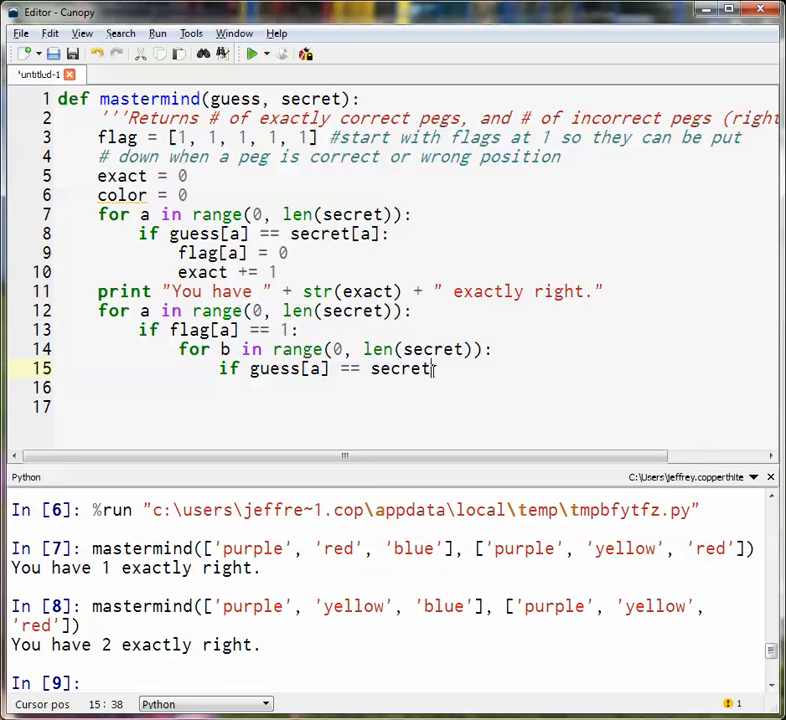
type("[b]")
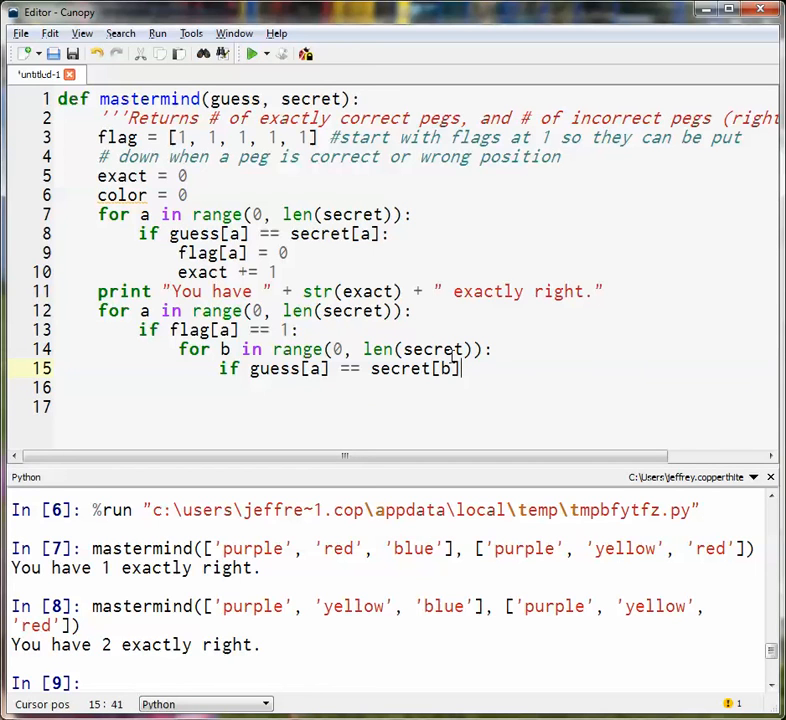
type("and")
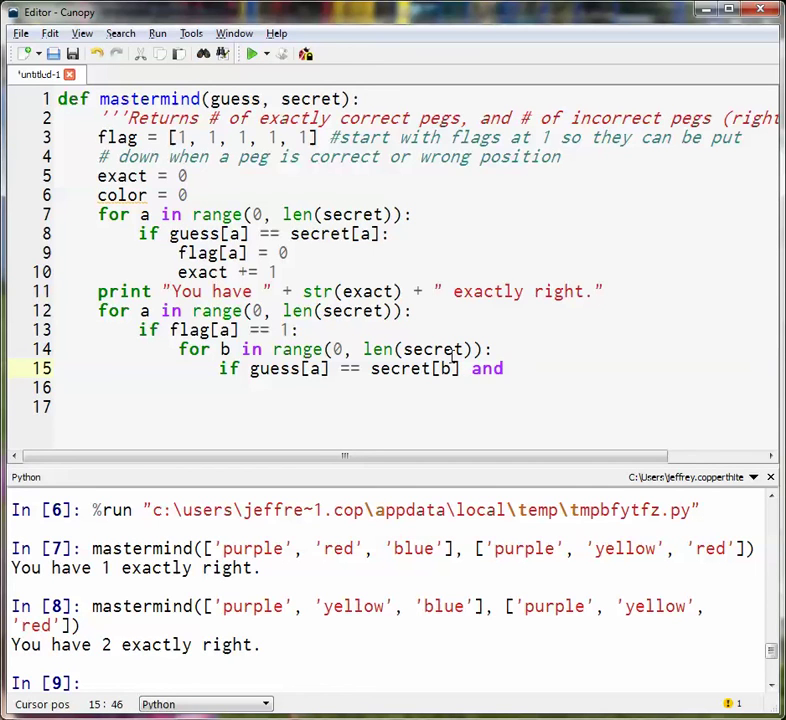
type("f")
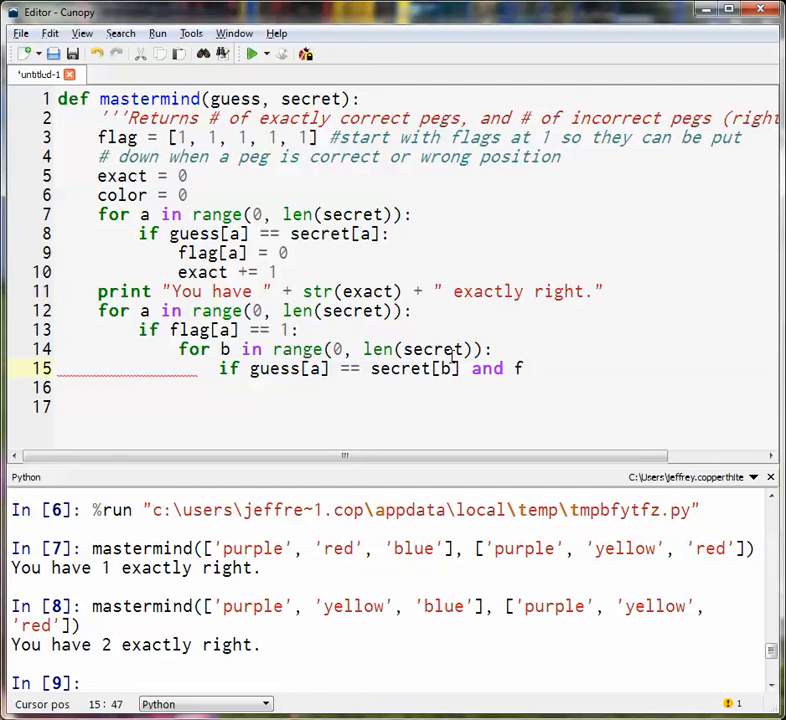
type("lagg")
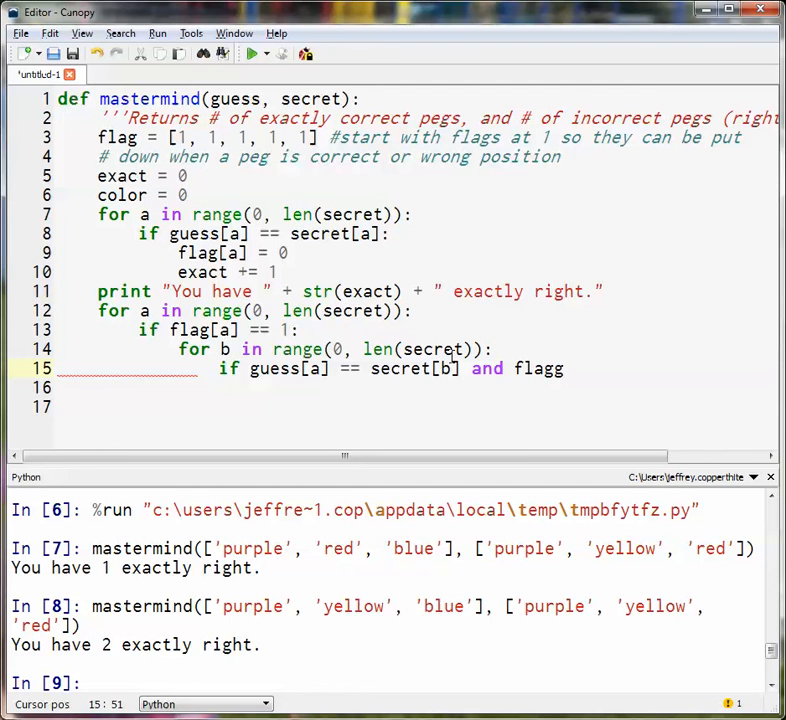
key("BackSpace")
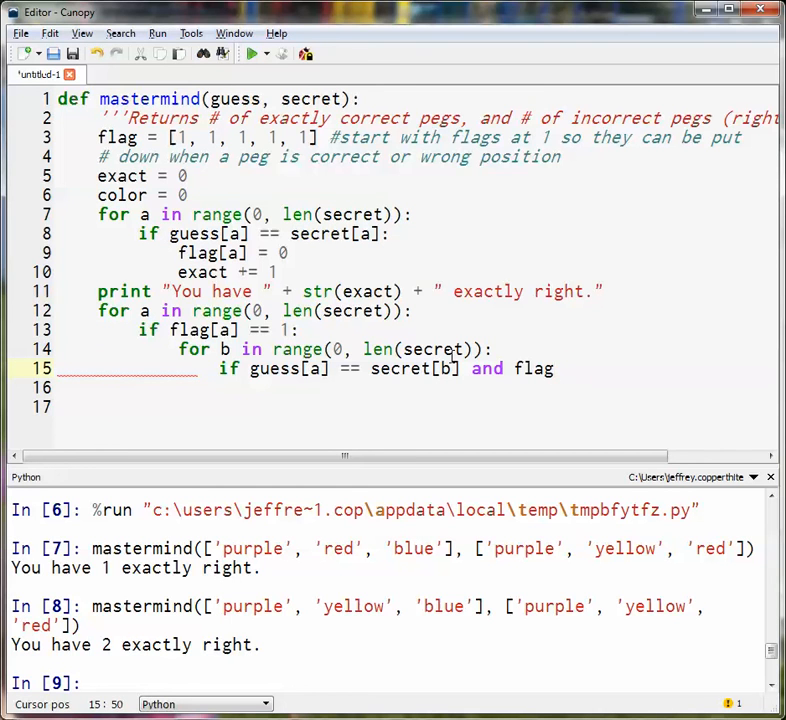
type("[")
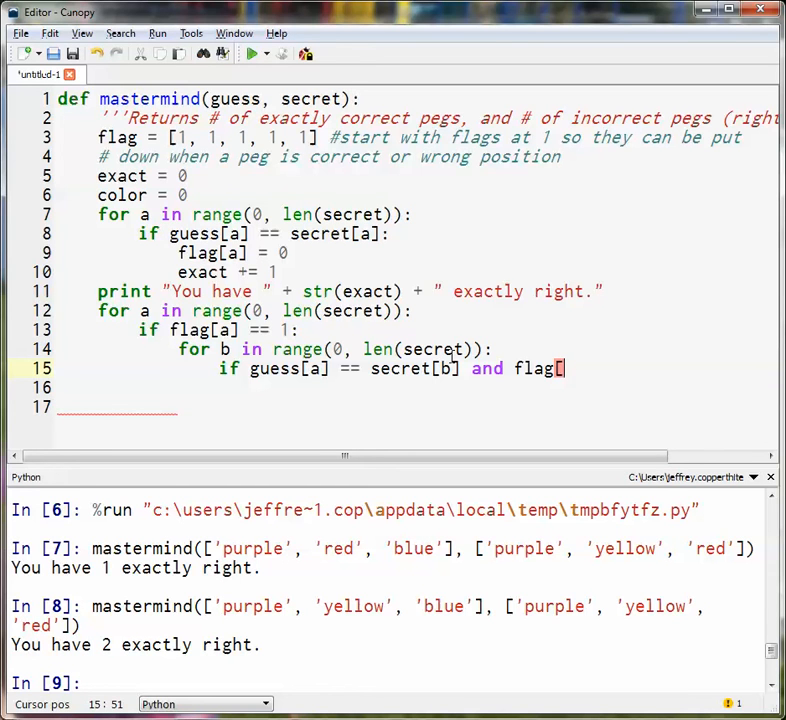
type("b")
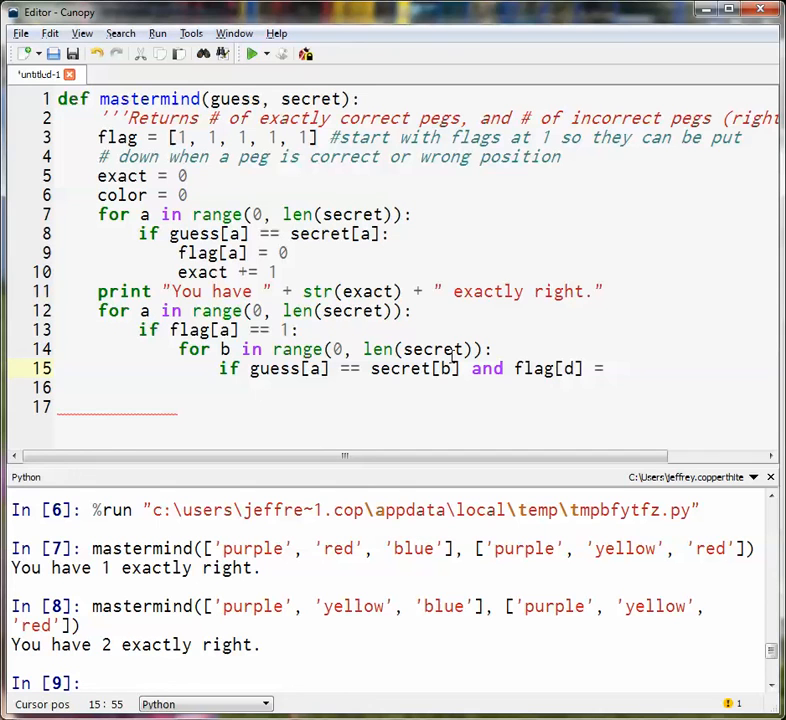
type("=")
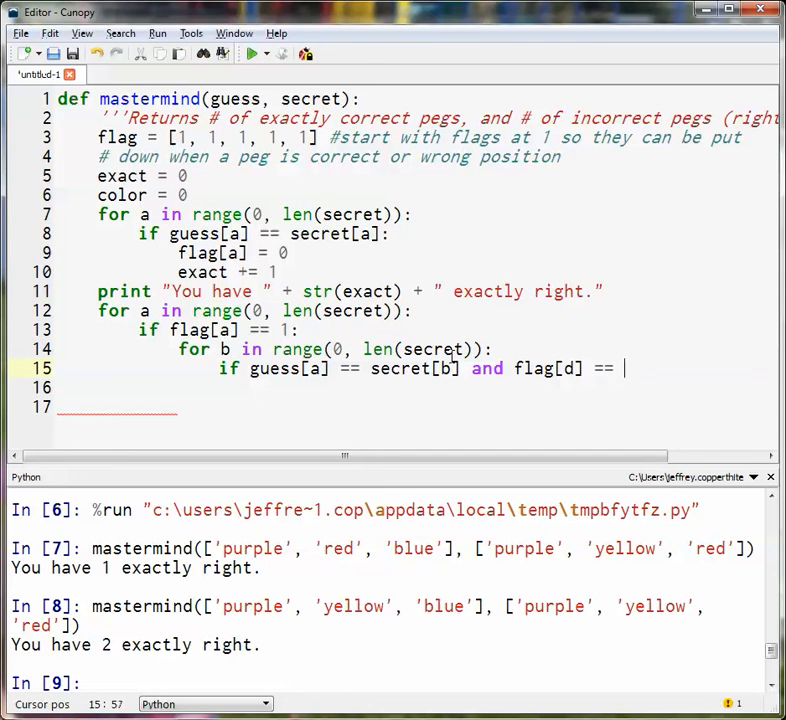
type("1:")
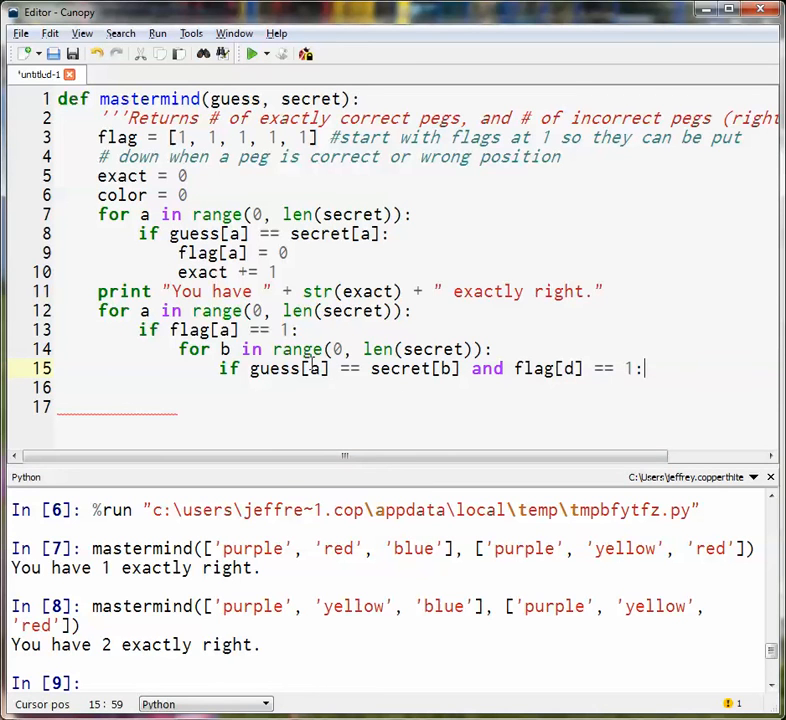
mouse_move(290, 369)
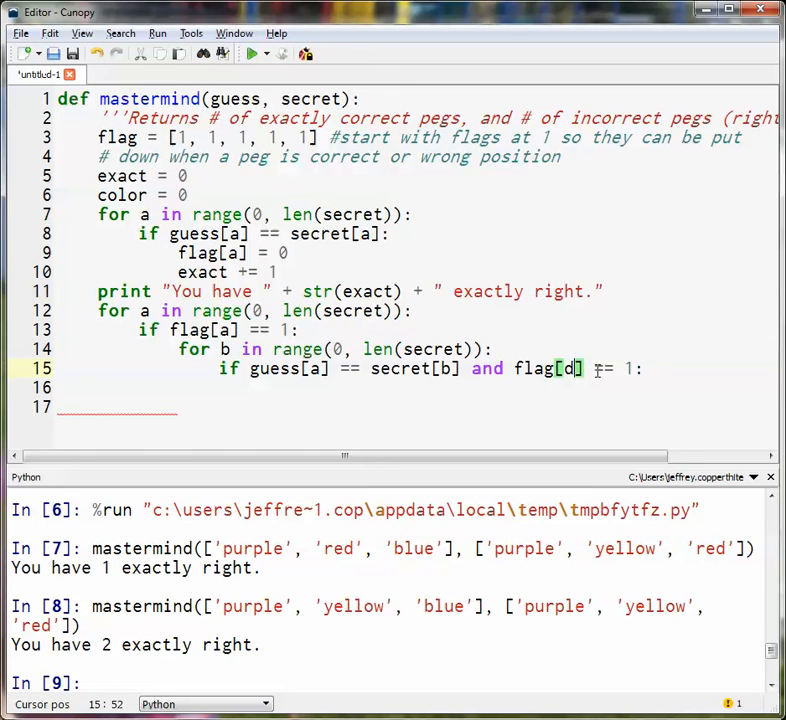
- Change flag[d] to flag[b] and end line 15's condition with a colon
type("b")
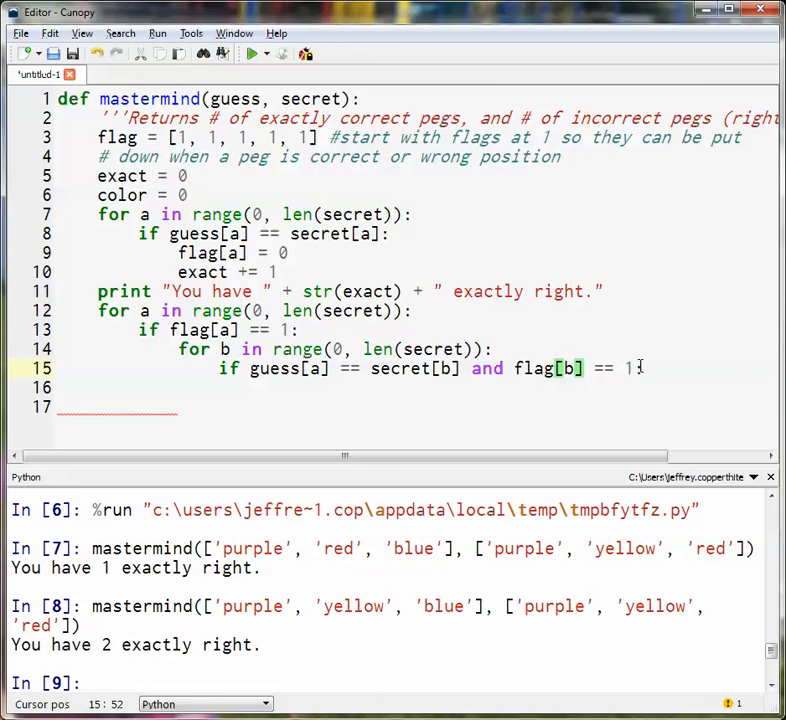
type(":")
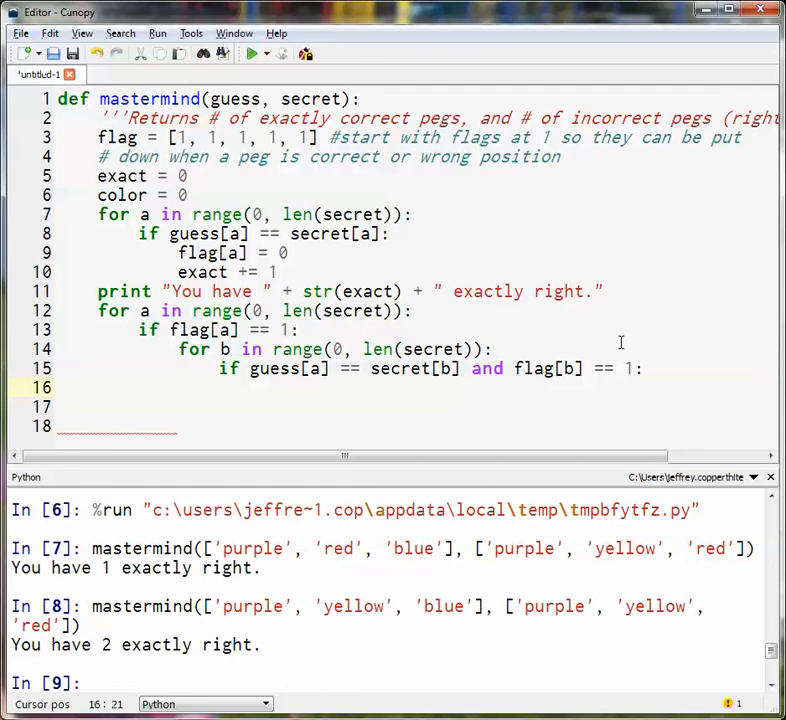
- Under the condition, add 'color += 1' and 'flag[b] = 0'
type("c")
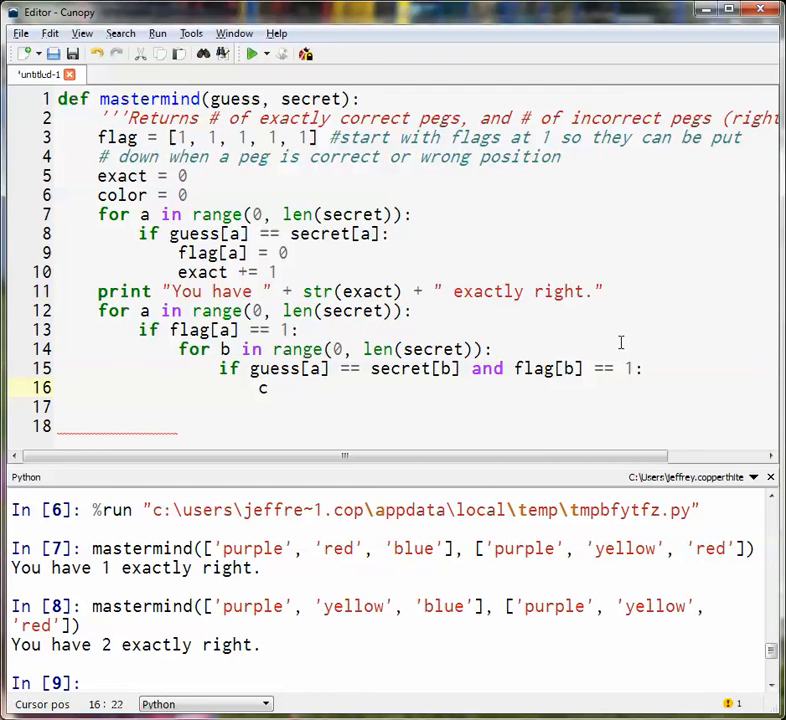
type("olor +=")
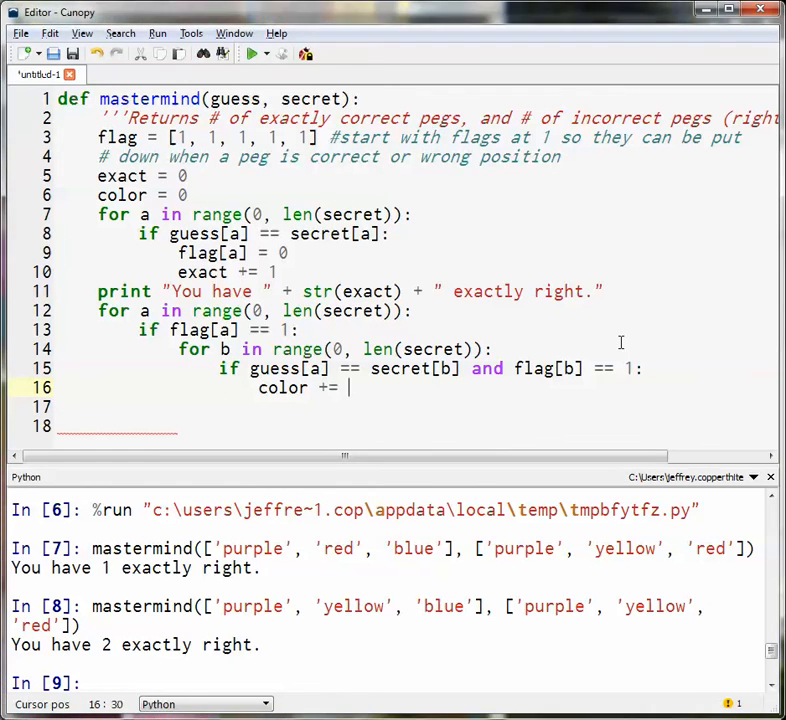
type("1")
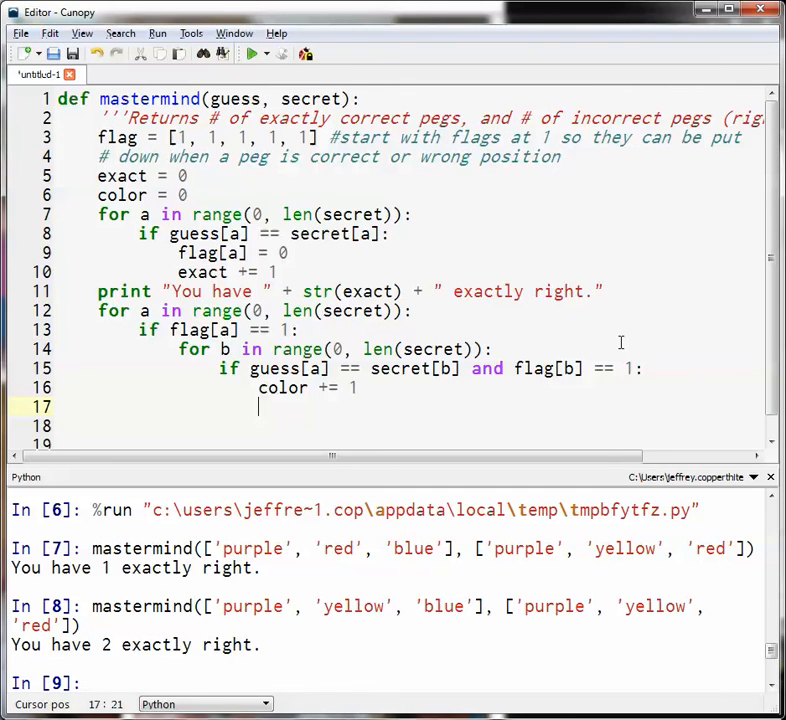
type("flag")
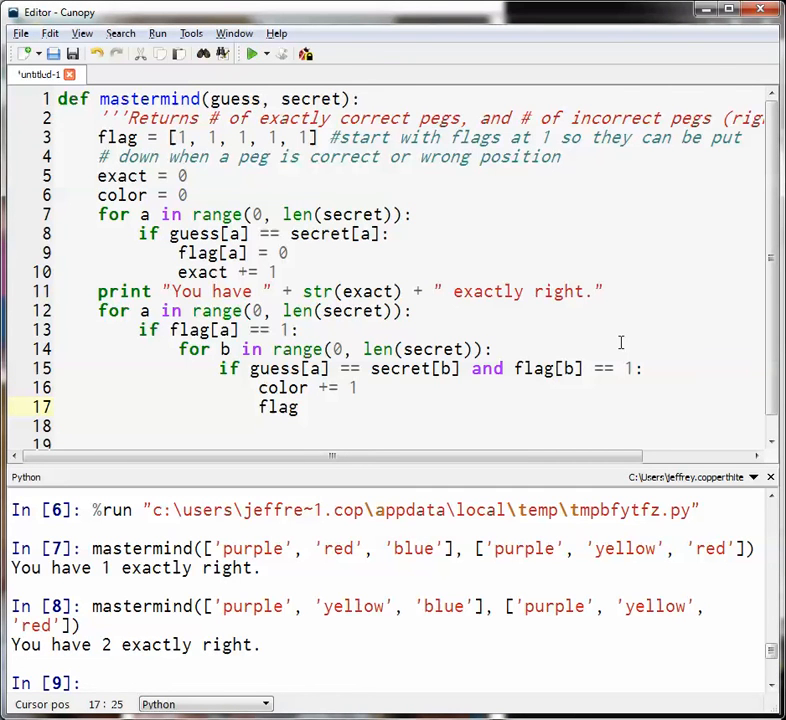
type("[b] =")
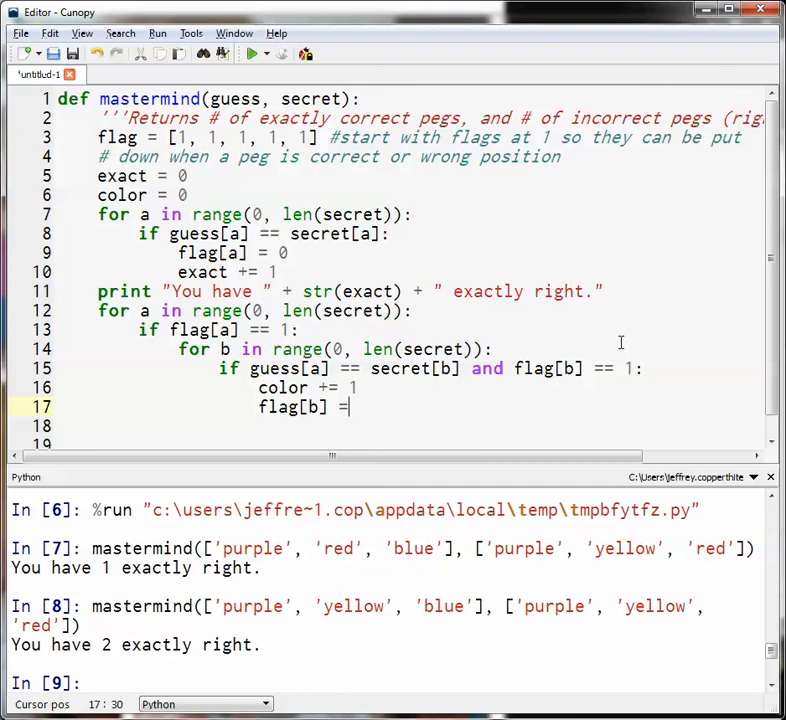
type("0")
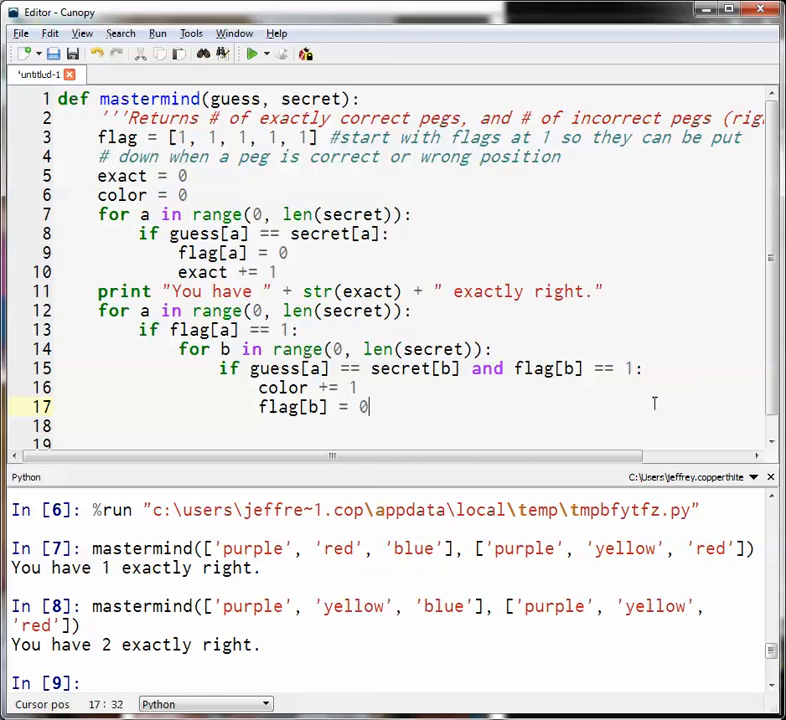
mouse_move(643, 368)
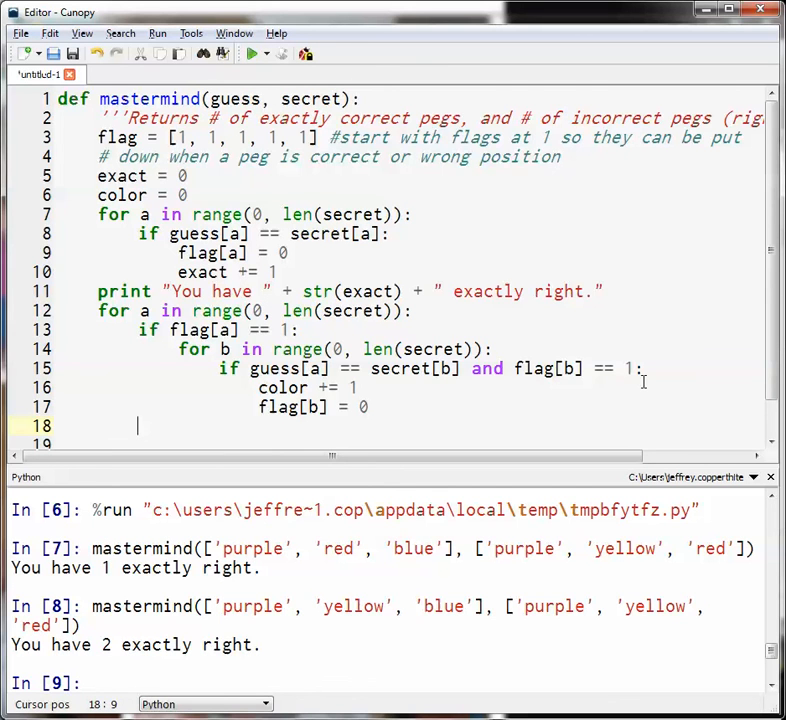
- Add print "You have " + str(color) + " colors in the wrong position" on line 18
scroll("down", 3)
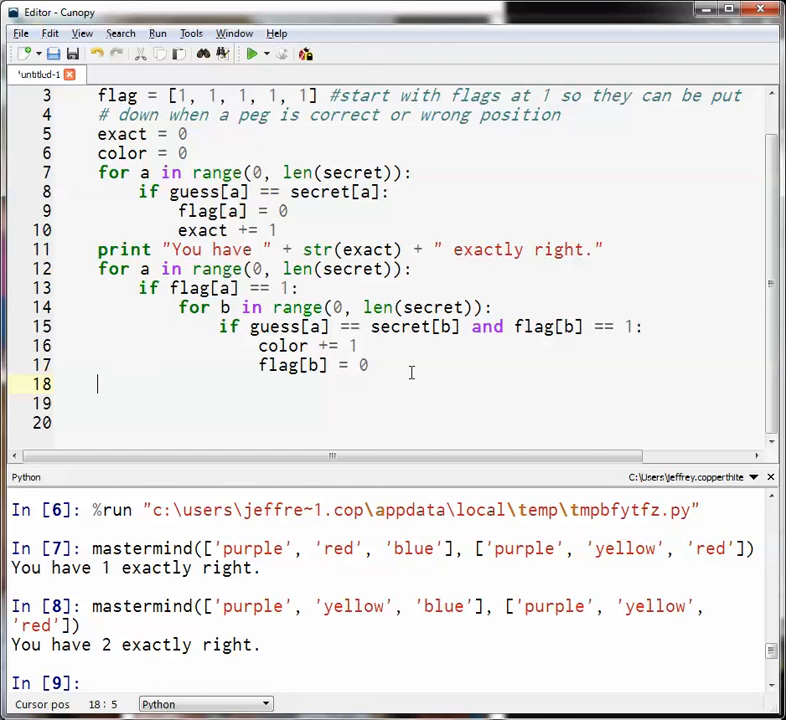
type("print \"Y")
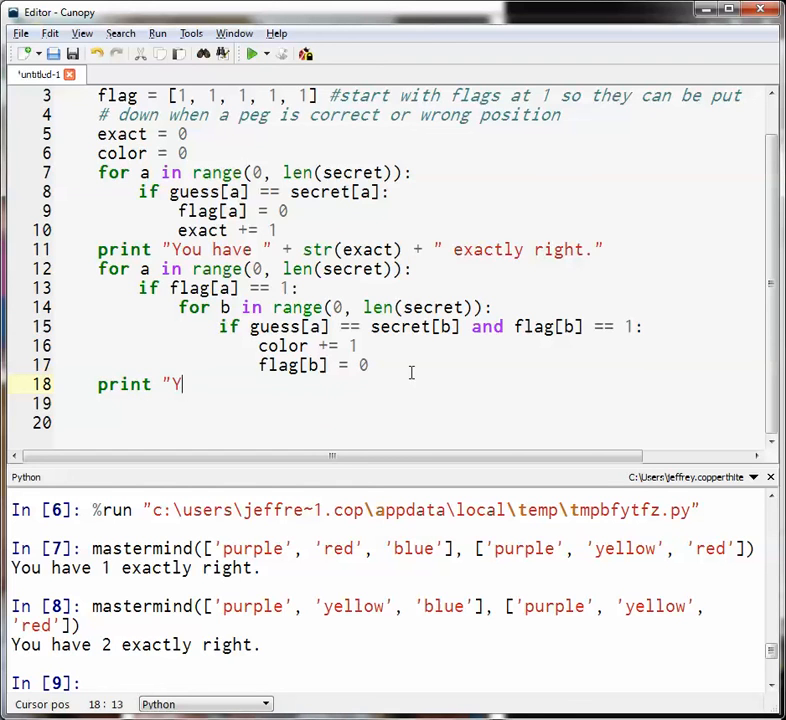
type("ou have \" +")
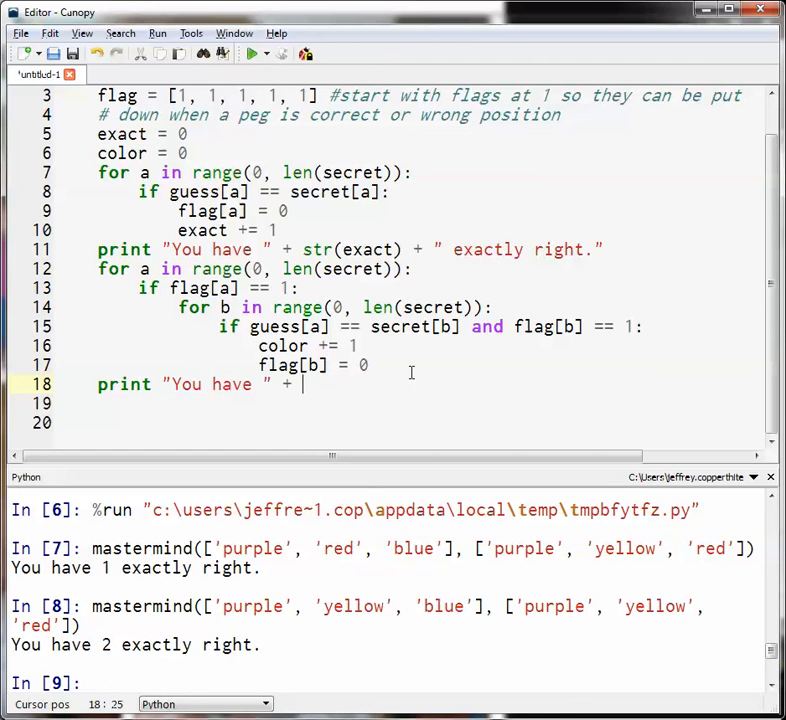
type("str(color")
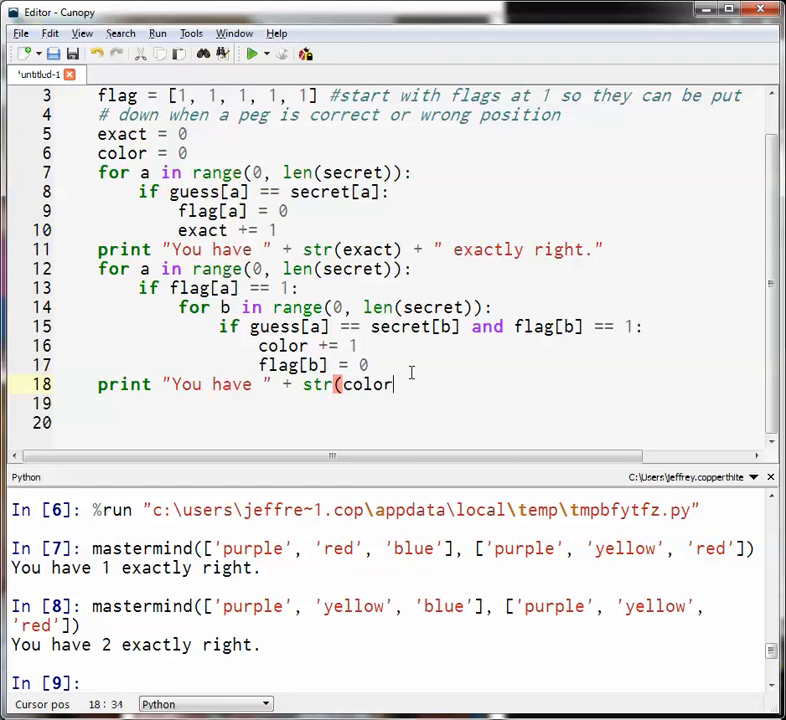
type(") + \"")
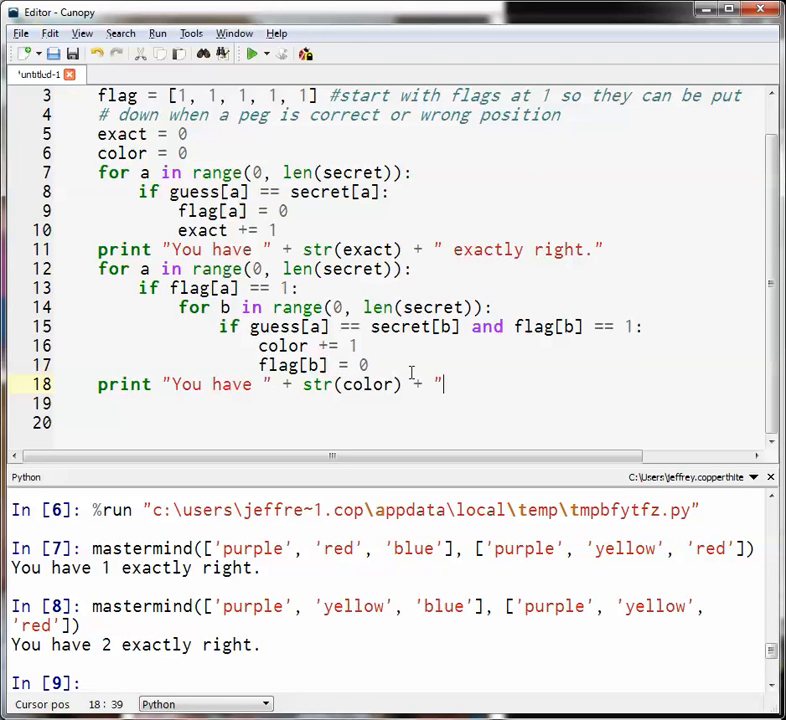
type("pegs in the wrong")
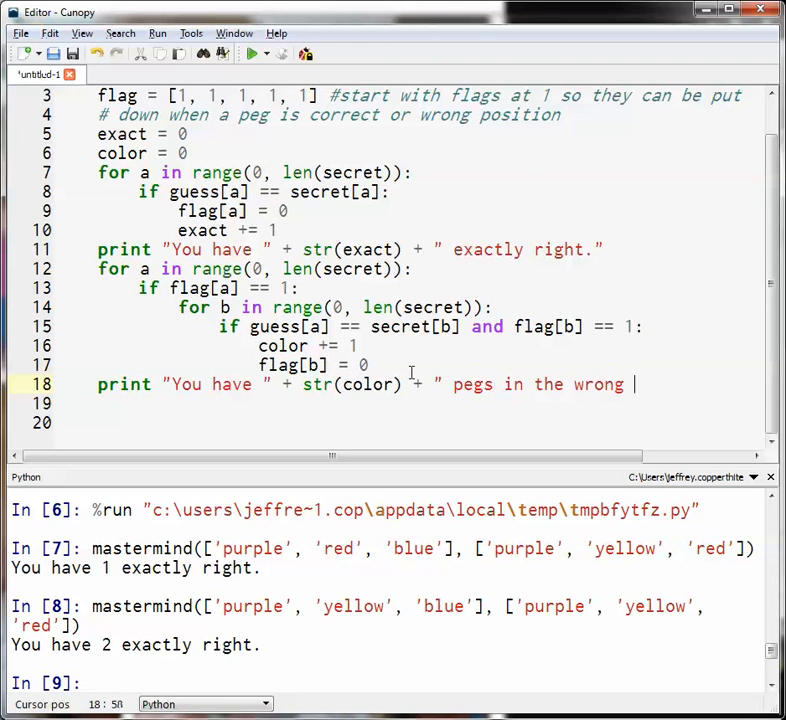
type("posi")
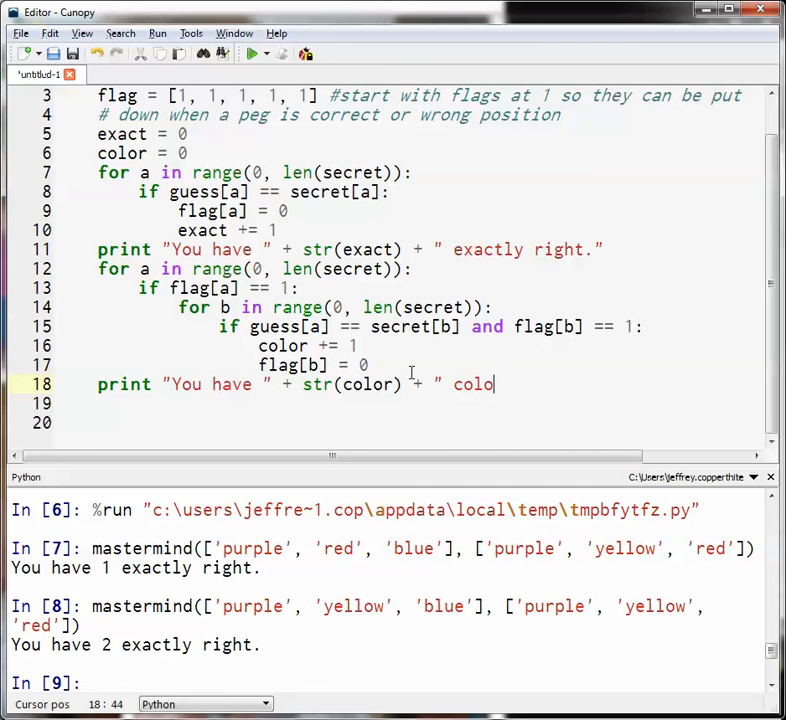
type("rs in the wrong")
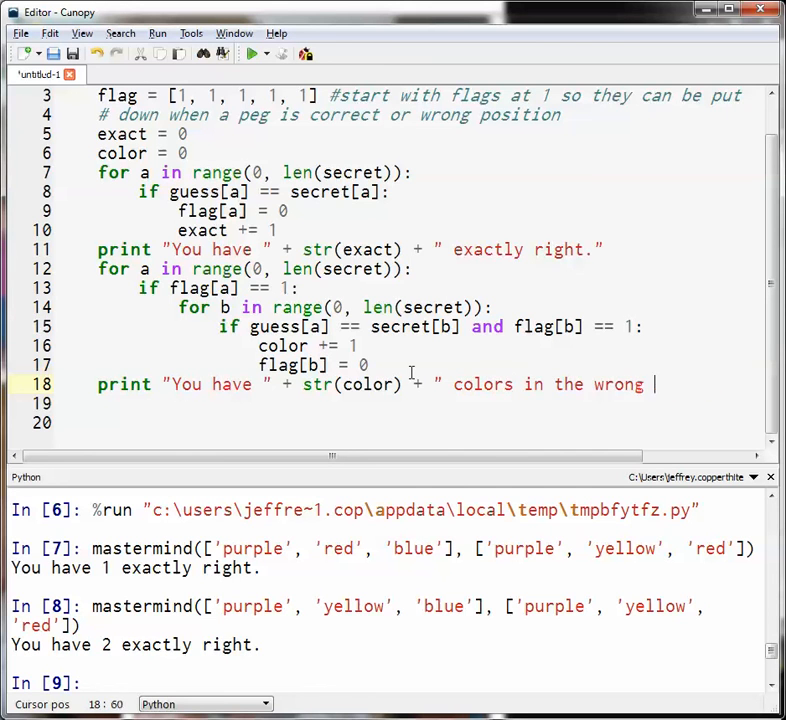
type("position\"")
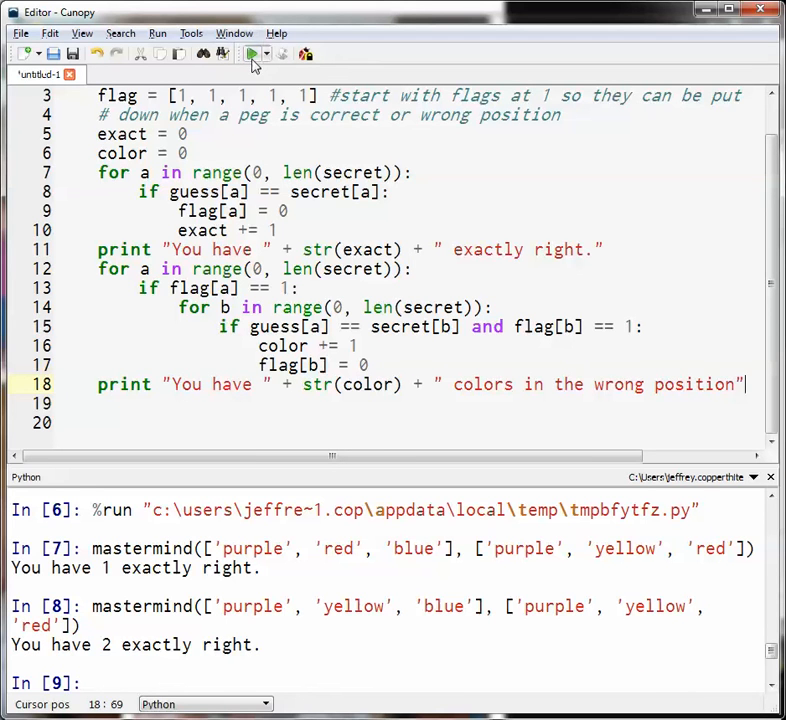
- Run the script and call mastermind(['purple','yellow','blue'], ['purple','yellow','red']) in the console
left_click(255, 54)
type("mastermind(['purple', 'red', 'blue'], ['purple', 'yellow', 'red'])")
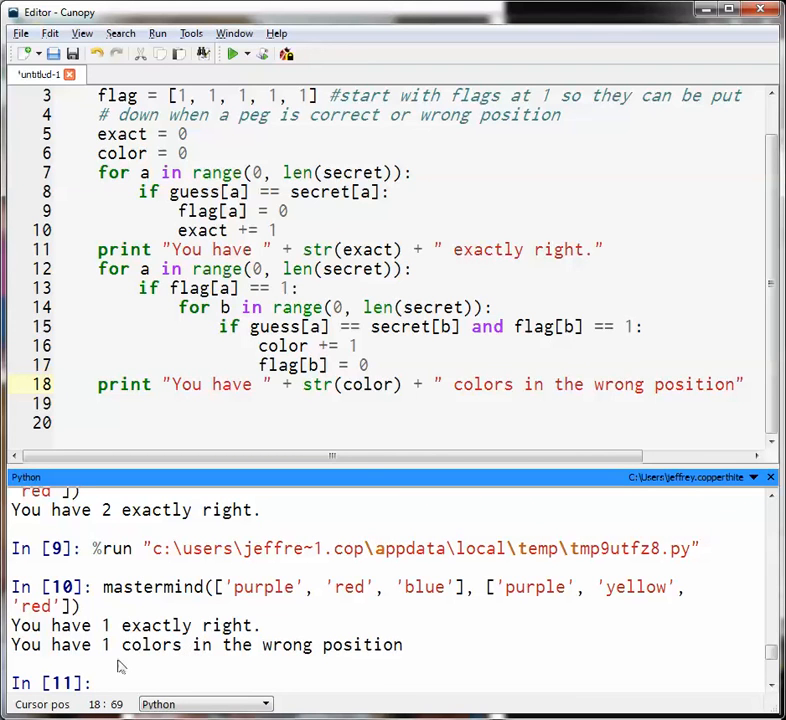
mouse_move(200, 644)
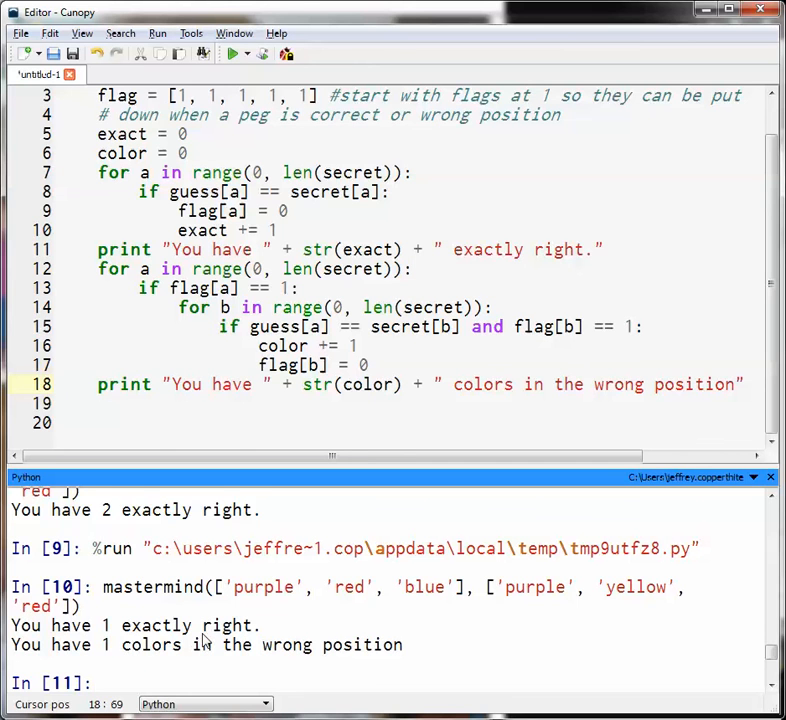
type("mastermind(['purple', 'yellow', 'blue'], ['purple', 'yellow', 'red'])")
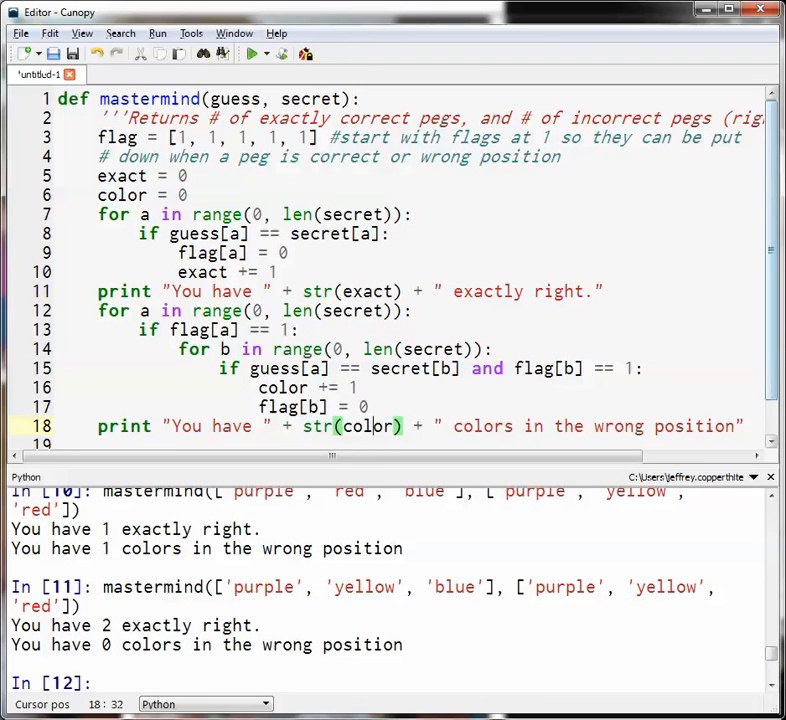
mouse_move(428, 308)
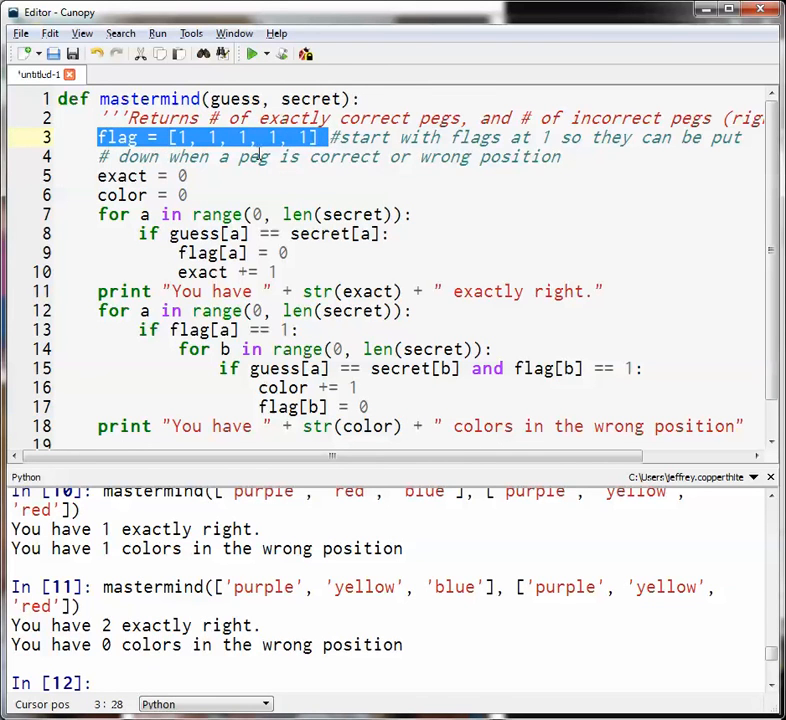
left_click(396, 157)
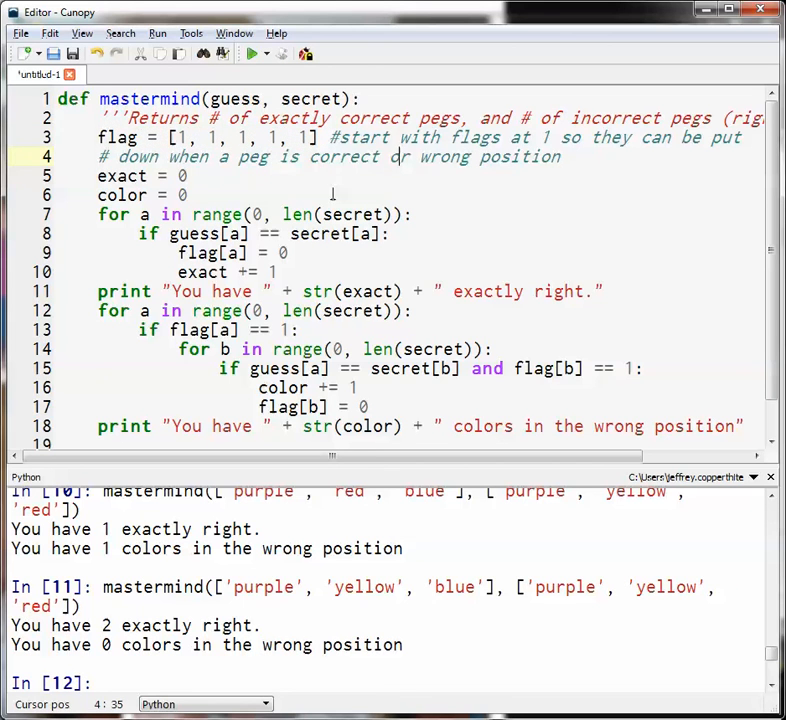